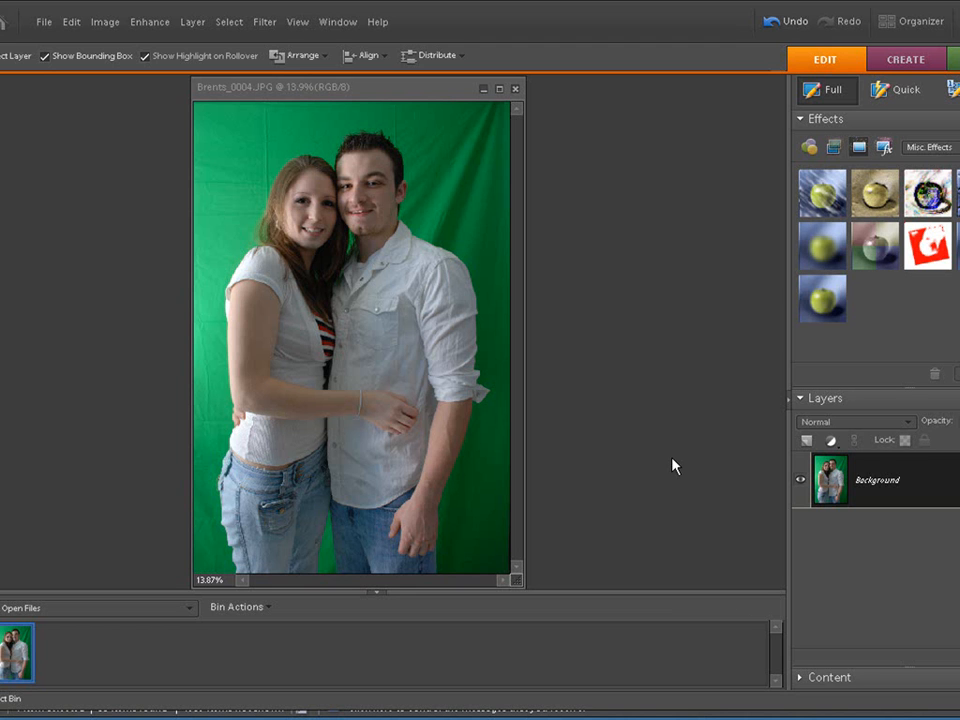
mouse_move(648, 496)
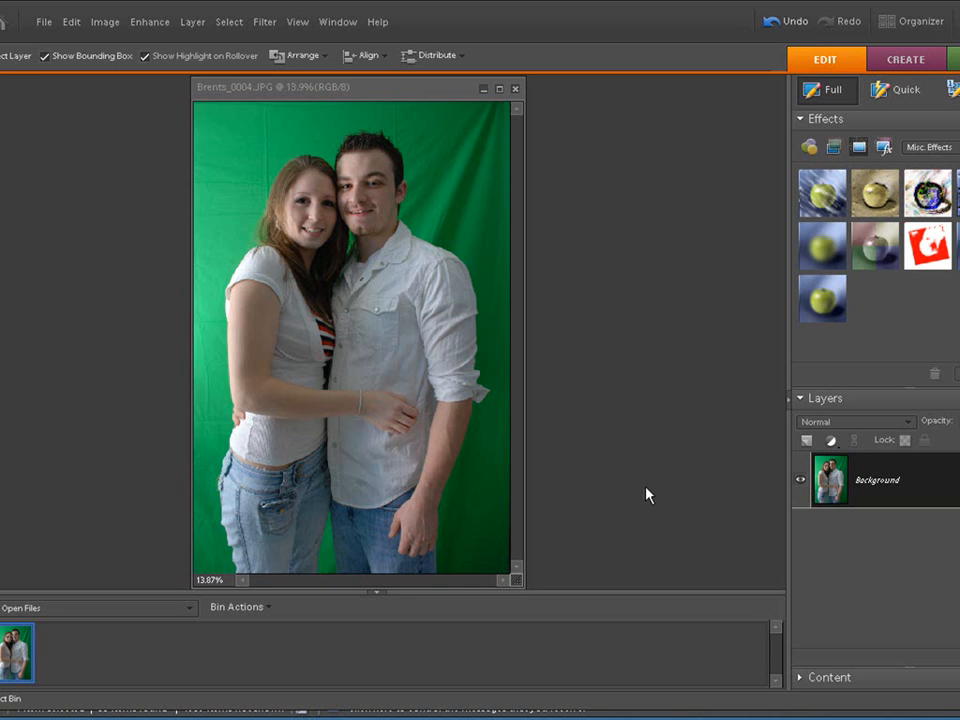
mouse_move(888, 488)
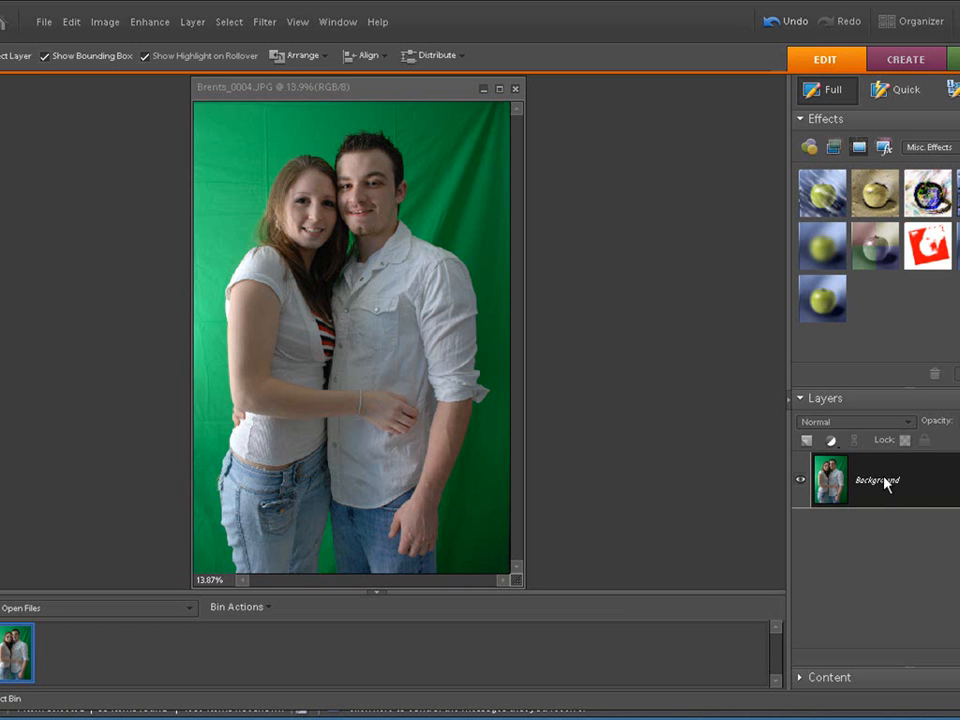
mouse_move(884, 492)
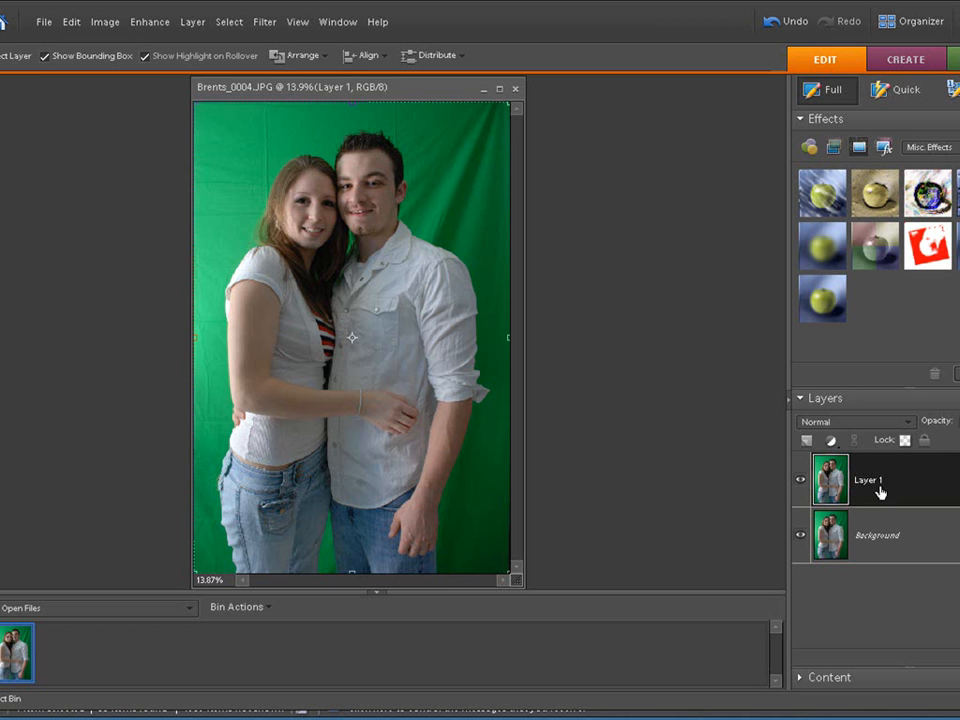
mouse_move(890, 488)
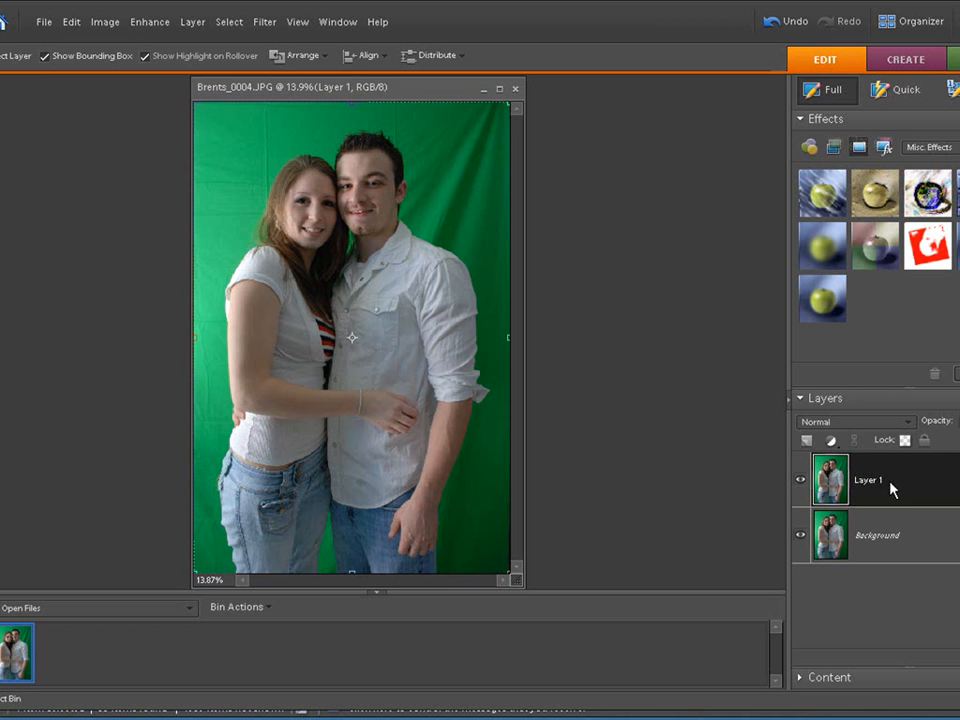
mouse_move(888, 498)
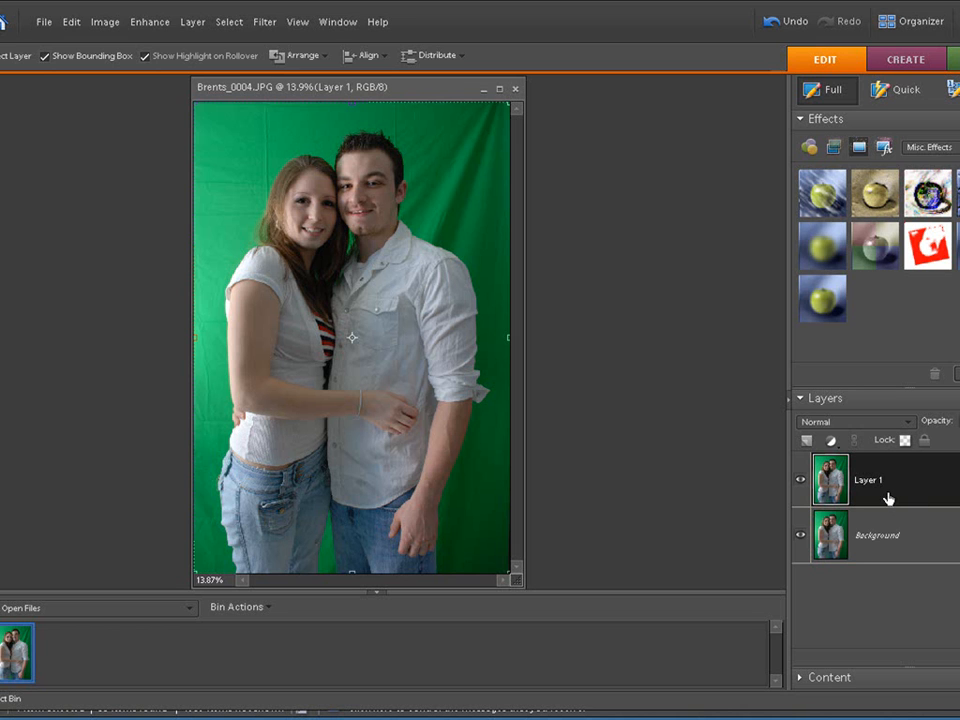
Duplicate the Background layer to create Layer 1 above it
click(876, 534)
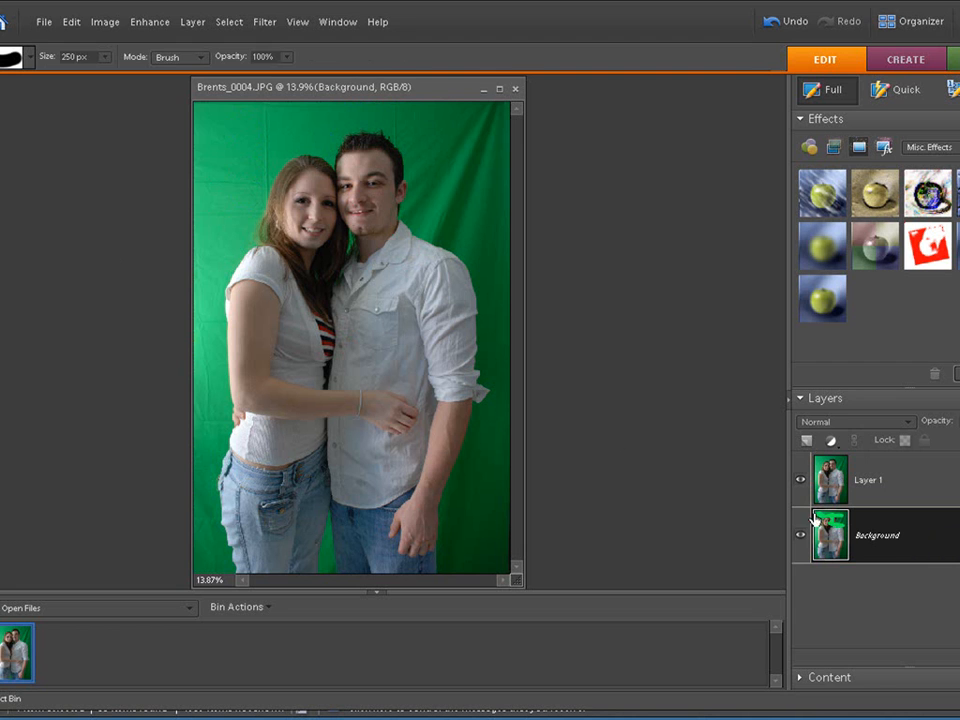
mouse_move(830, 536)
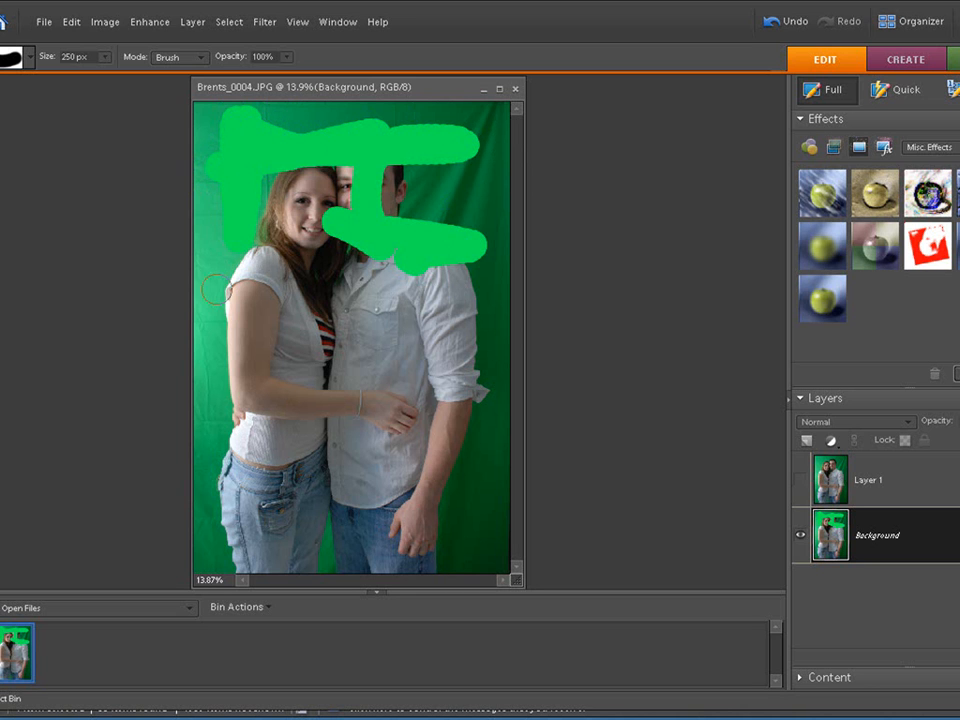
mouse_move(784, 532)
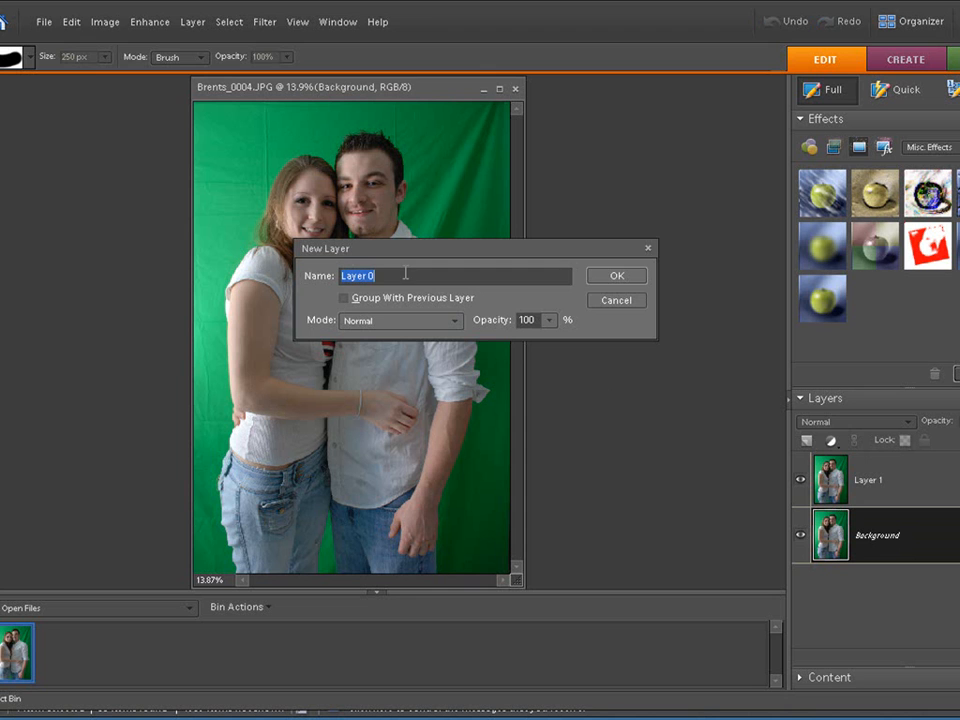
Dismiss the layer dialog, pick the Move tool and bring up the View menu
click(616, 276)
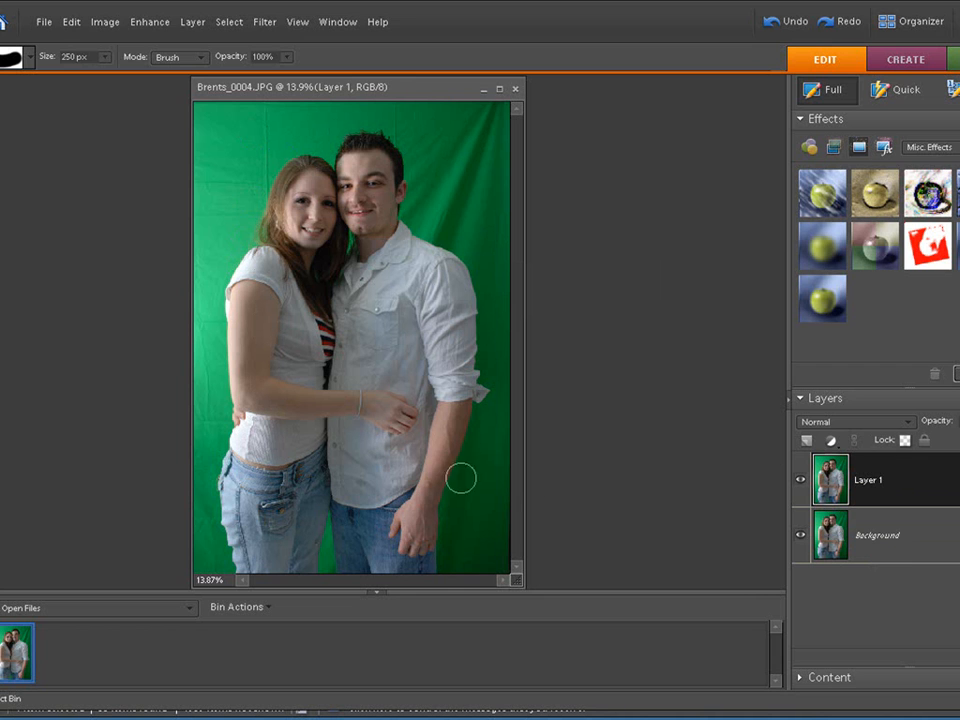
mouse_move(770, 538)
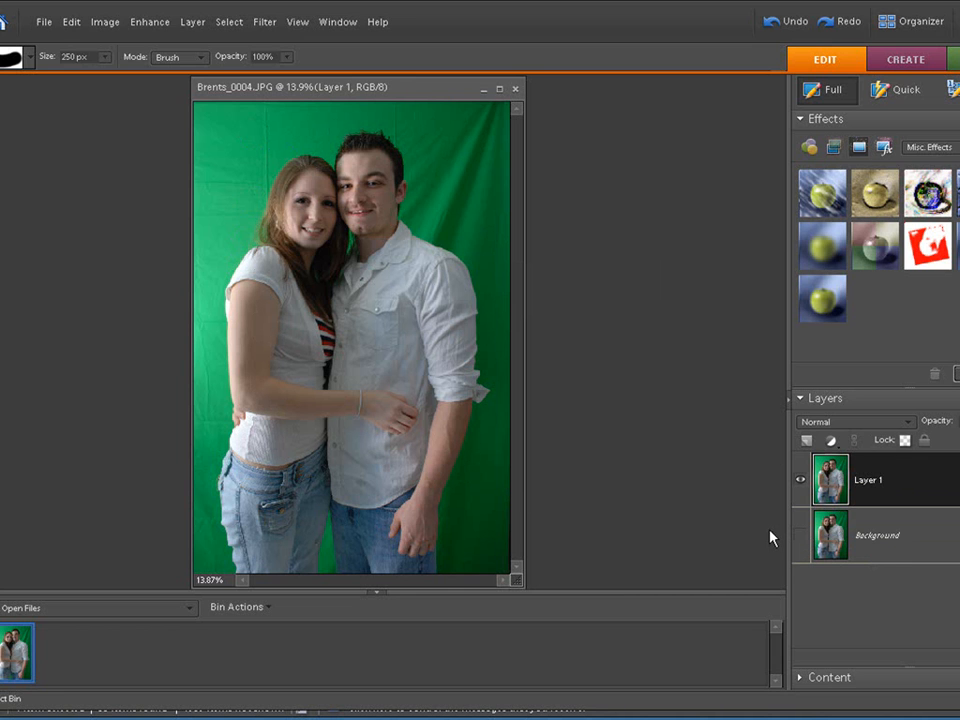
mouse_move(518, 174)
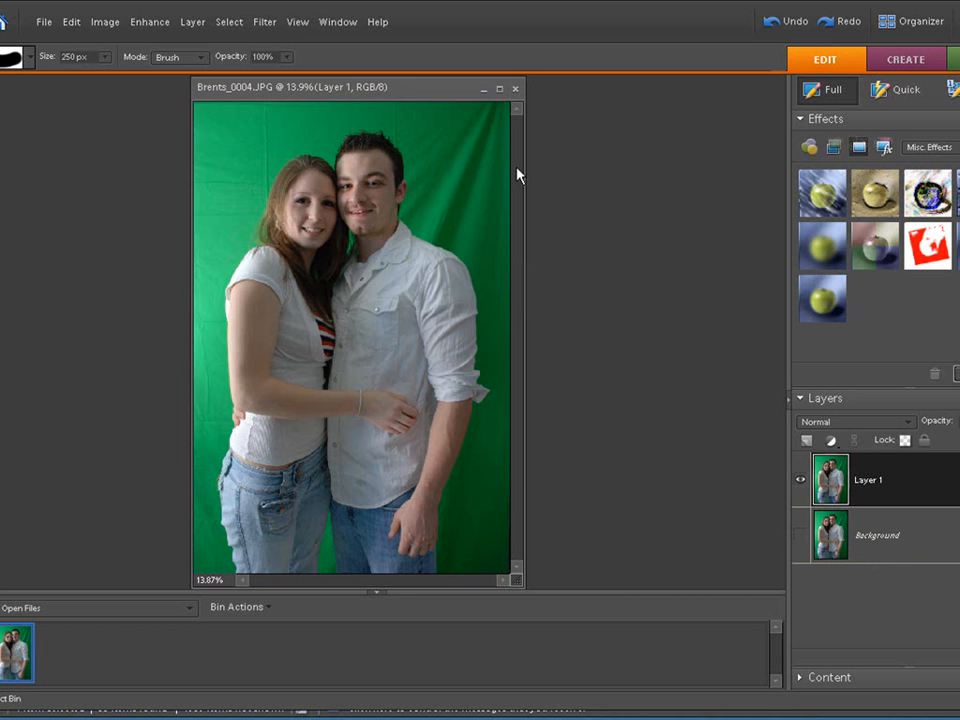
mouse_move(468, 188)
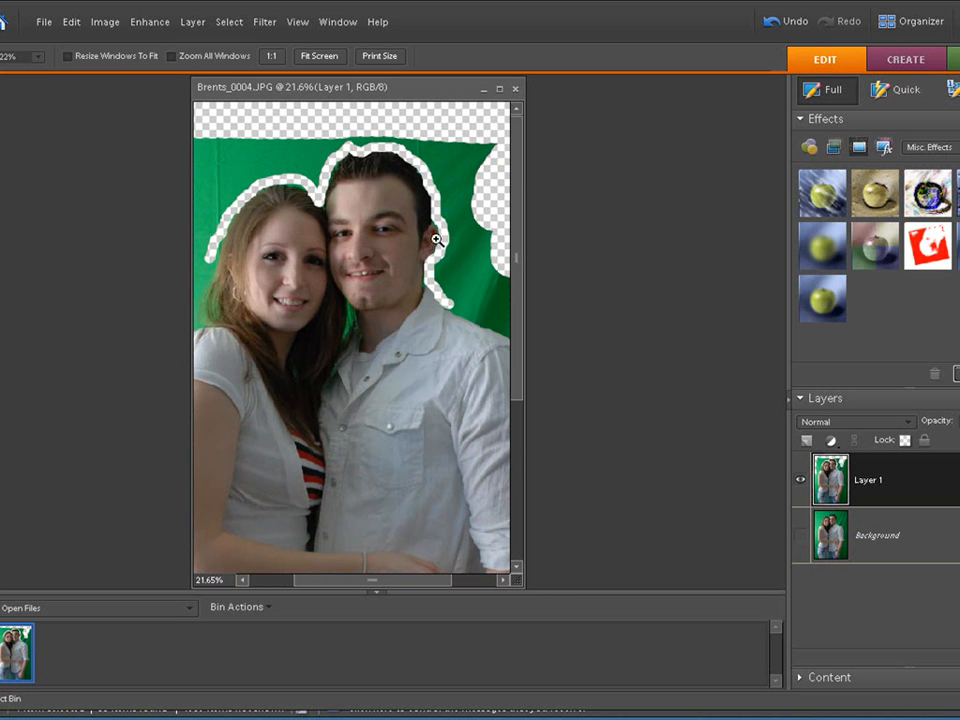
mouse_move(362, 292)
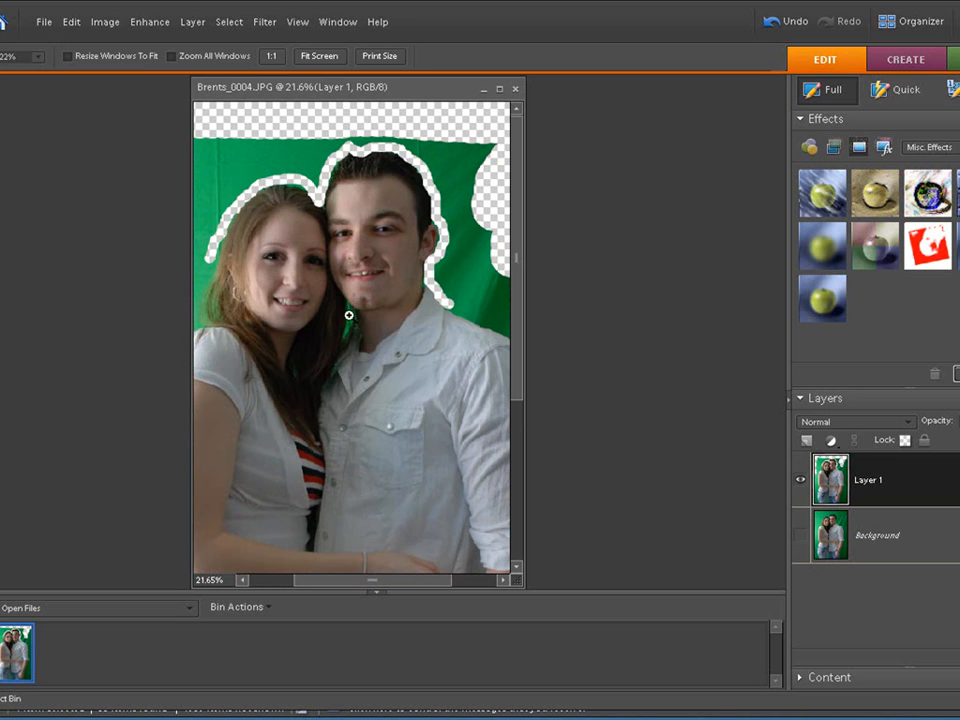
click(350, 316)
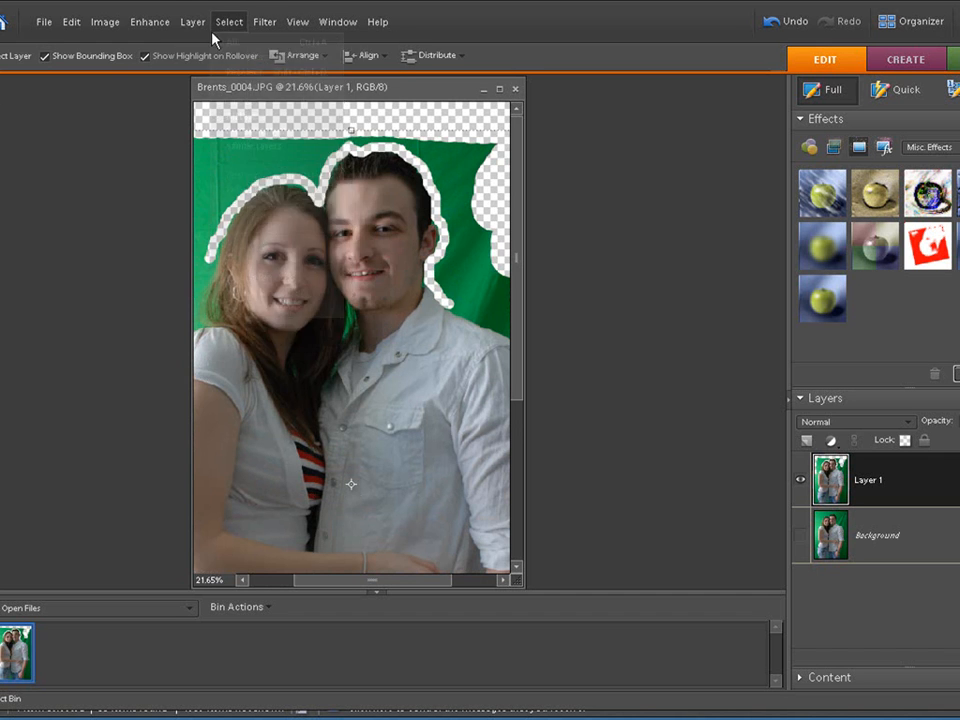
click(296, 20)
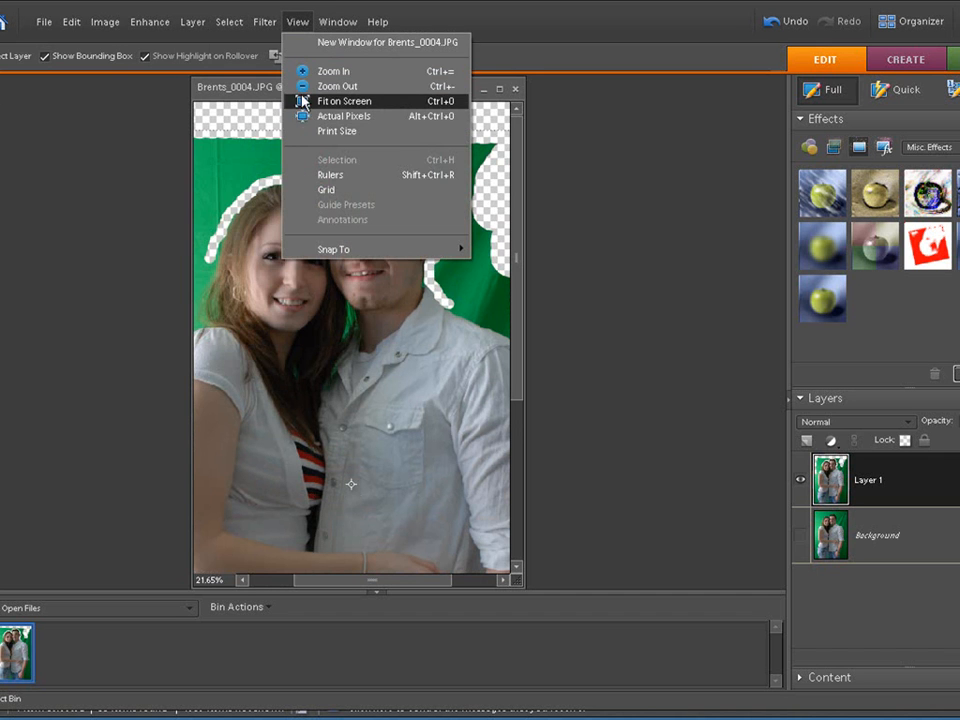
Fit the whole couple photo on screen
click(344, 100)
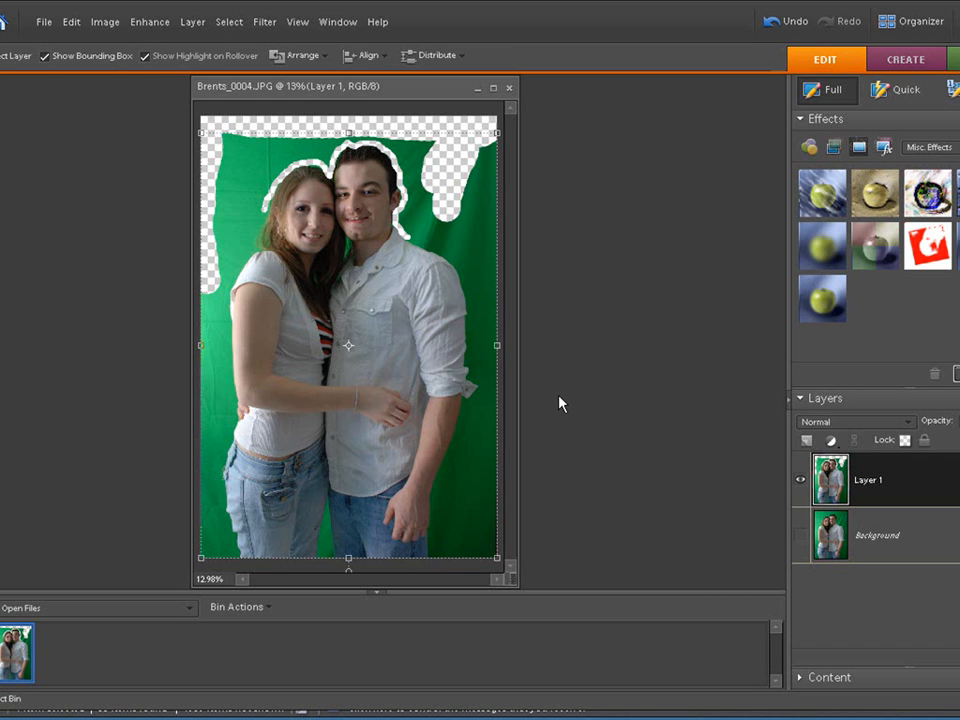
mouse_move(568, 388)
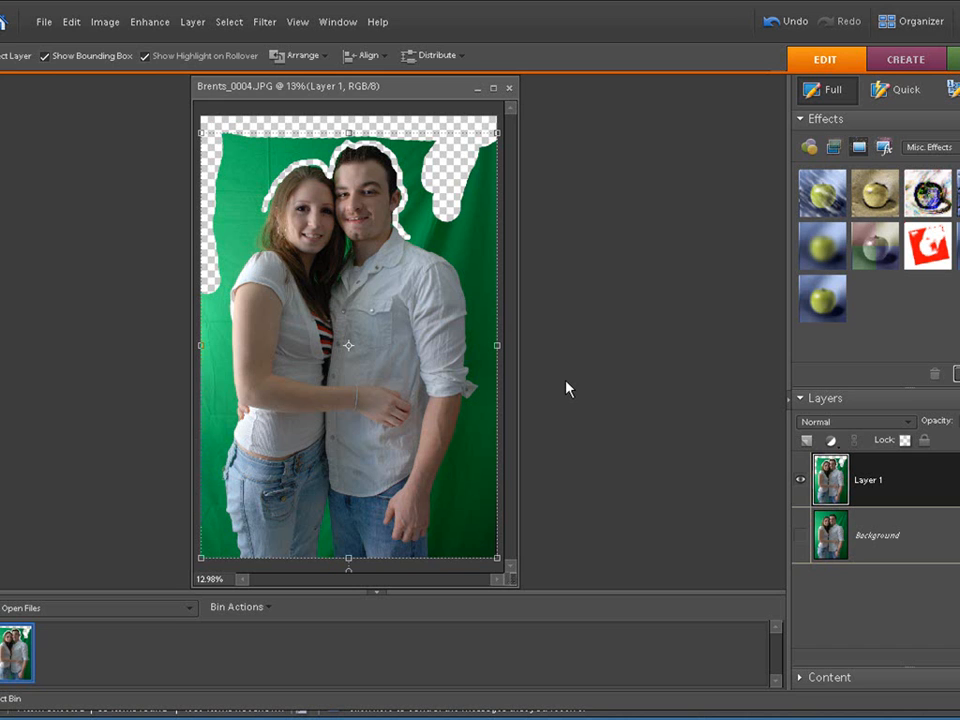
mouse_move(580, 368)
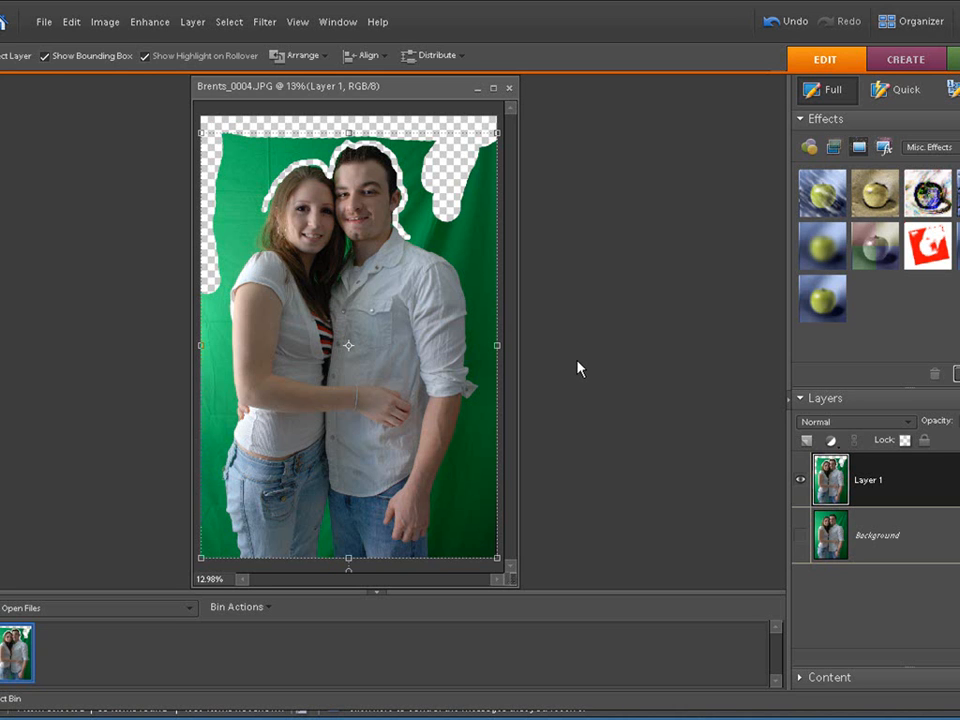
mouse_move(584, 346)
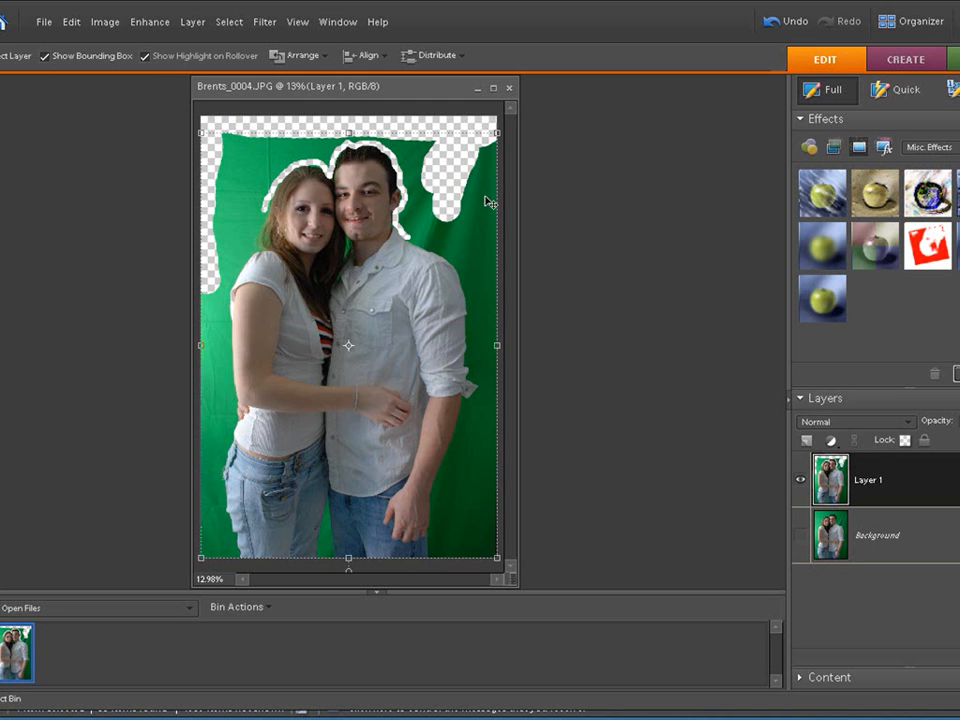
mouse_move(496, 216)
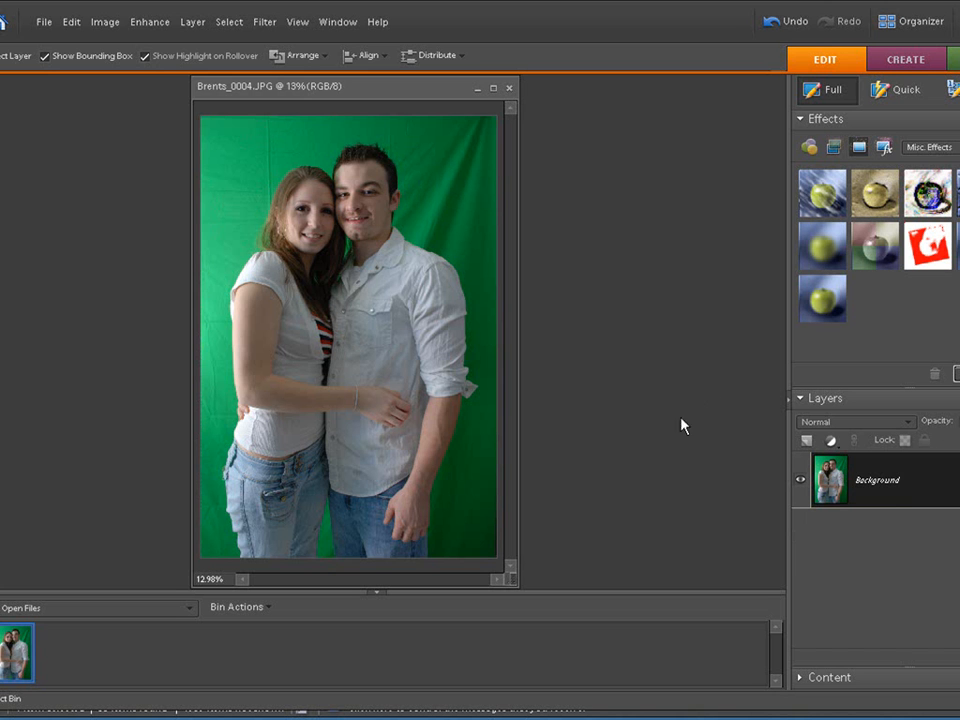
mouse_move(424, 716)
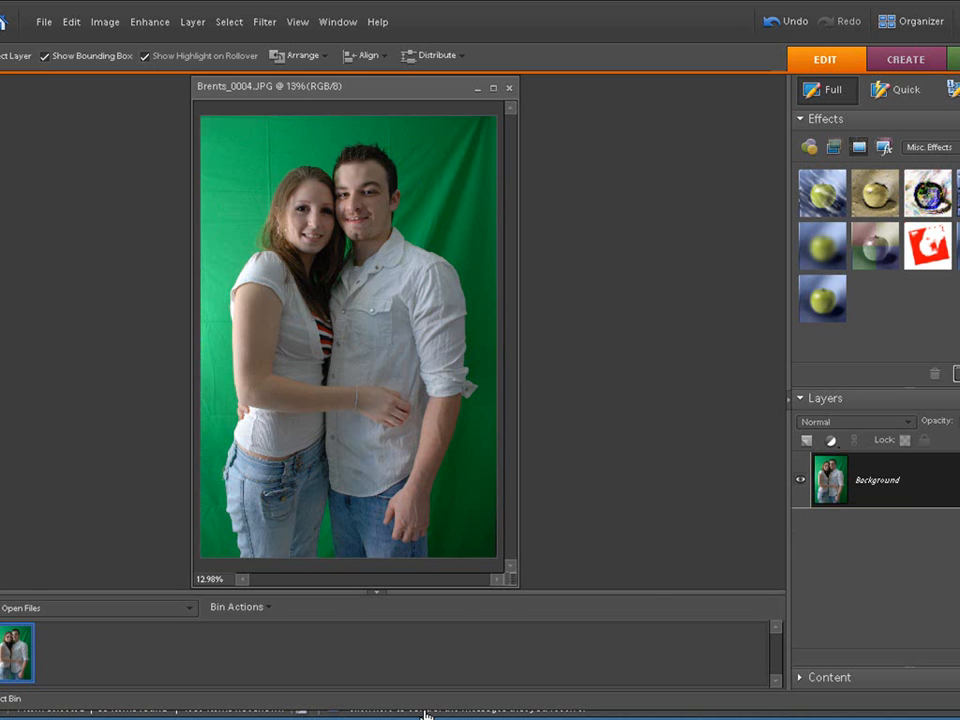
From the Organizer, send Sea.tif in the Tropical album to Full Edit
click(912, 20)
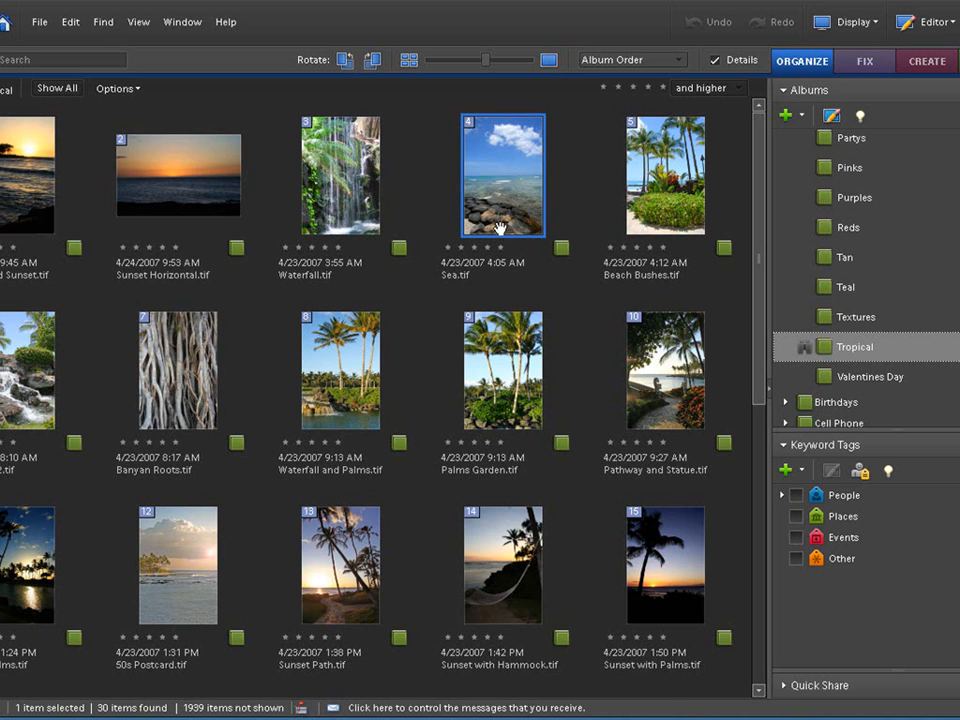
right_click(504, 176)
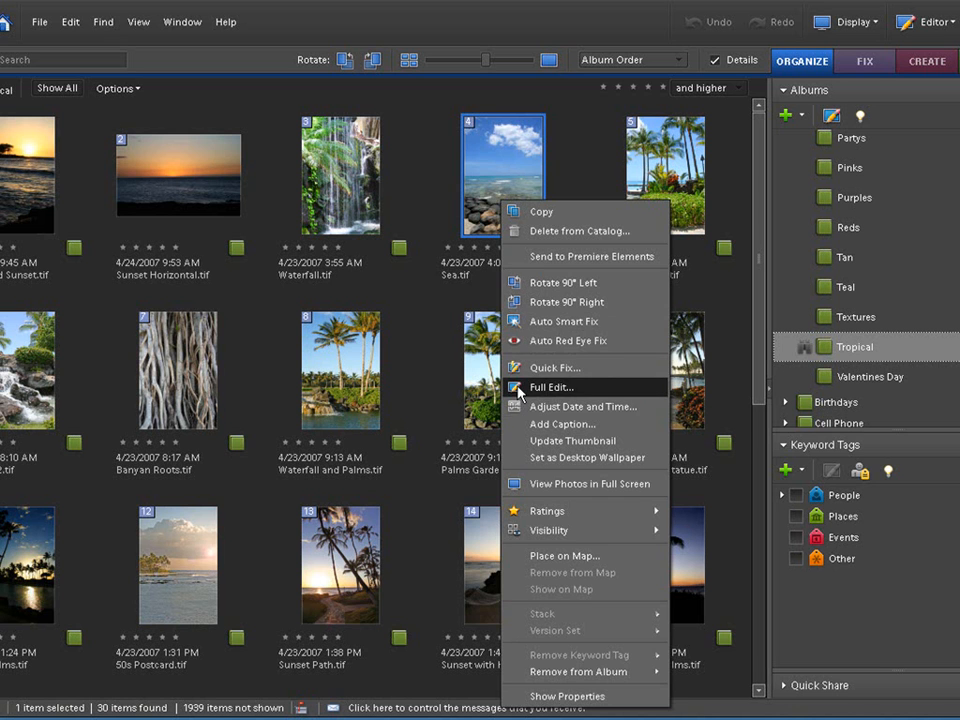
click(552, 388)
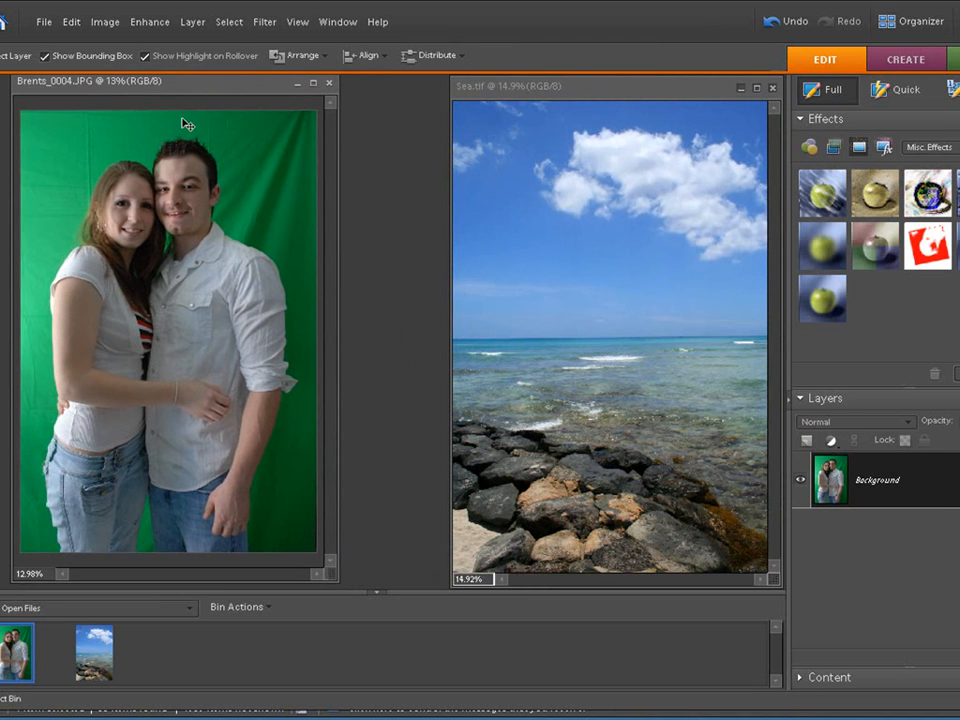
mouse_move(212, 204)
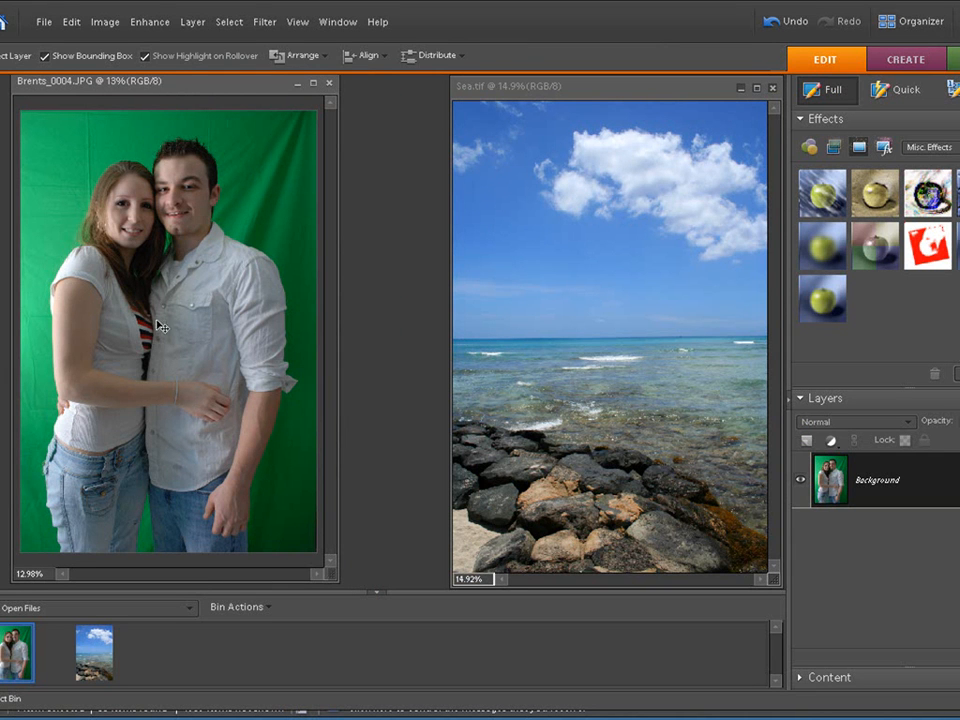
mouse_move(590, 290)
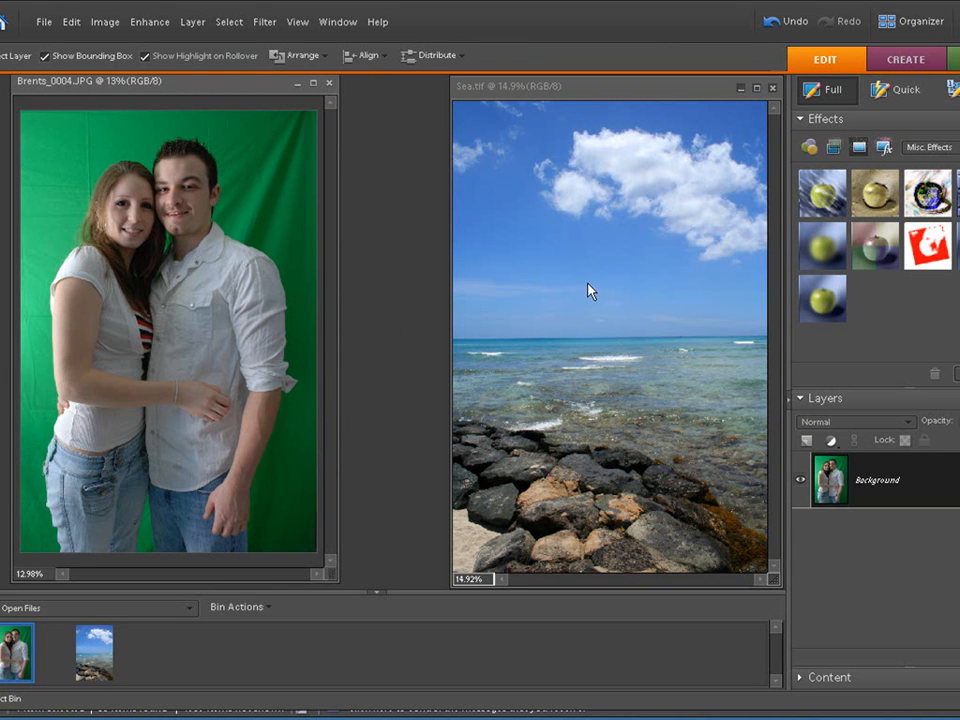
mouse_move(392, 156)
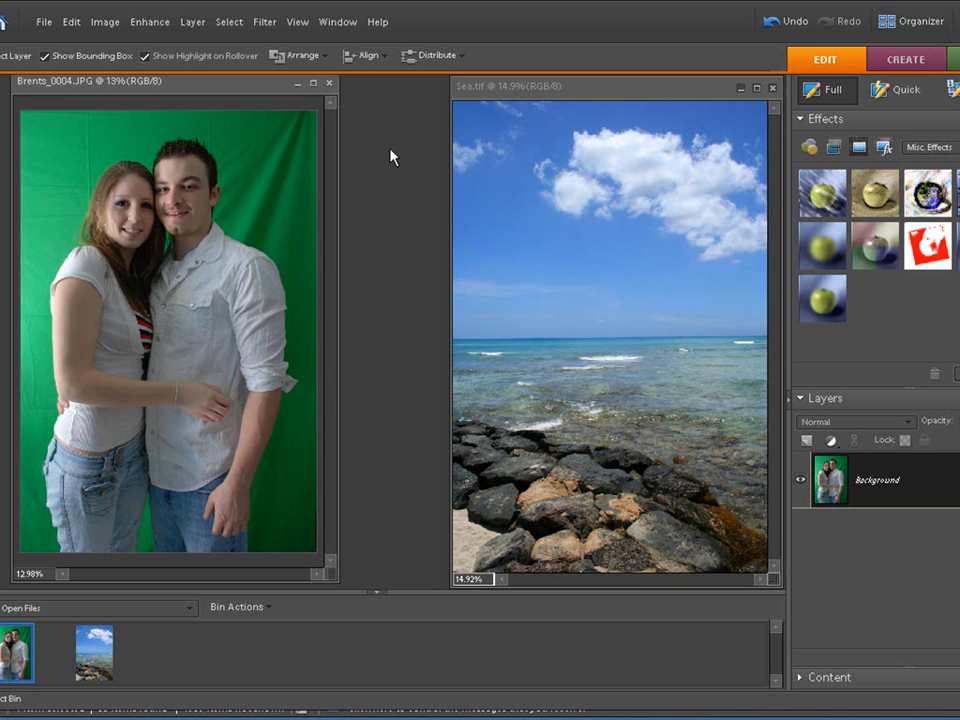
mouse_move(204, 248)
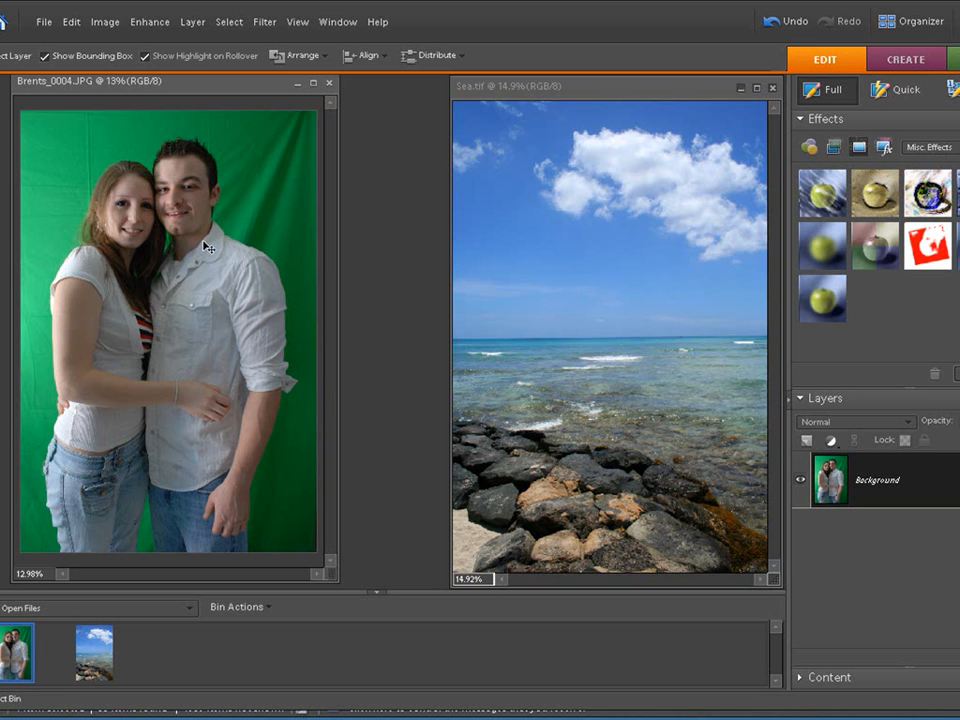
mouse_move(204, 164)
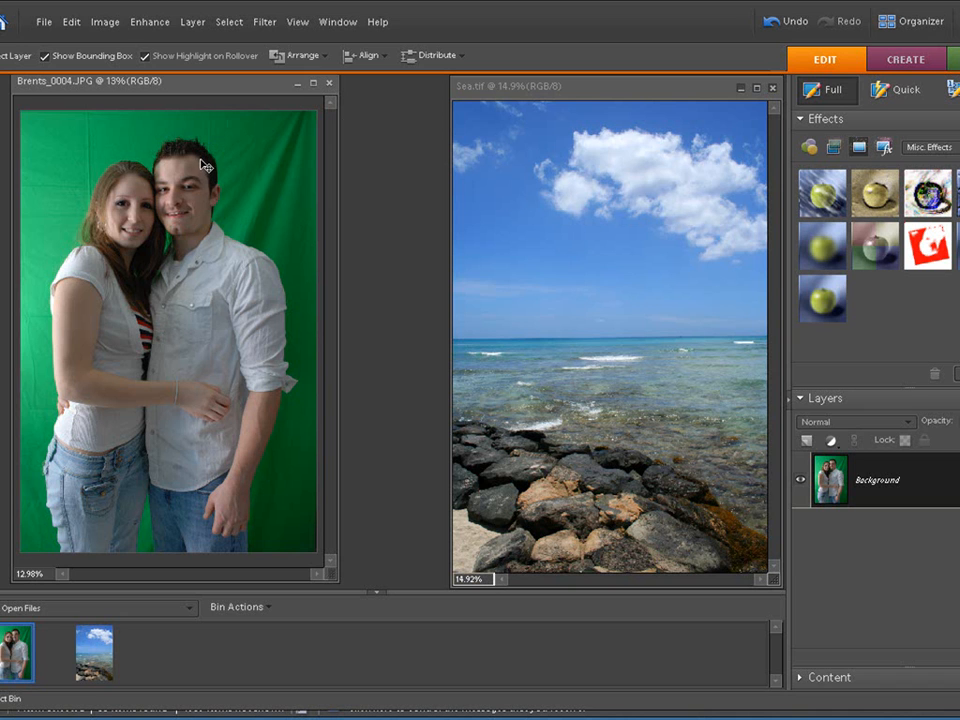
mouse_move(624, 204)
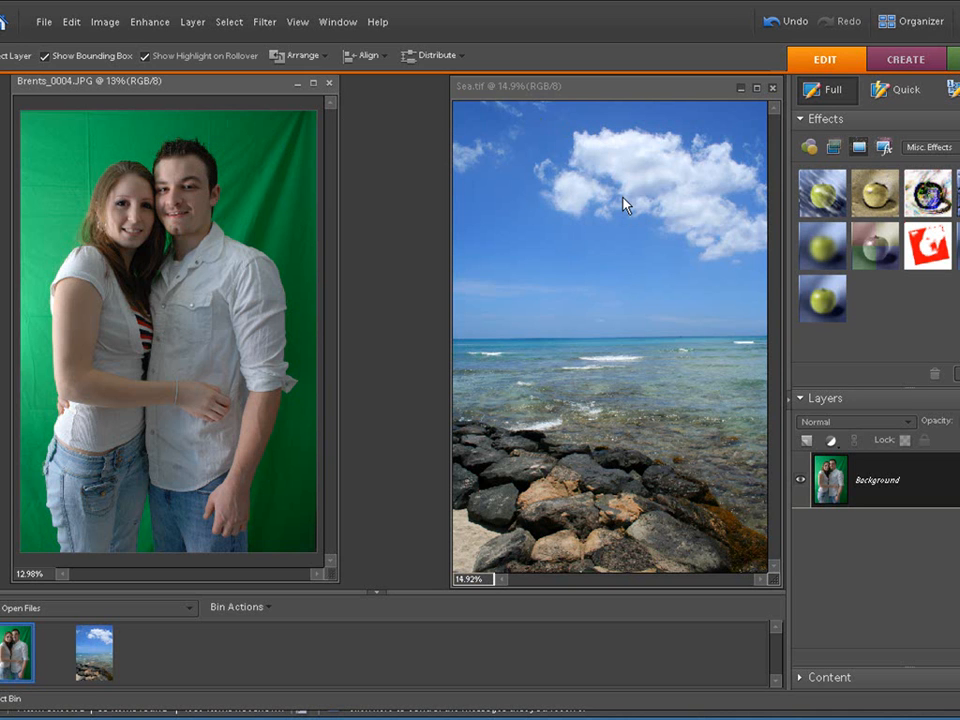
mouse_move(620, 188)
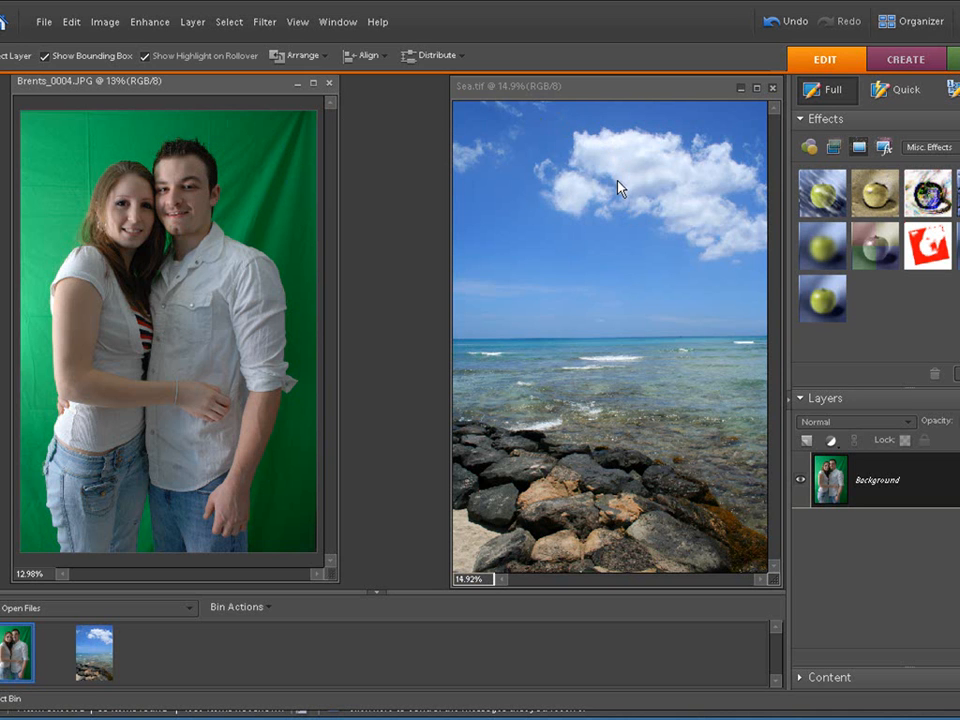
mouse_move(390, 108)
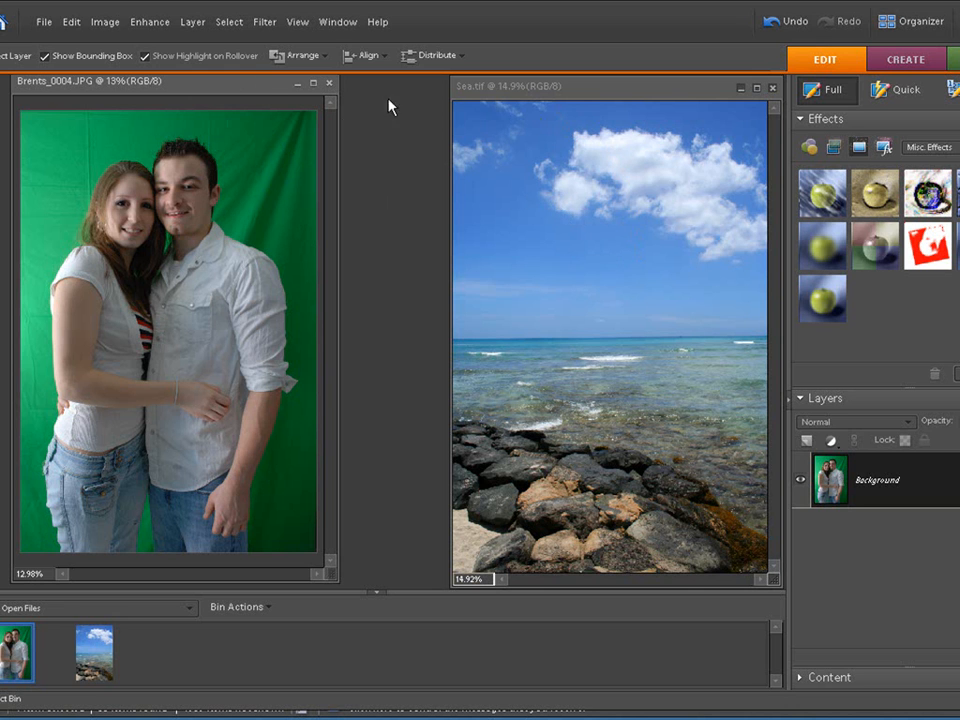
Select All on the couple photo ready to copy into the Sea image
click(228, 20)
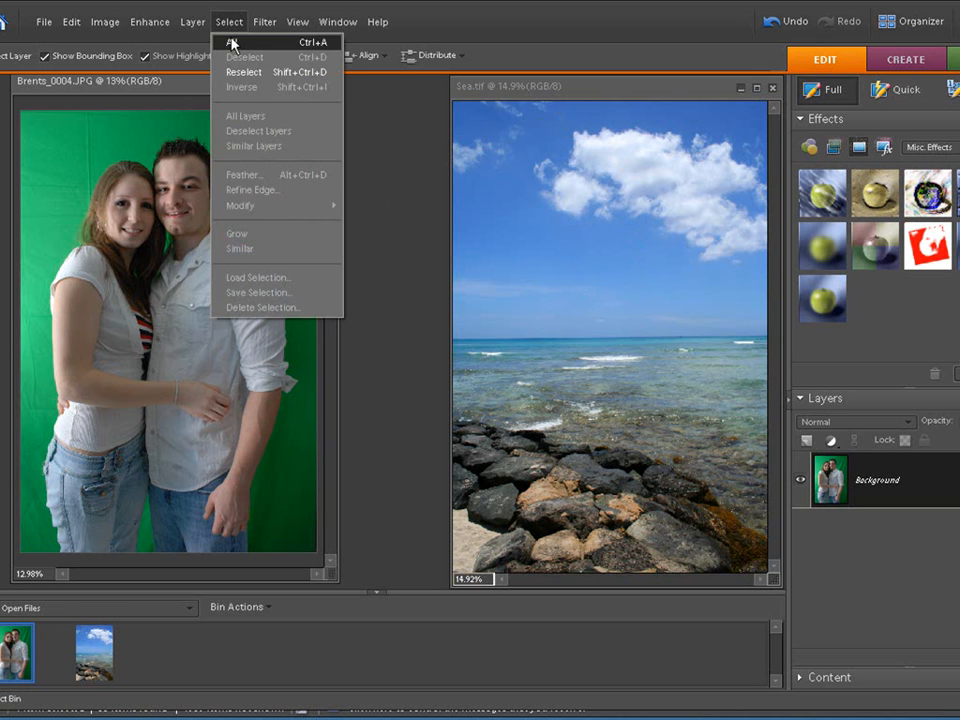
click(232, 42)
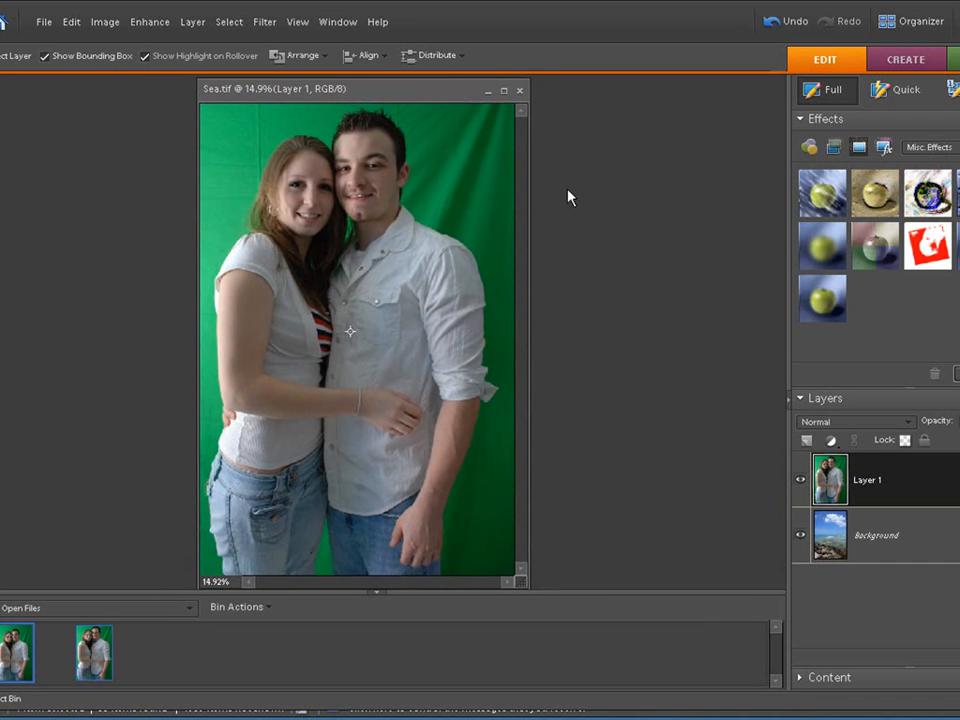
mouse_move(612, 374)
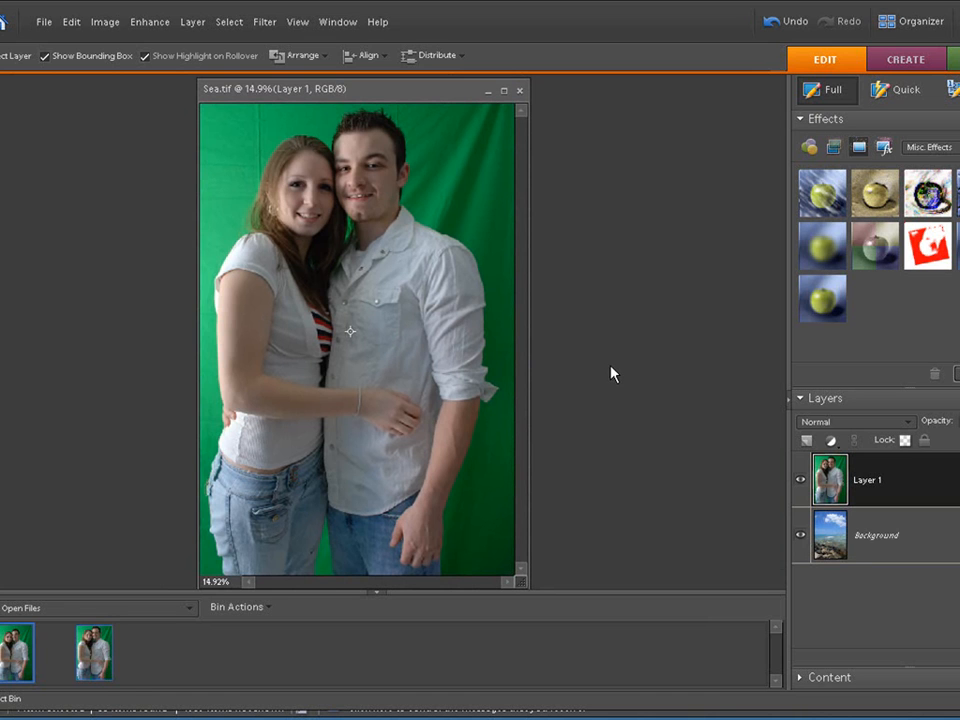
mouse_move(452, 180)
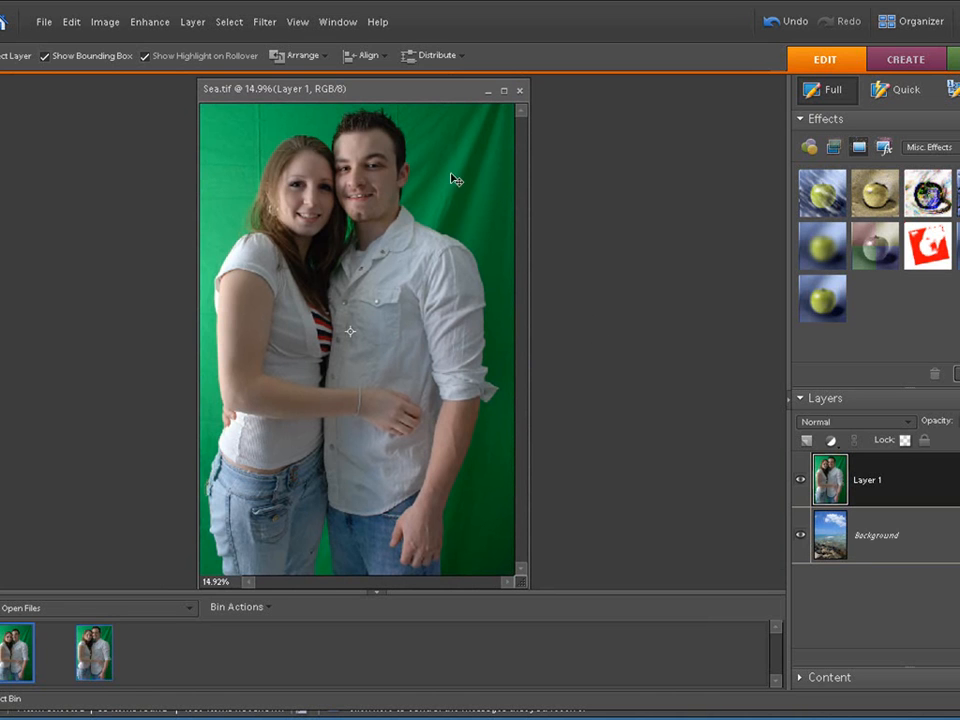
Launch Green Screen Wizard from the Filter menu on the couple layer
click(264, 20)
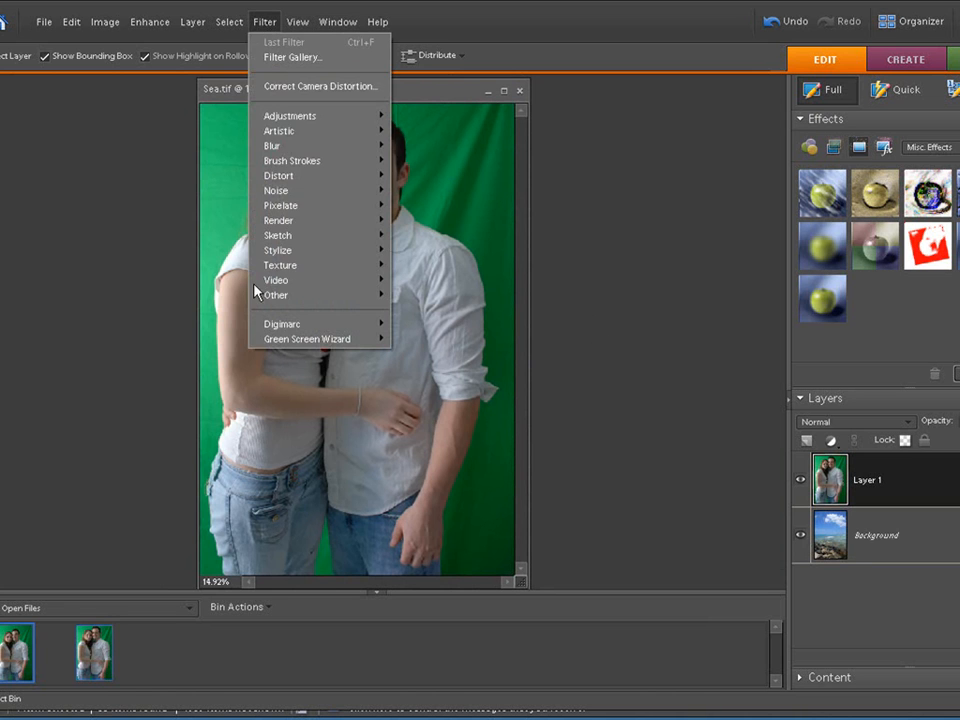
mouse_move(308, 338)
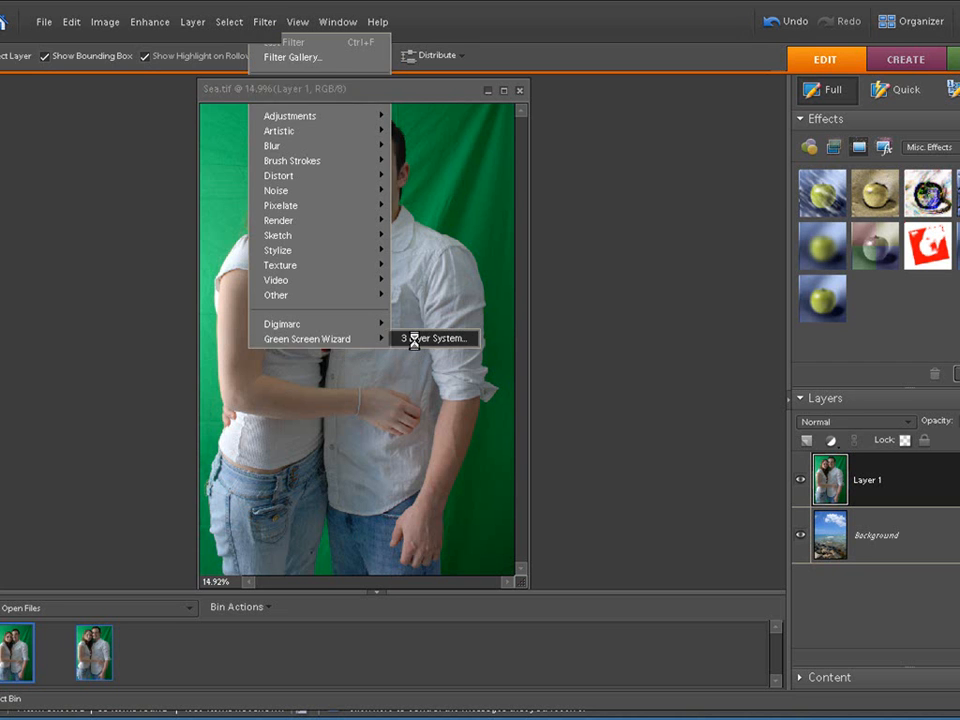
click(308, 338)
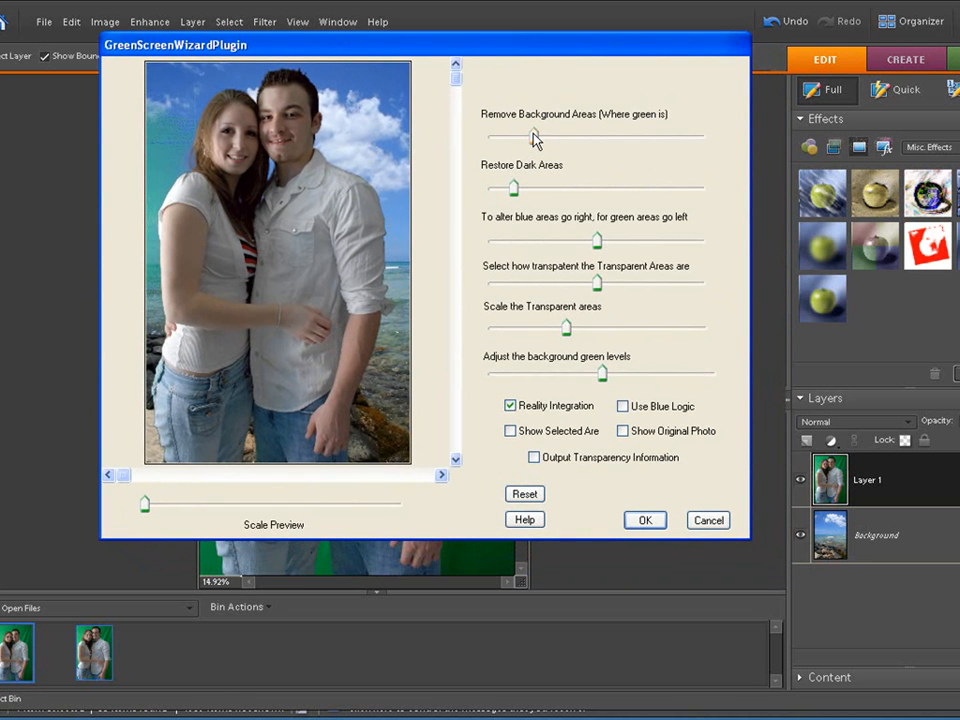
Nudge the Remove Background Areas slider to tune how much green is keyed out
drag(532, 138, 570, 138)
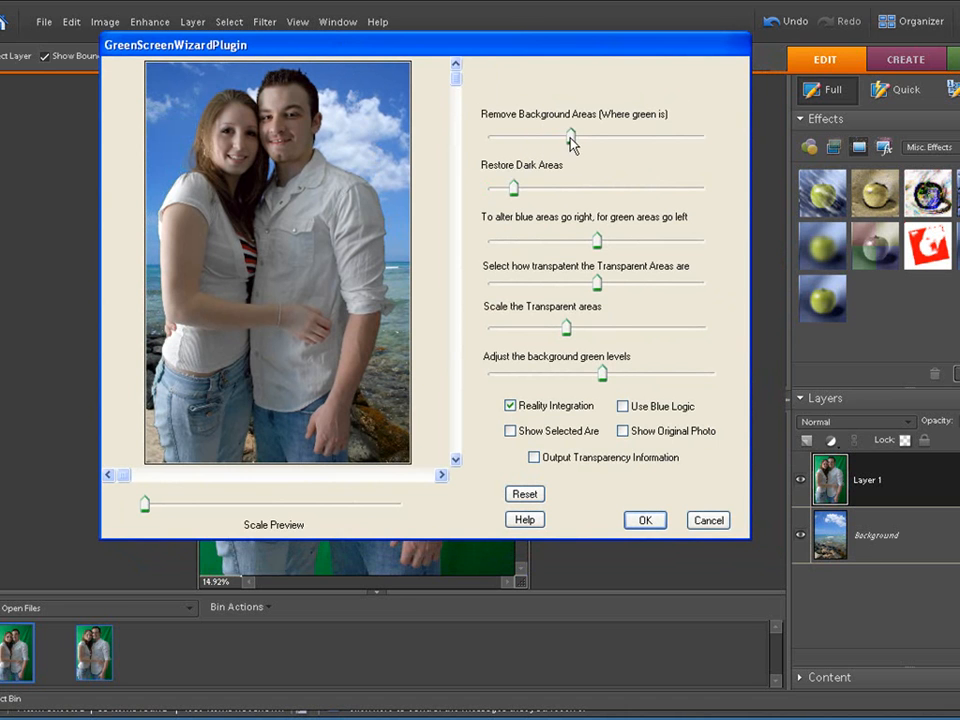
drag(572, 136, 564, 136)
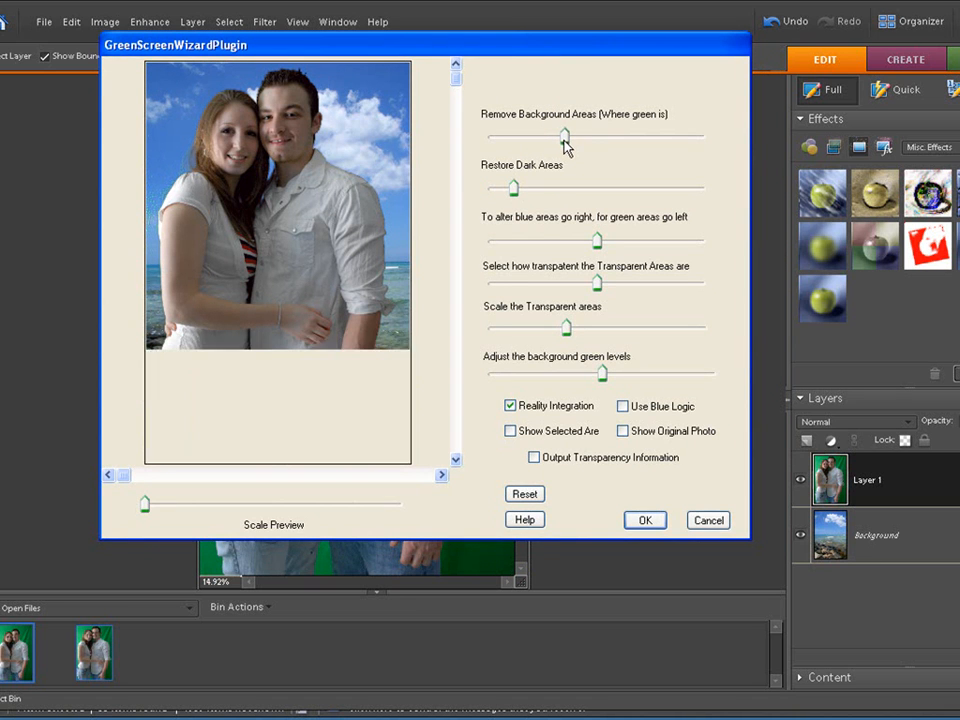
drag(564, 136, 576, 136)
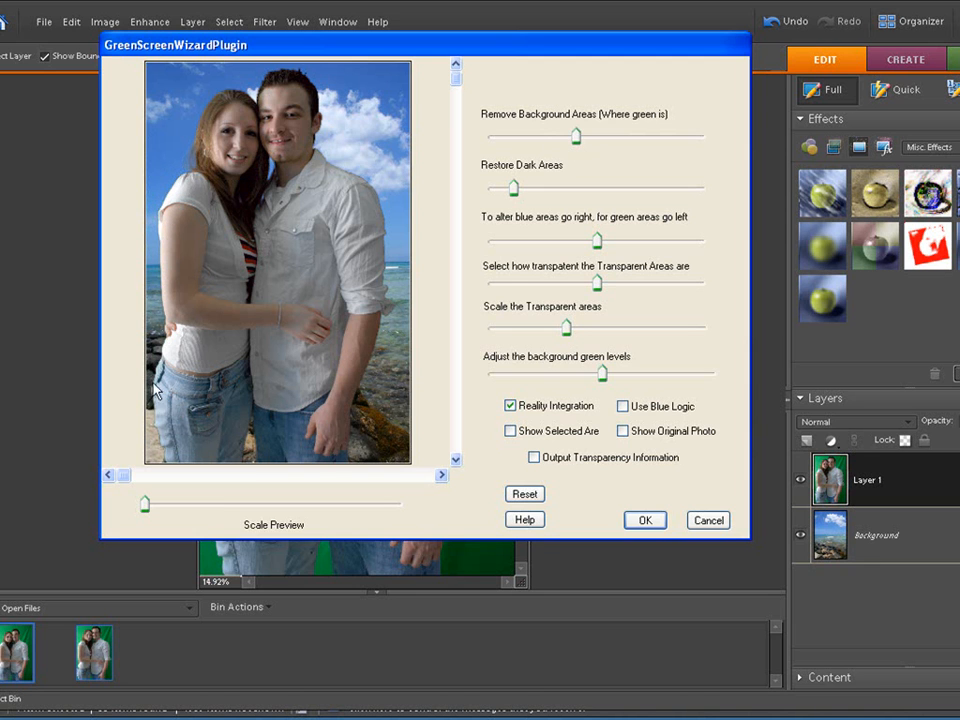
mouse_move(358, 160)
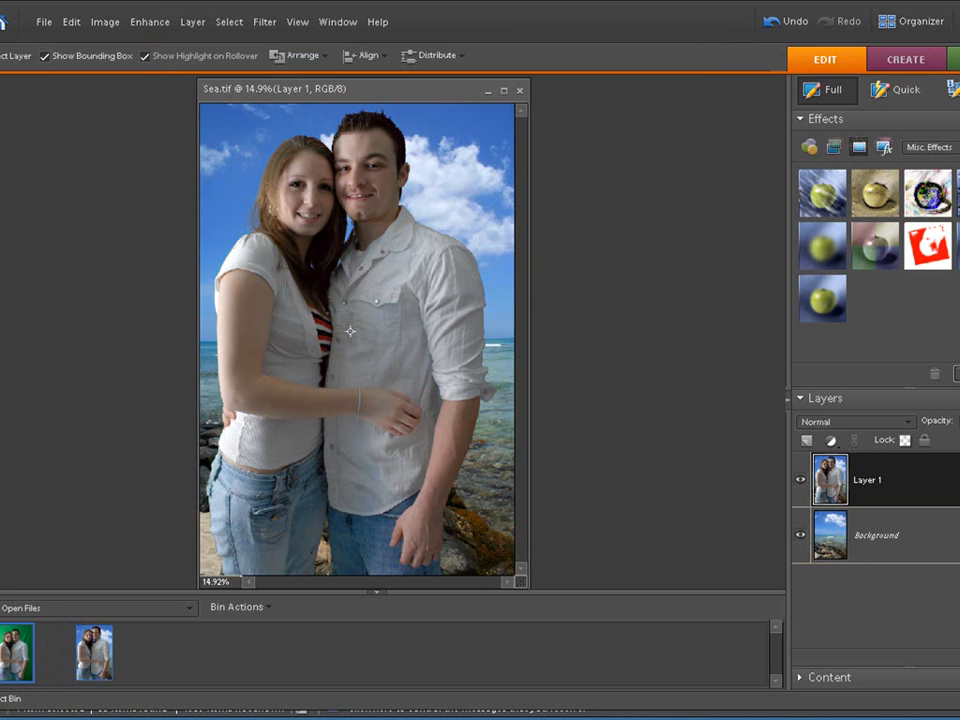
click(44, 20)
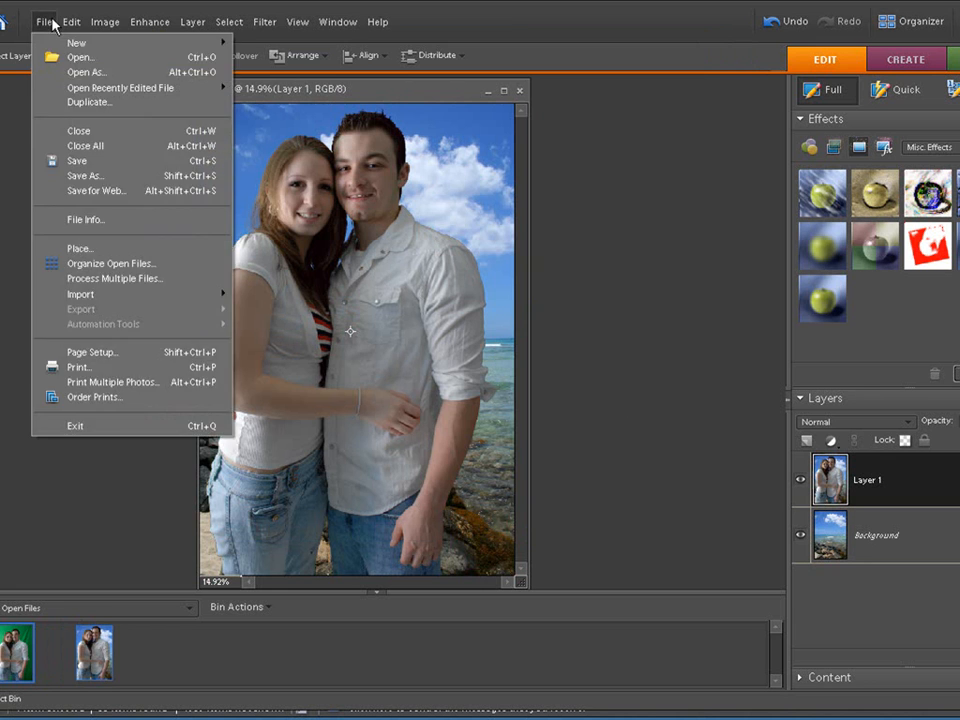
mouse_move(50, 206)
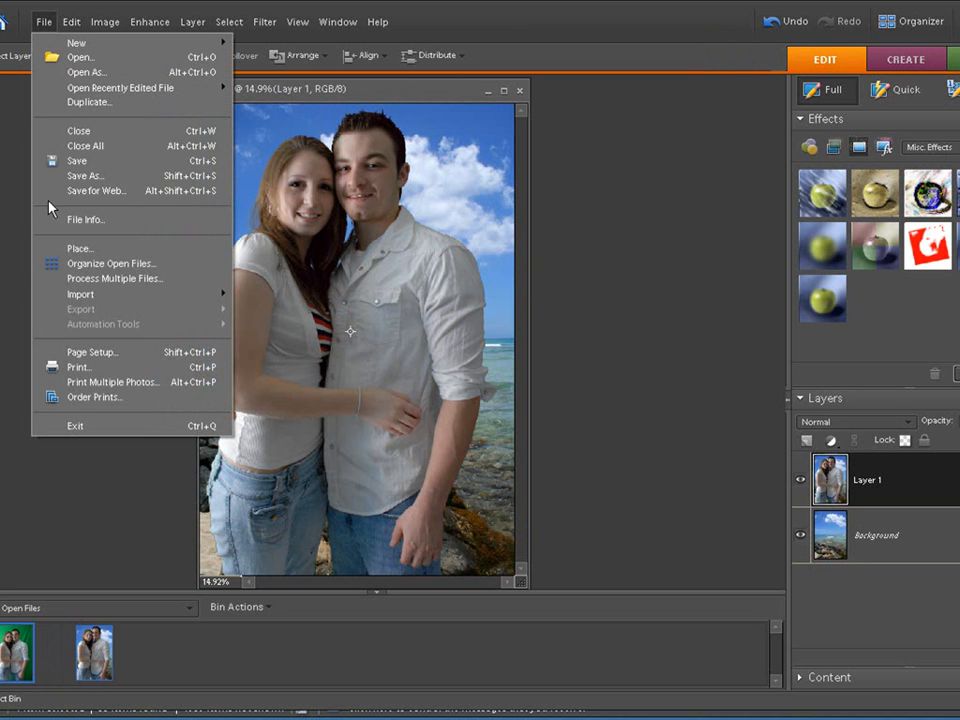
click(84, 176)
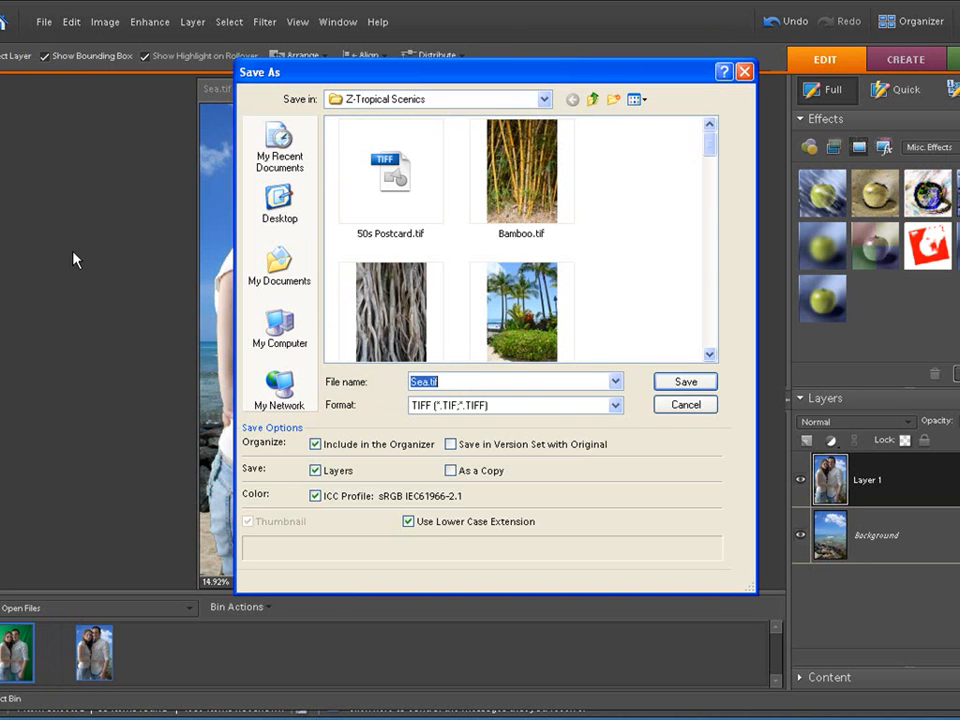
click(616, 404)
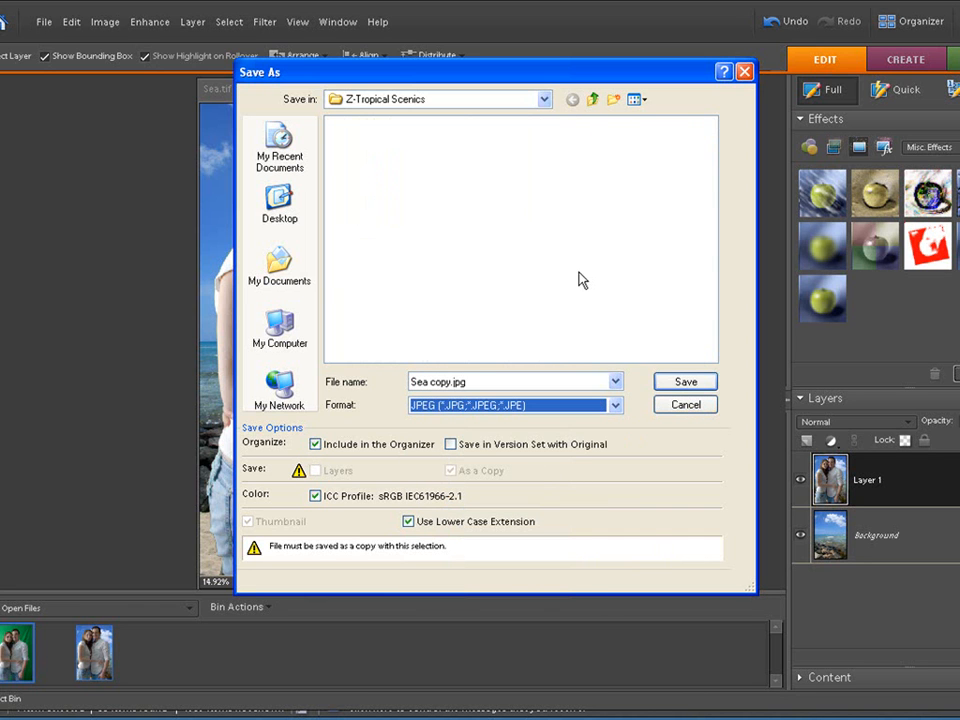
click(684, 380)
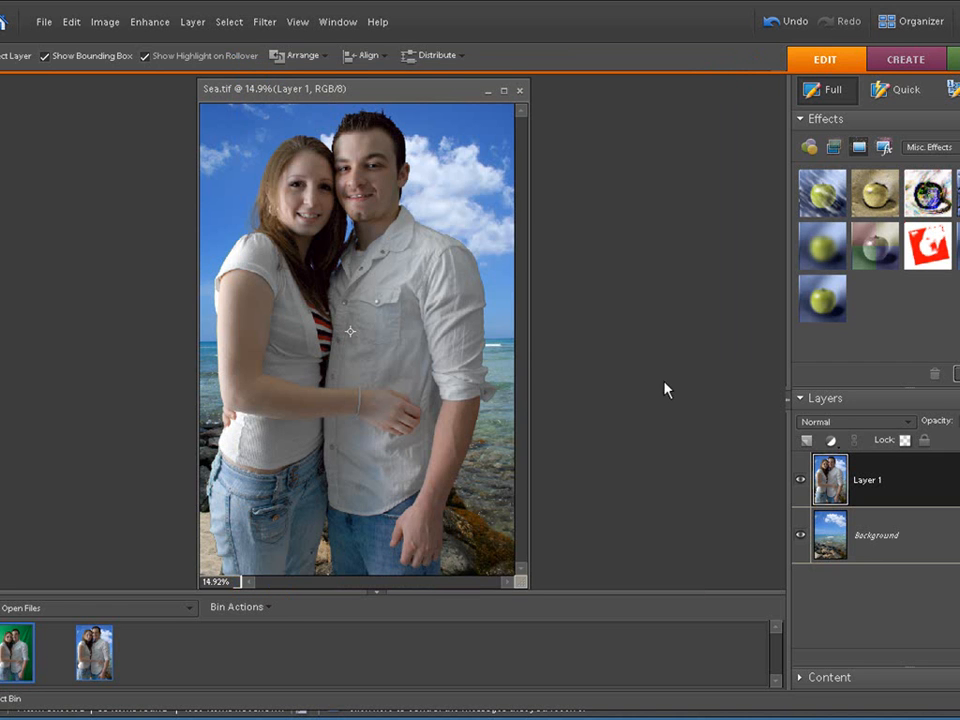
mouse_move(660, 404)
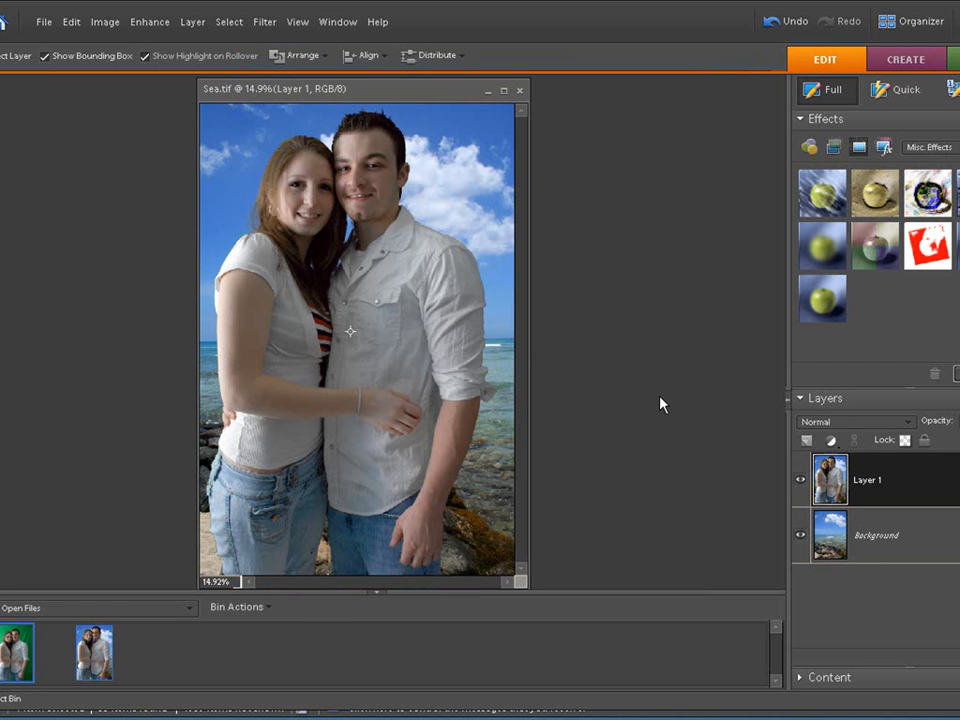
mouse_move(536, 402)
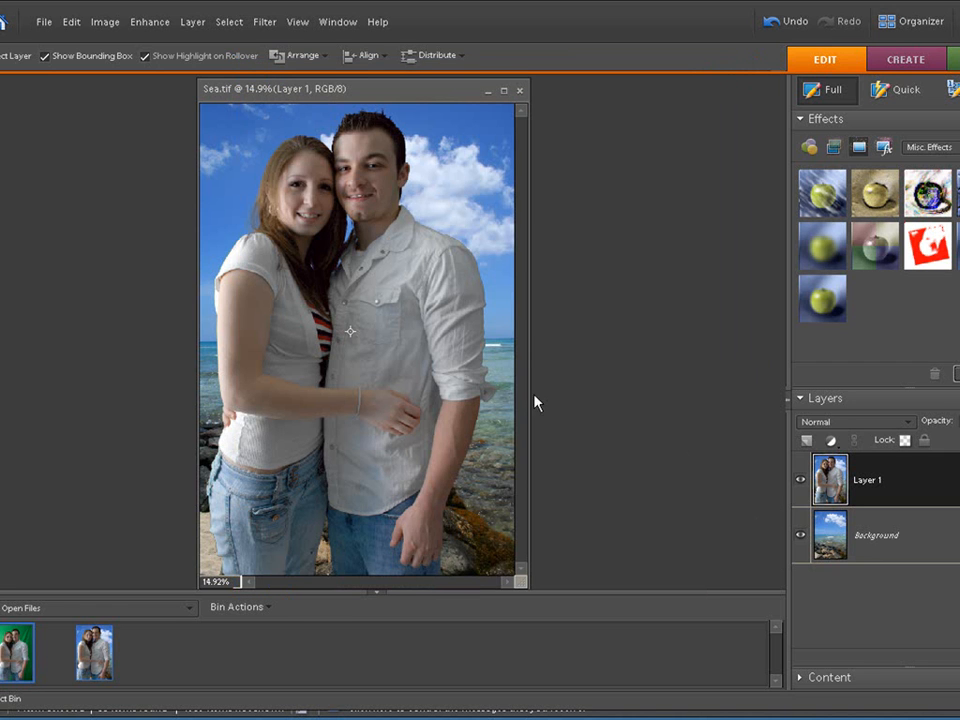
mouse_move(668, 378)
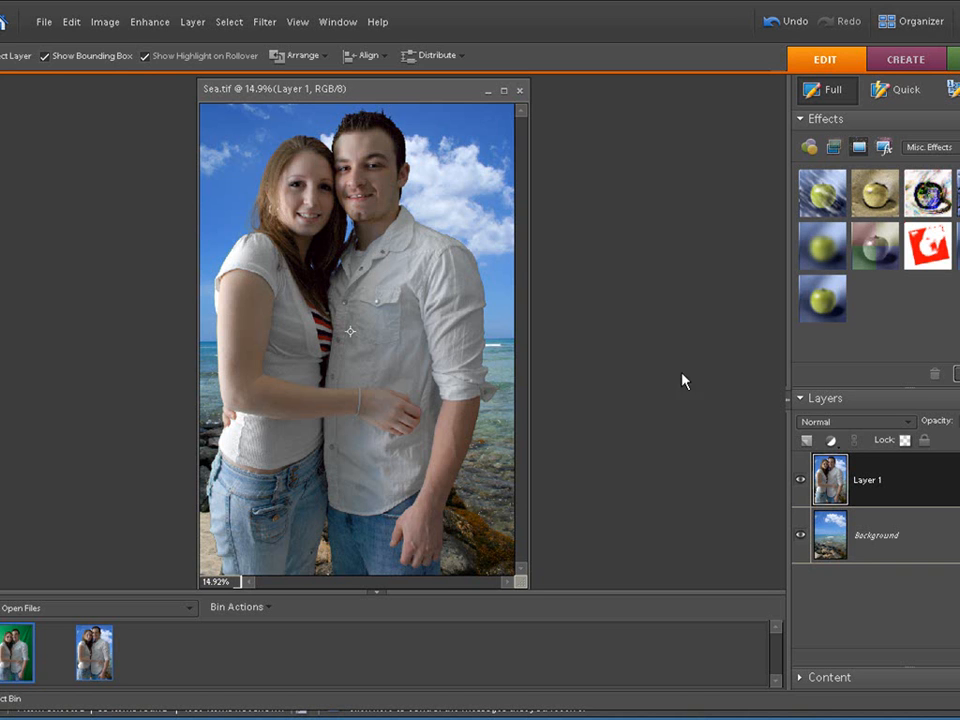
mouse_move(668, 388)
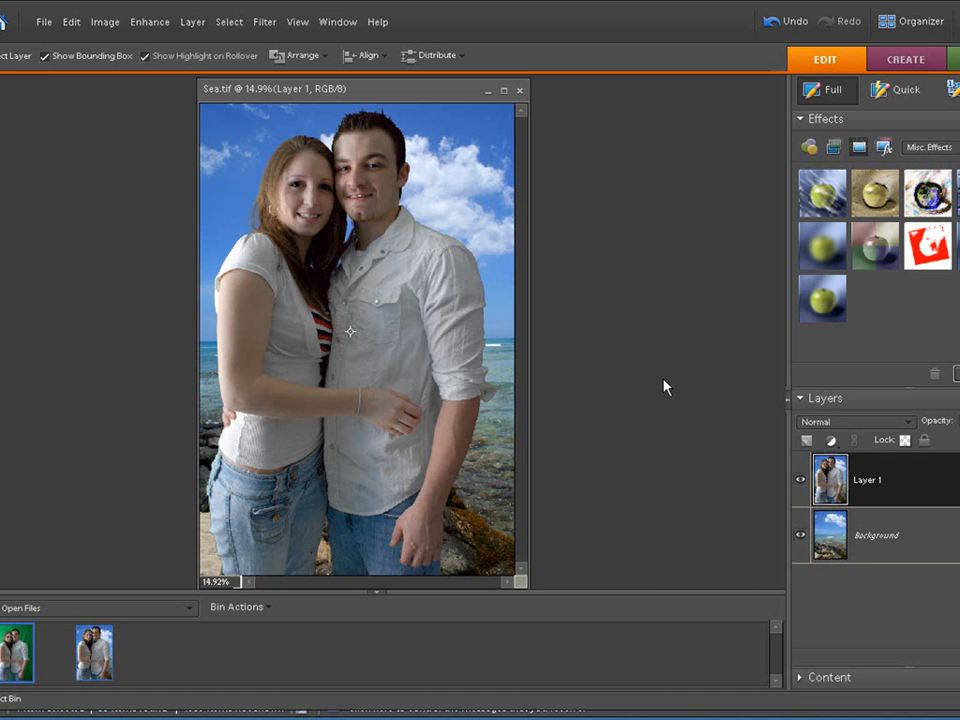
mouse_move(684, 384)
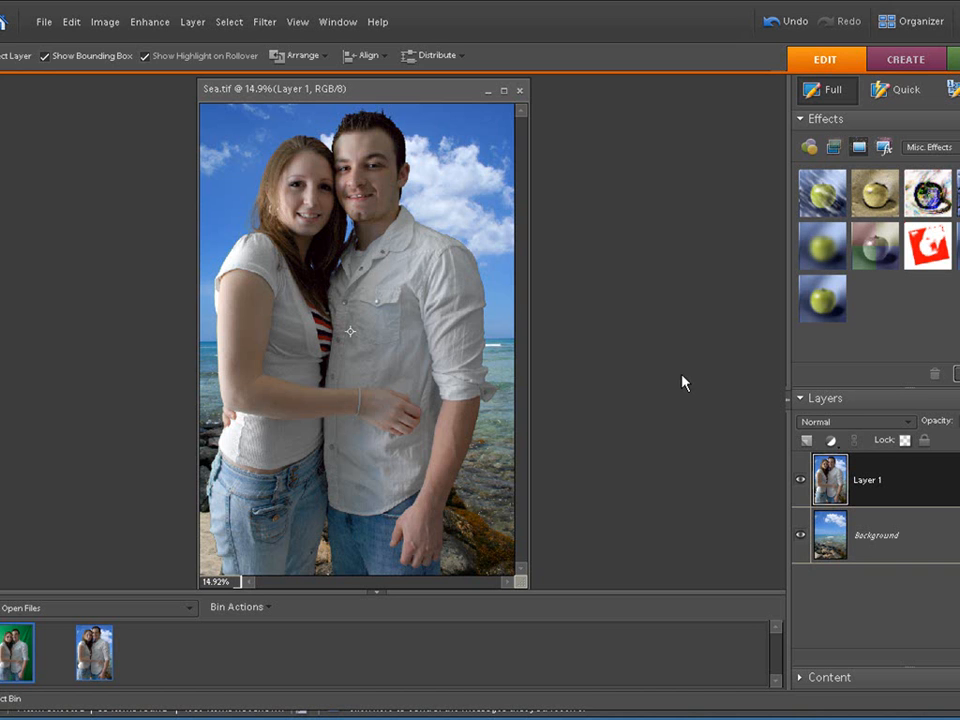
mouse_move(830, 470)
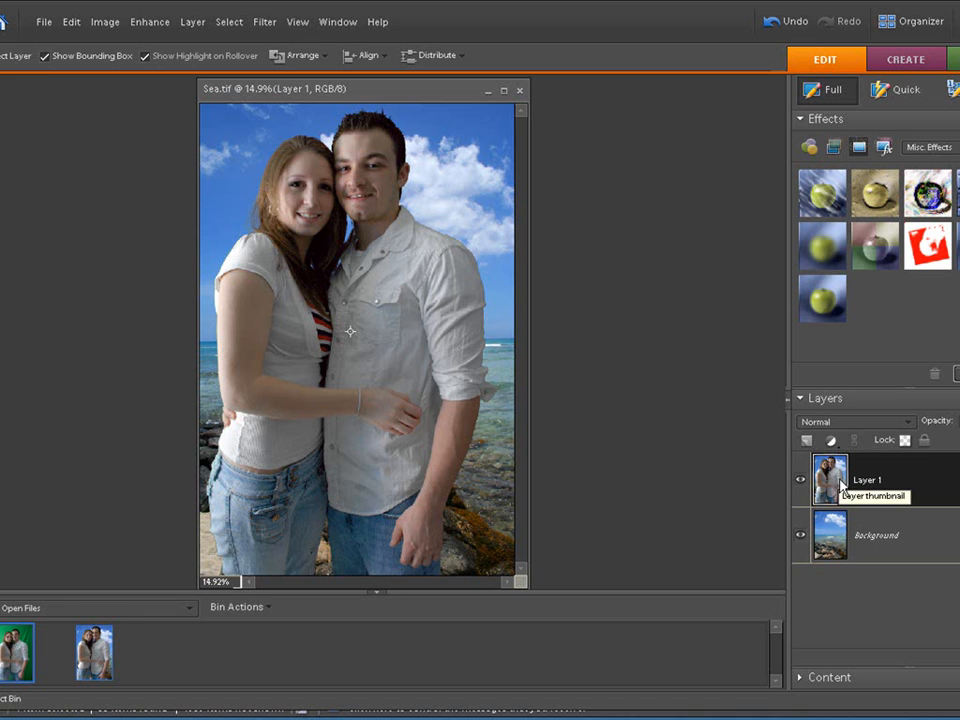
Add a Levels adjustment layer and lower the white input from 255 to about 156
click(832, 440)
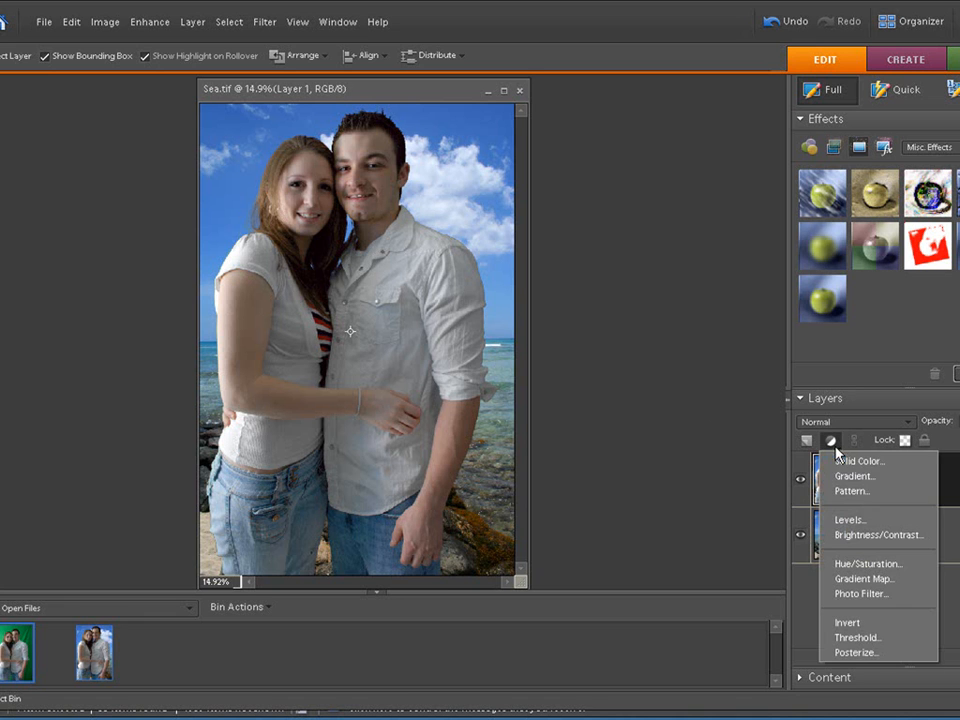
click(848, 520)
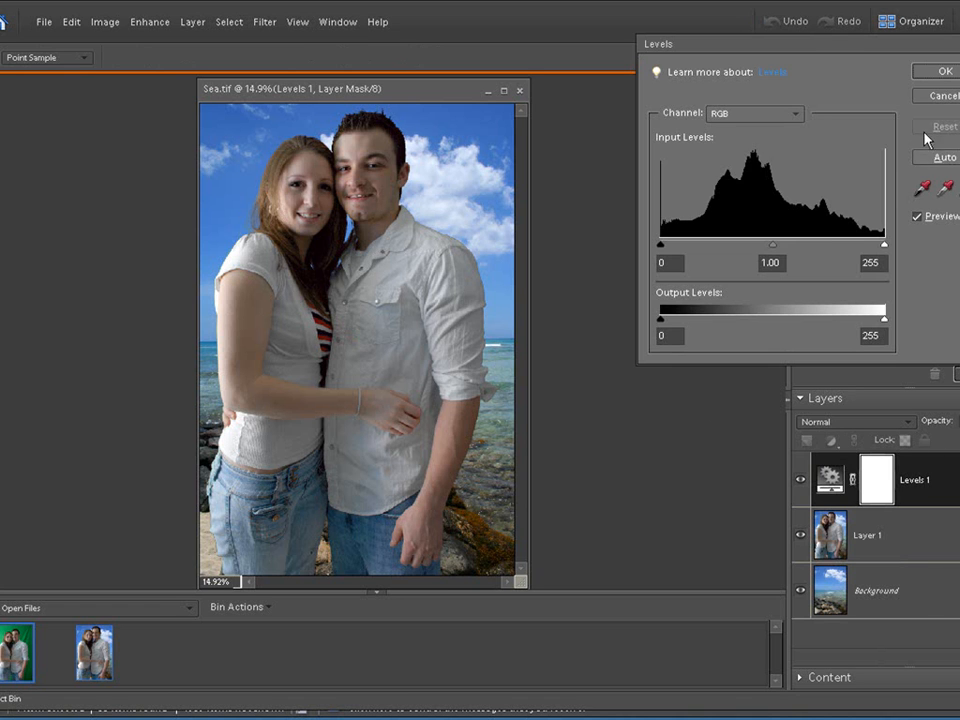
click(944, 70)
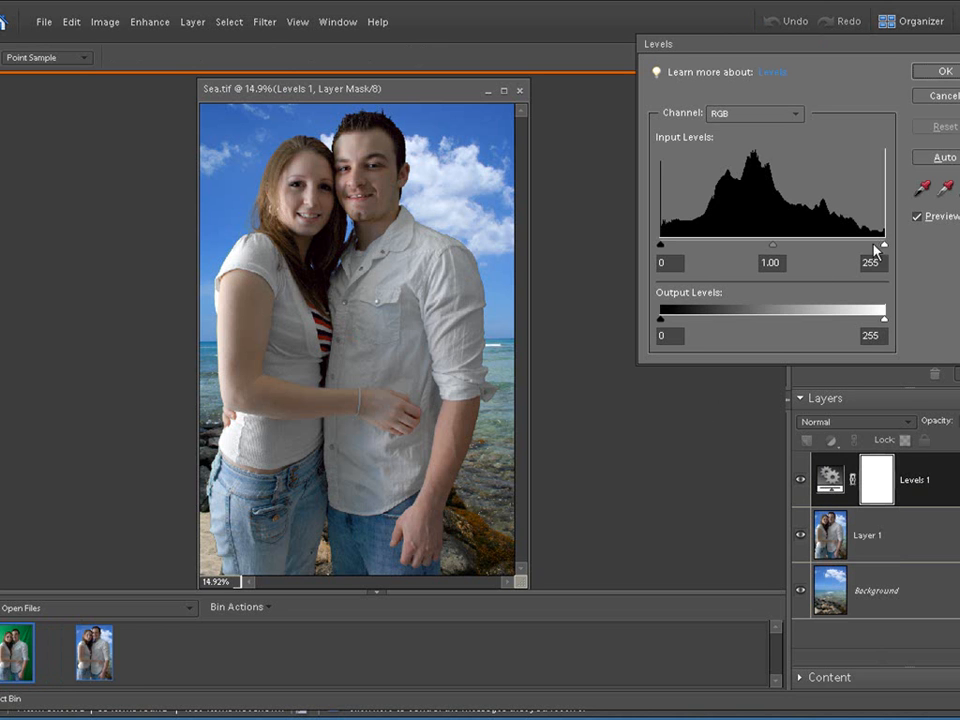
drag(880, 244, 820, 244)
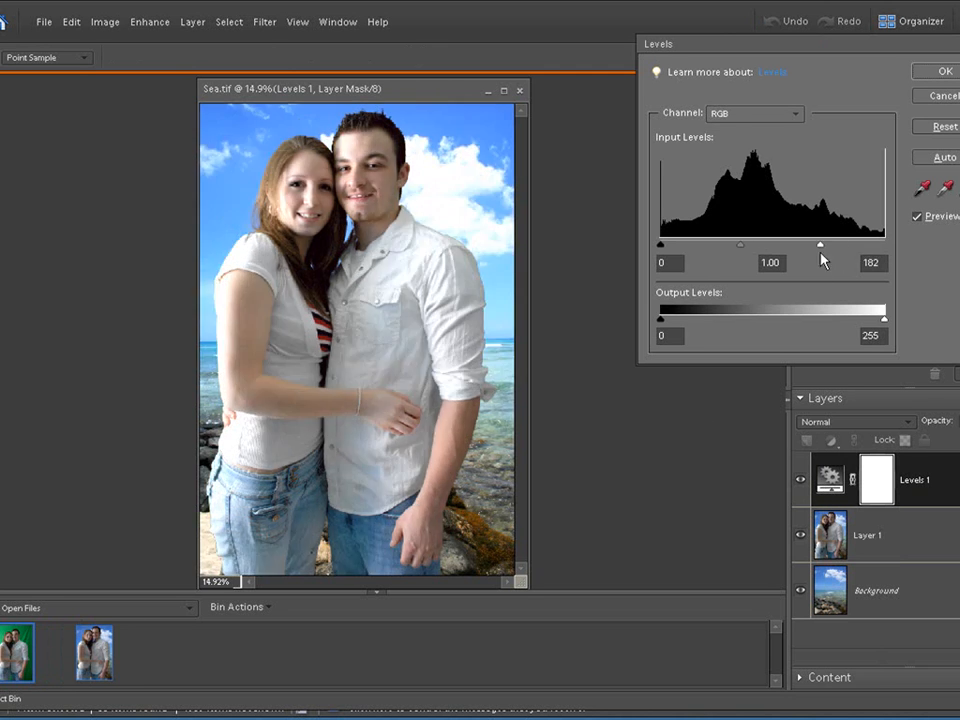
drag(820, 244, 804, 244)
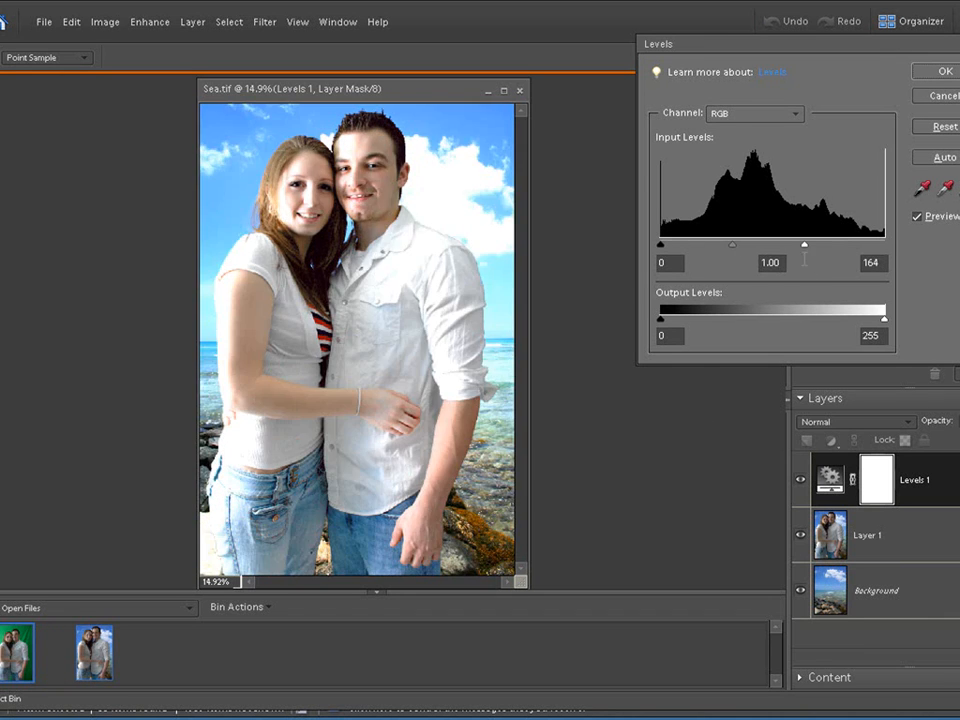
drag(804, 244, 796, 244)
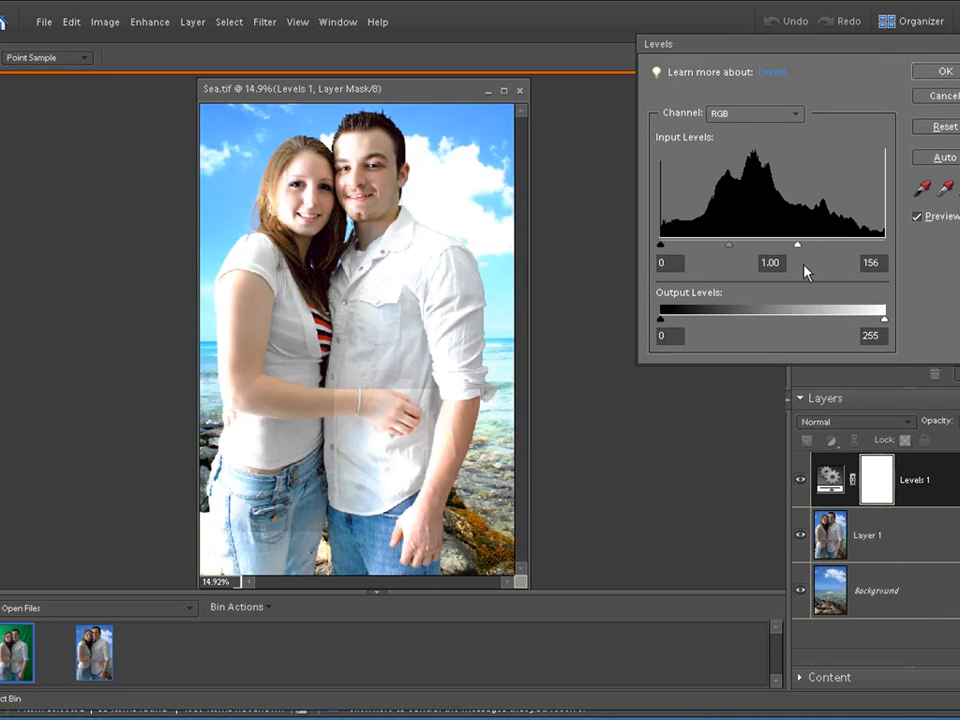
click(944, 70)
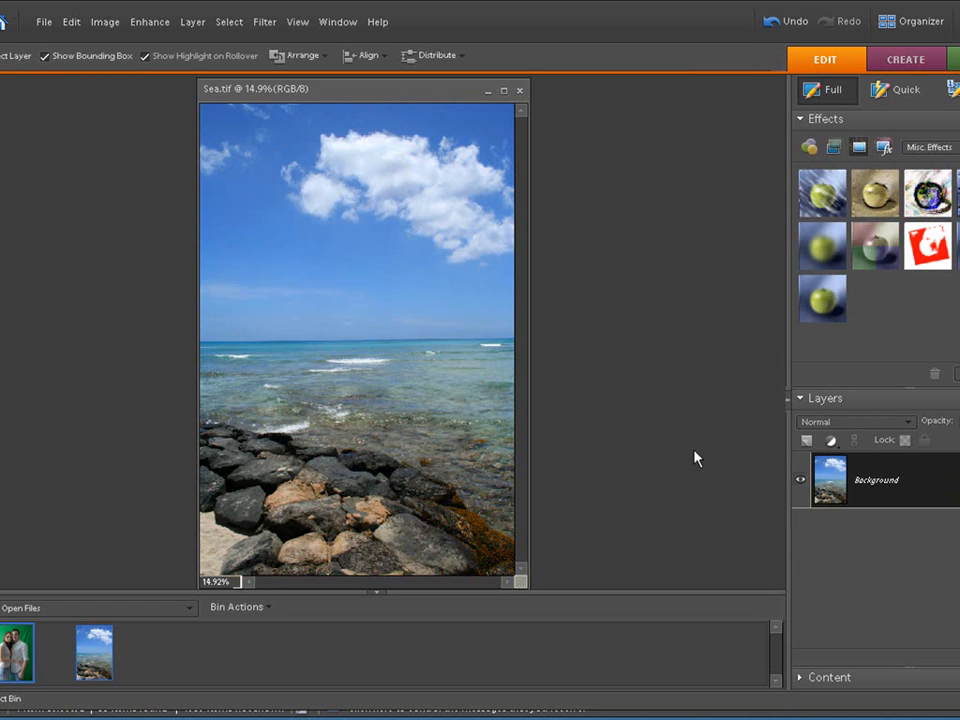
mouse_move(16, 660)
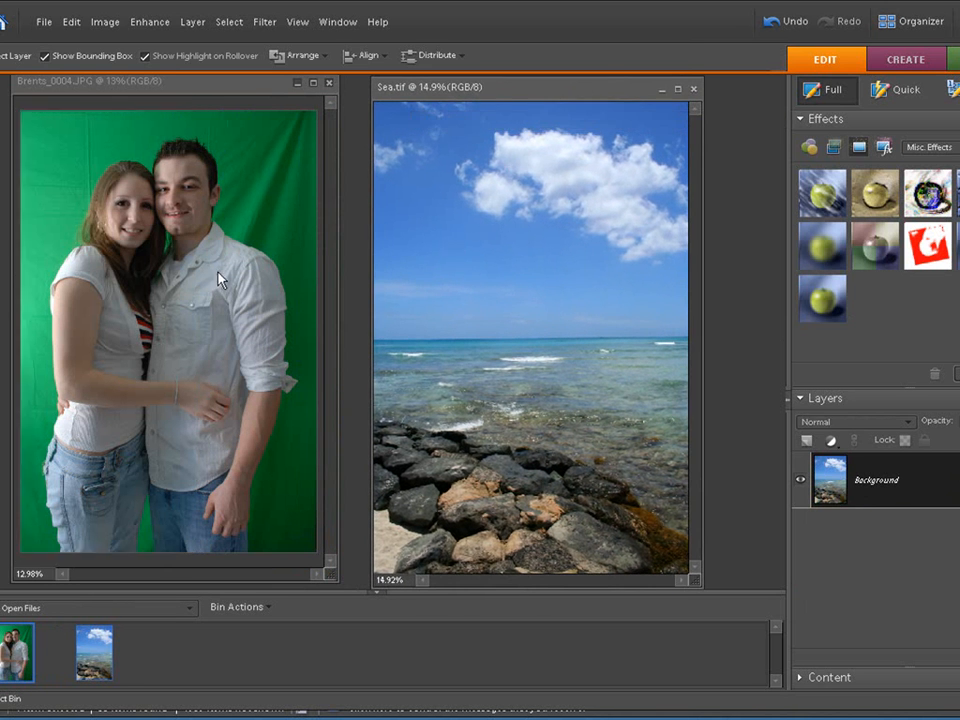
mouse_move(210, 90)
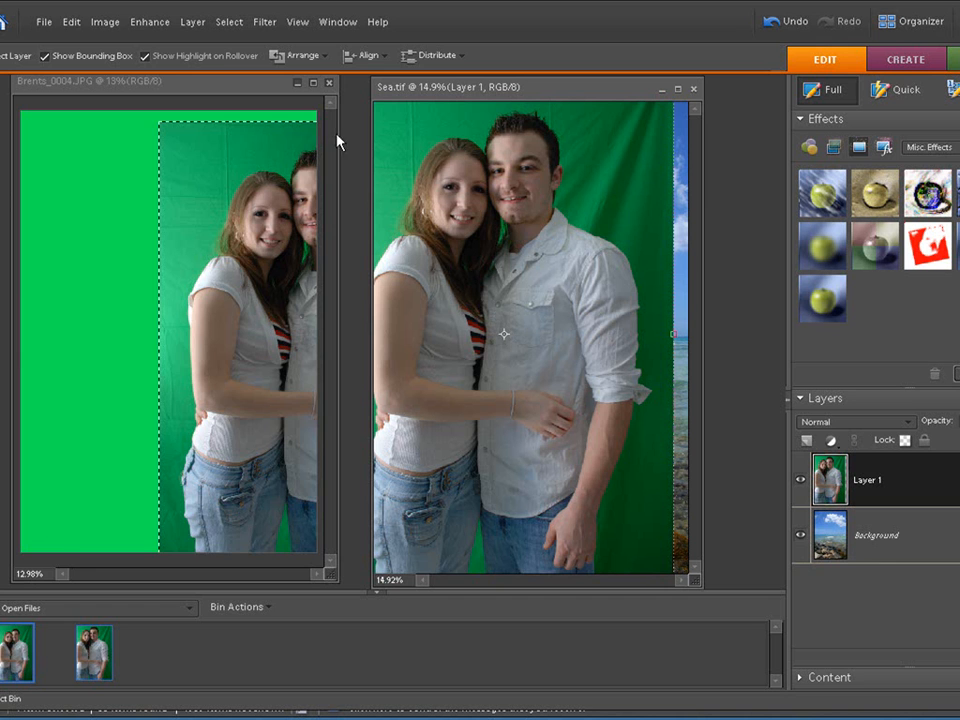
Bring the green-screen photo's layer into the Sea document
click(328, 82)
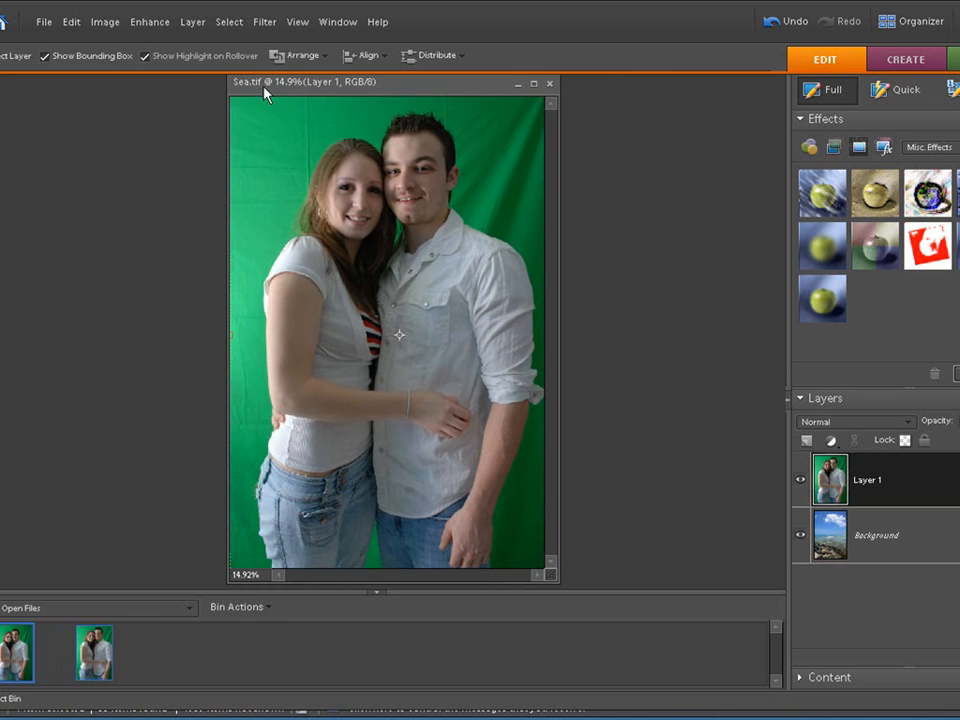
mouse_move(212, 28)
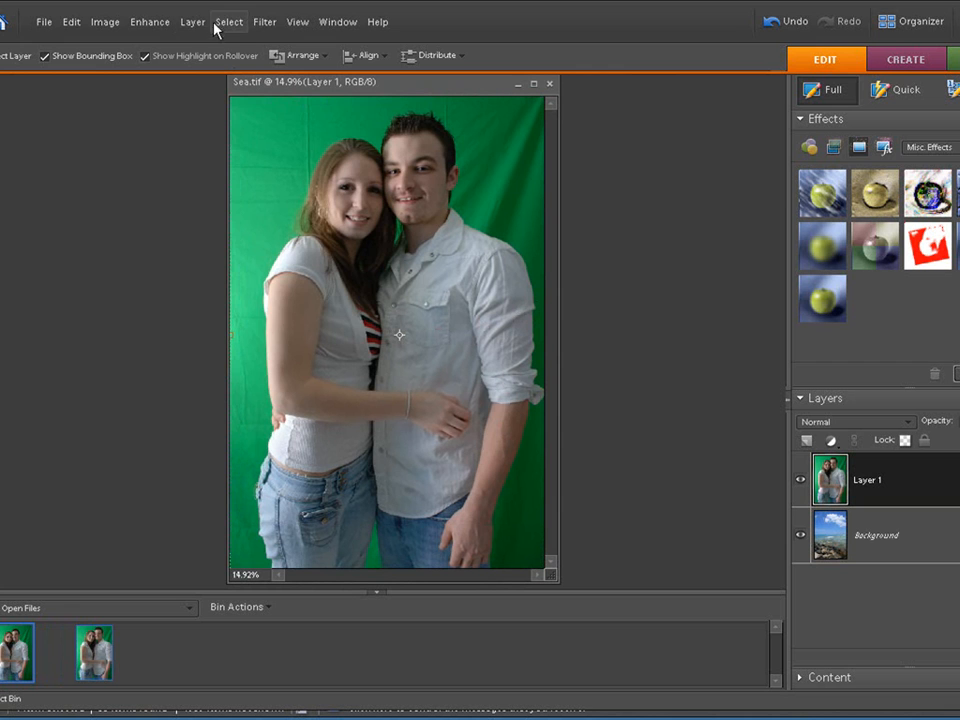
Run Green Screen Wizard 3 Layer System with Output Transparency Information, slightly more background removed, and apply
click(264, 20)
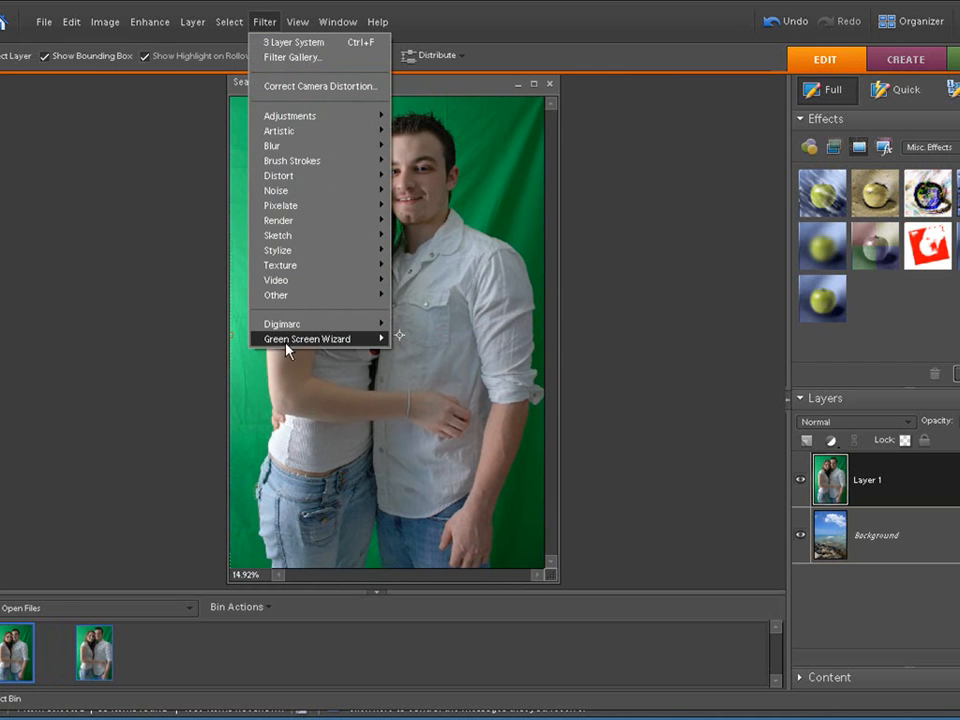
mouse_move(308, 338)
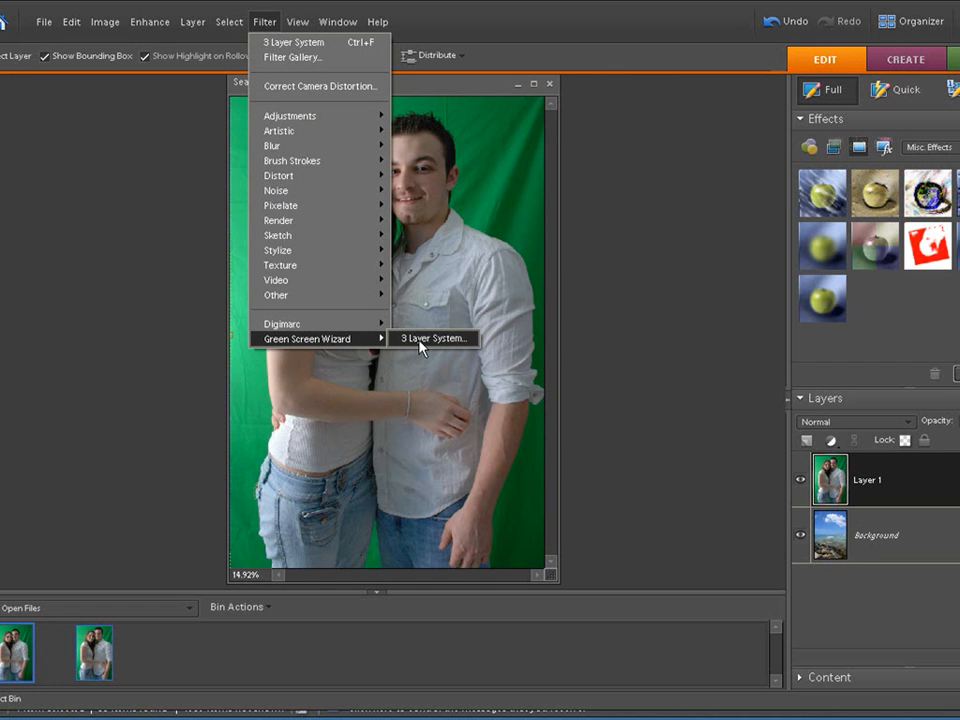
click(432, 338)
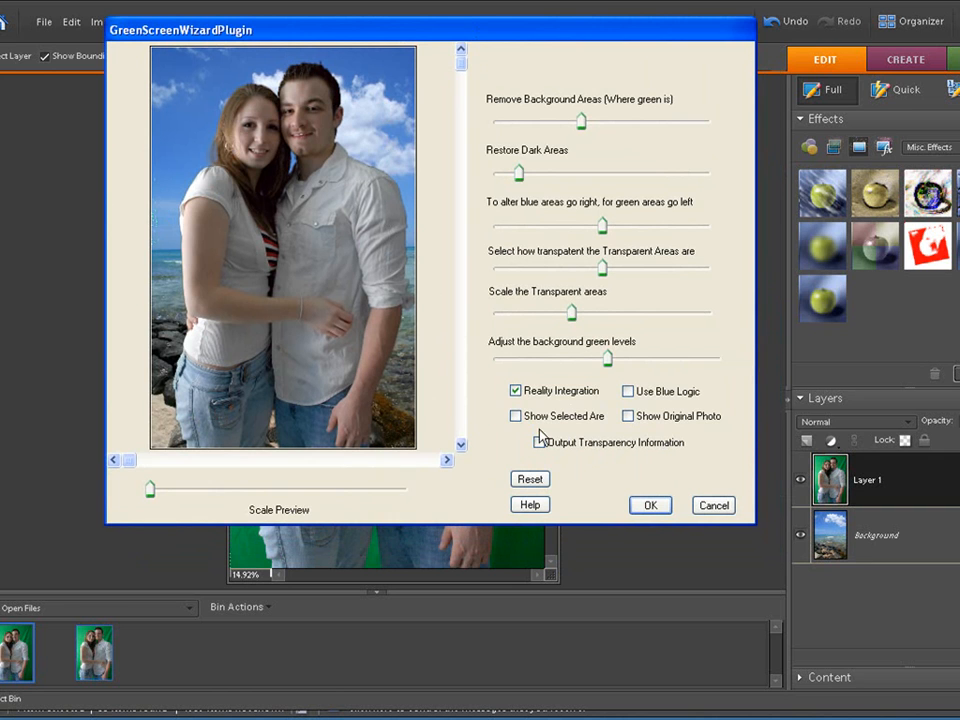
click(540, 442)
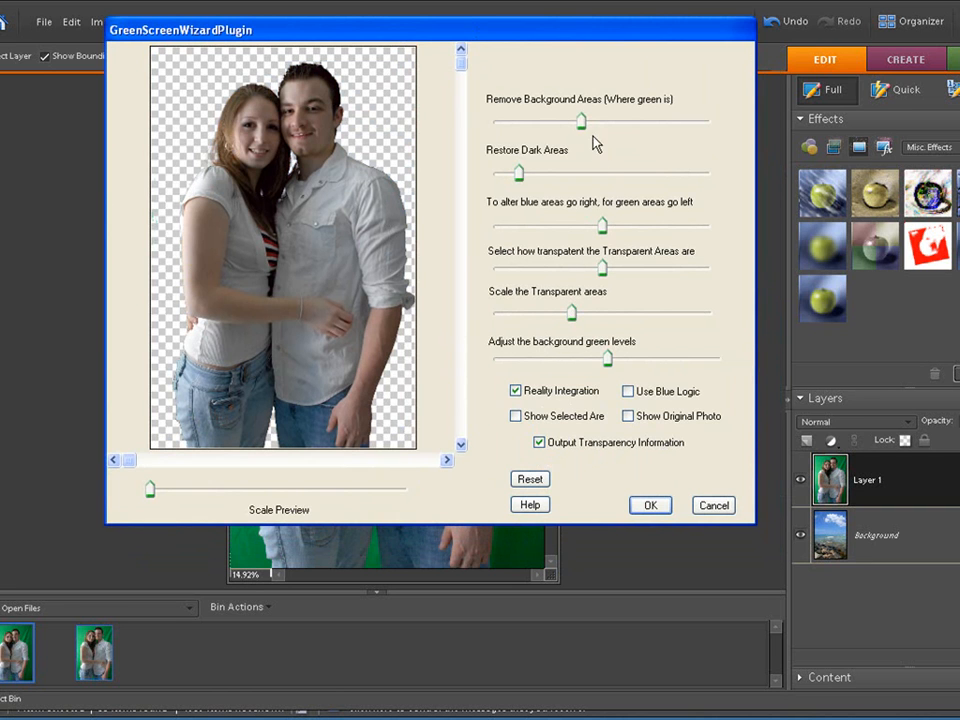
drag(580, 122, 596, 122)
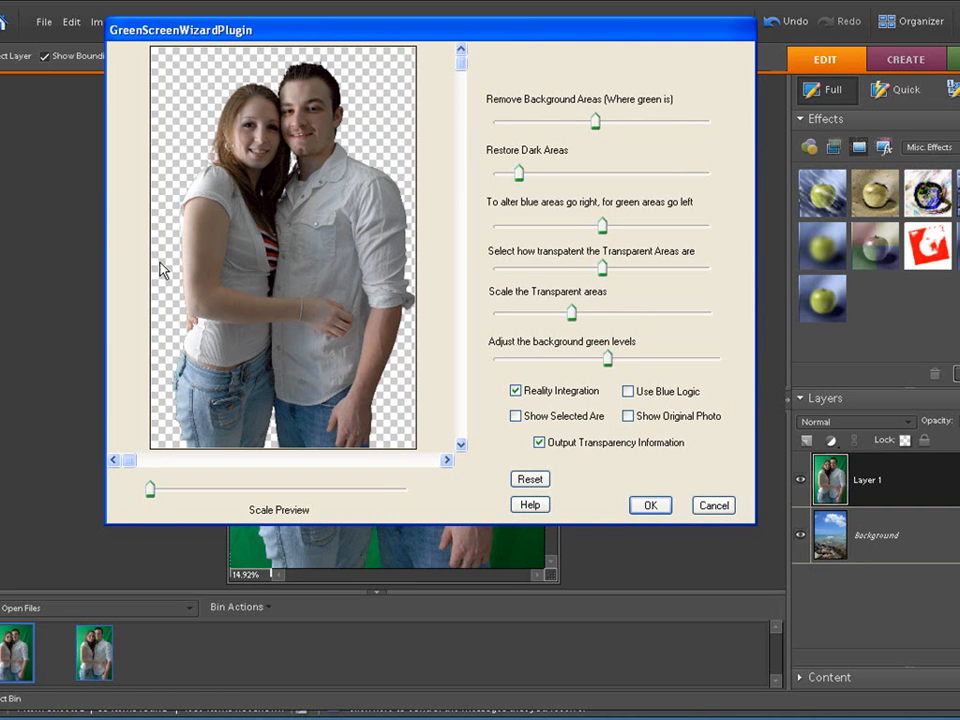
mouse_move(166, 308)
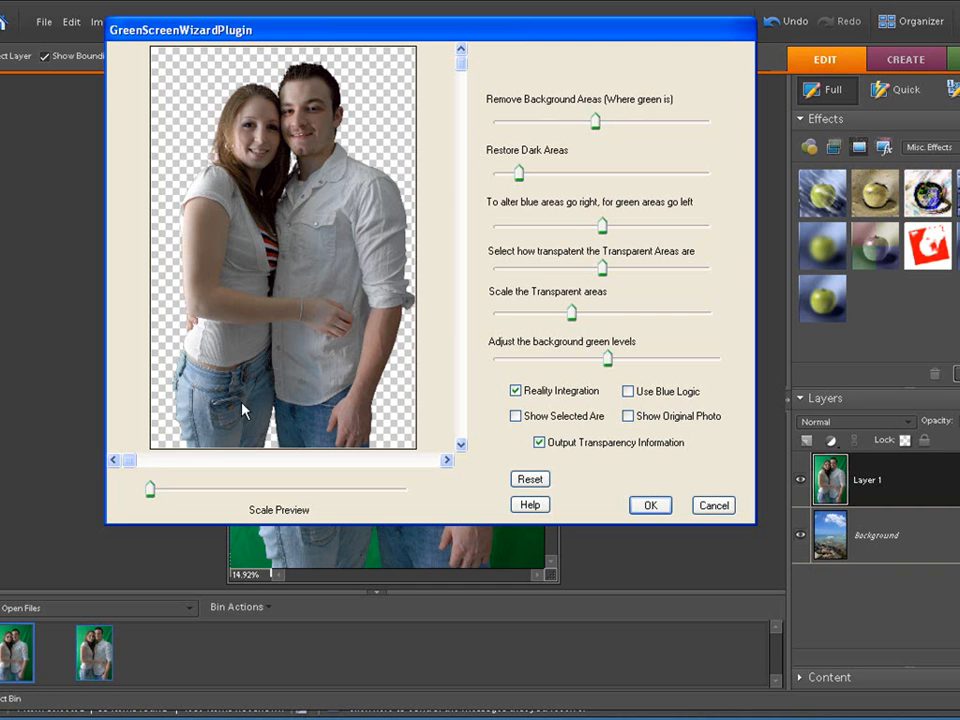
click(516, 390)
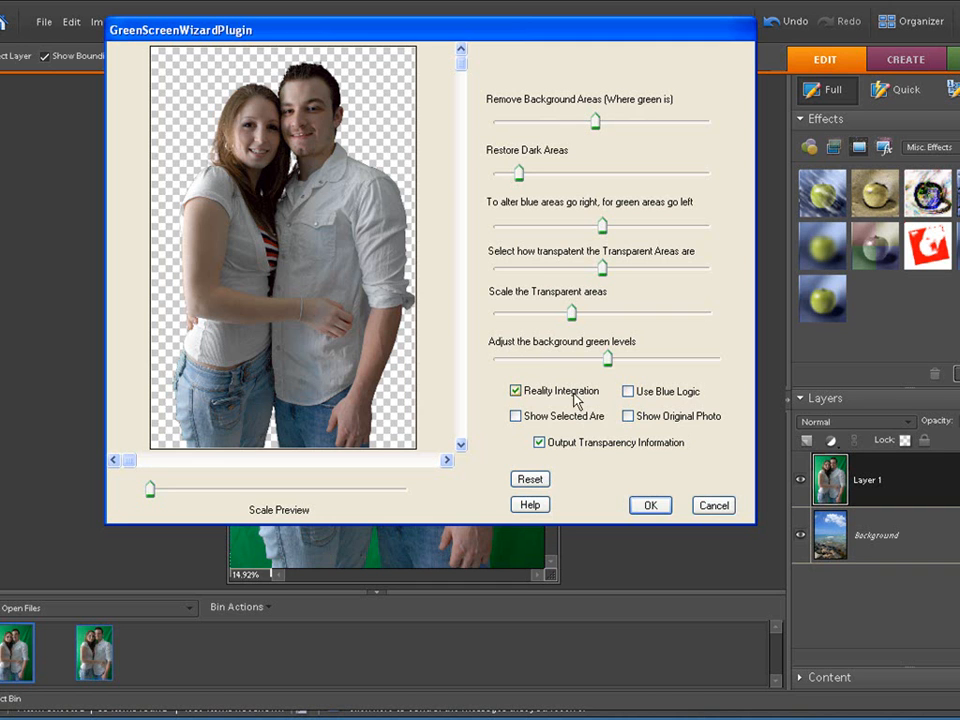
mouse_move(660, 524)
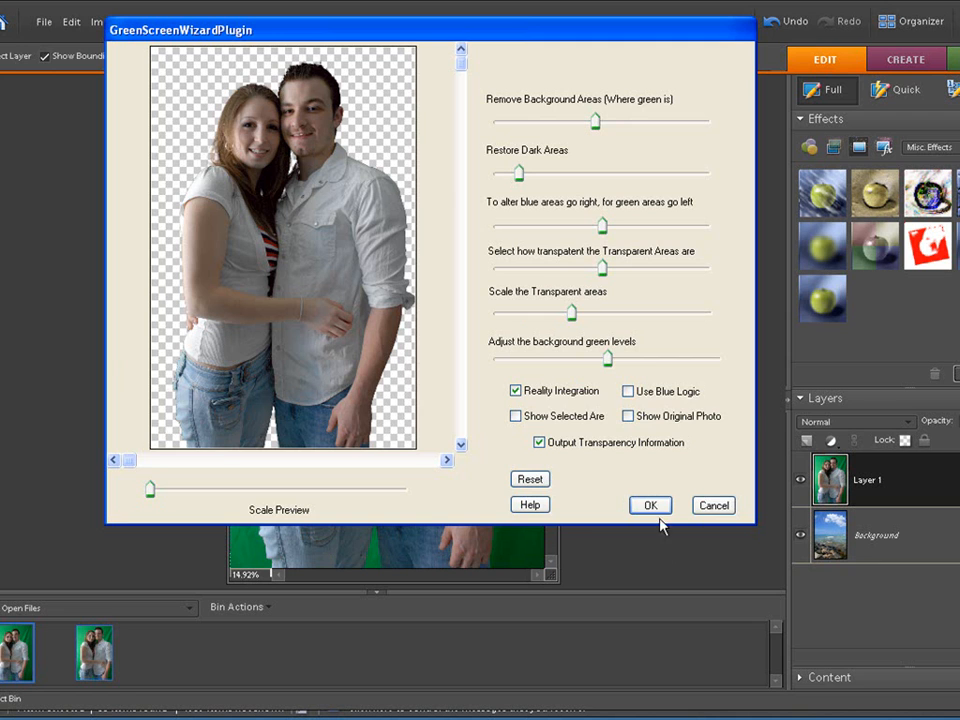
click(648, 504)
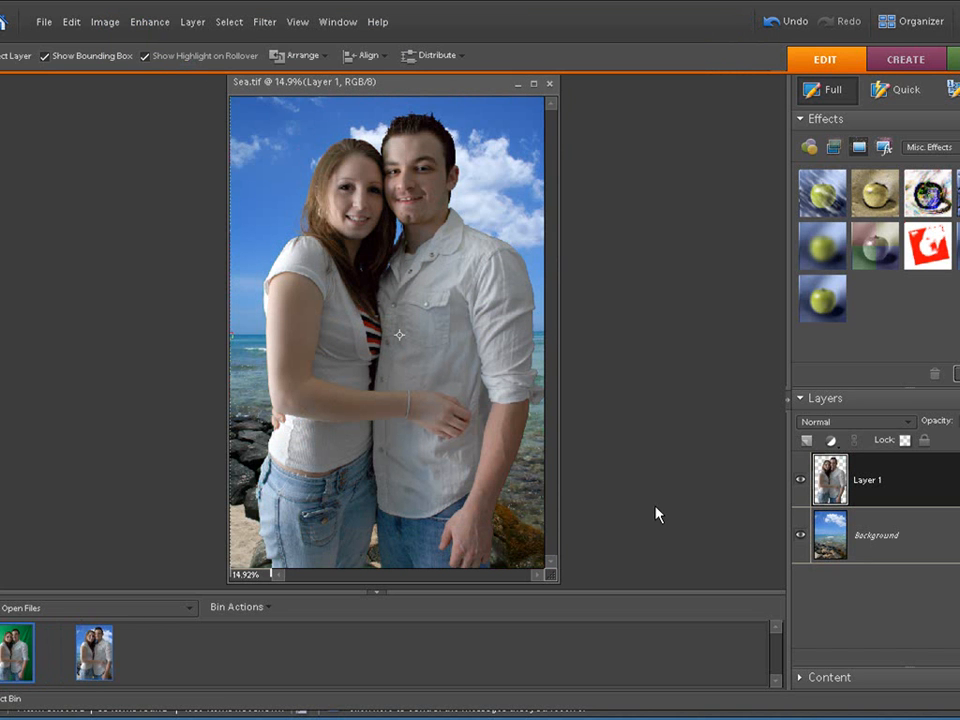
mouse_move(658, 508)
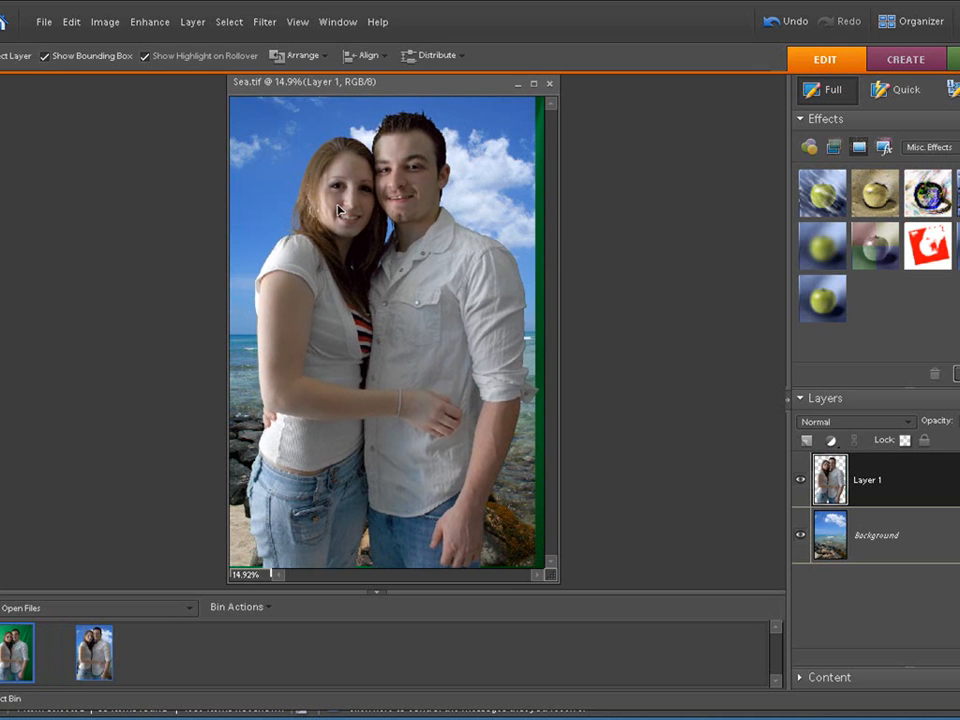
Reopen the Green Screen Wizard from the Filter menu to rekey the couple
click(264, 20)
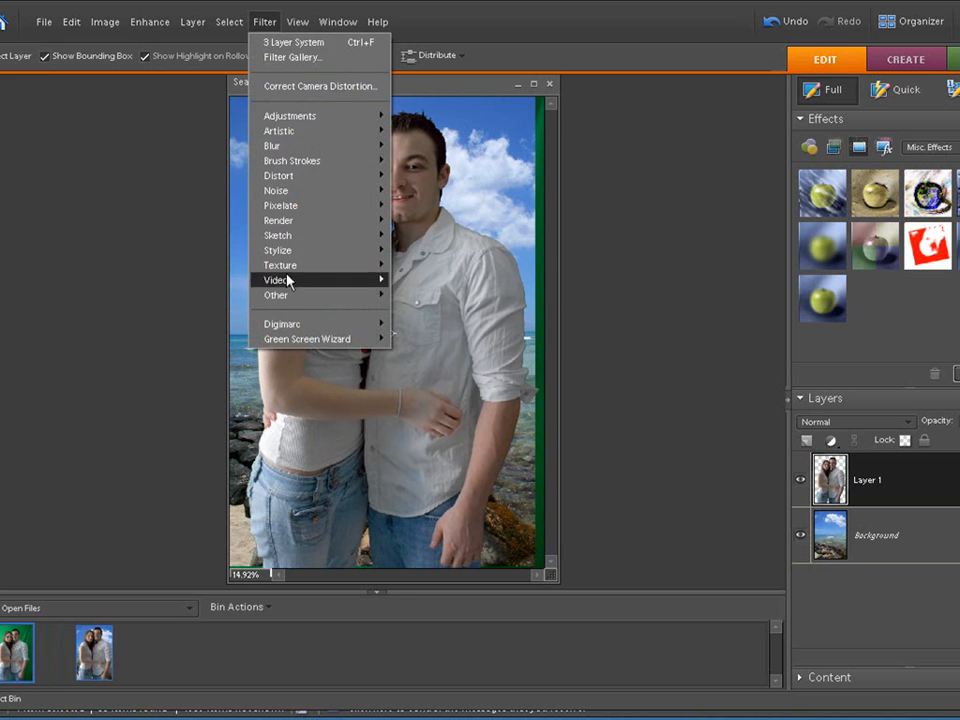
click(308, 340)
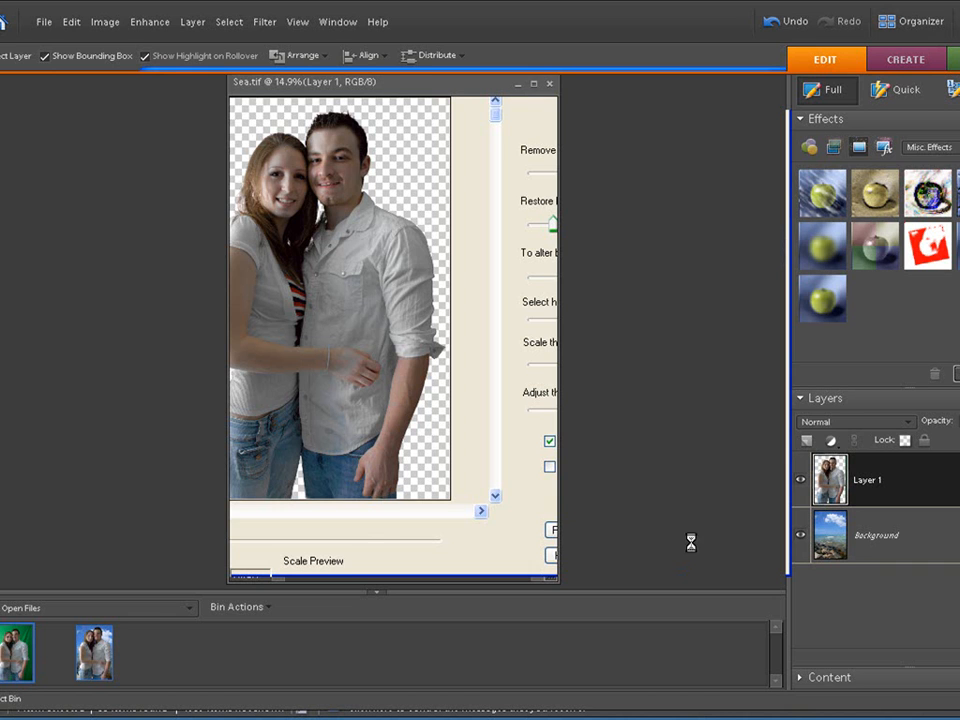
mouse_move(684, 550)
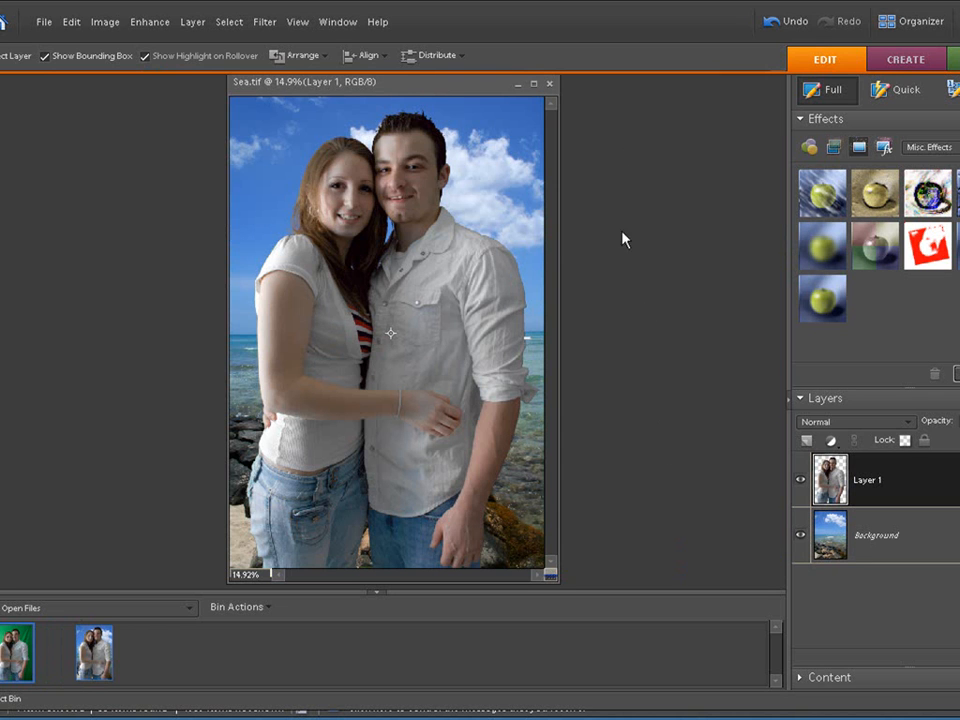
mouse_move(896, 492)
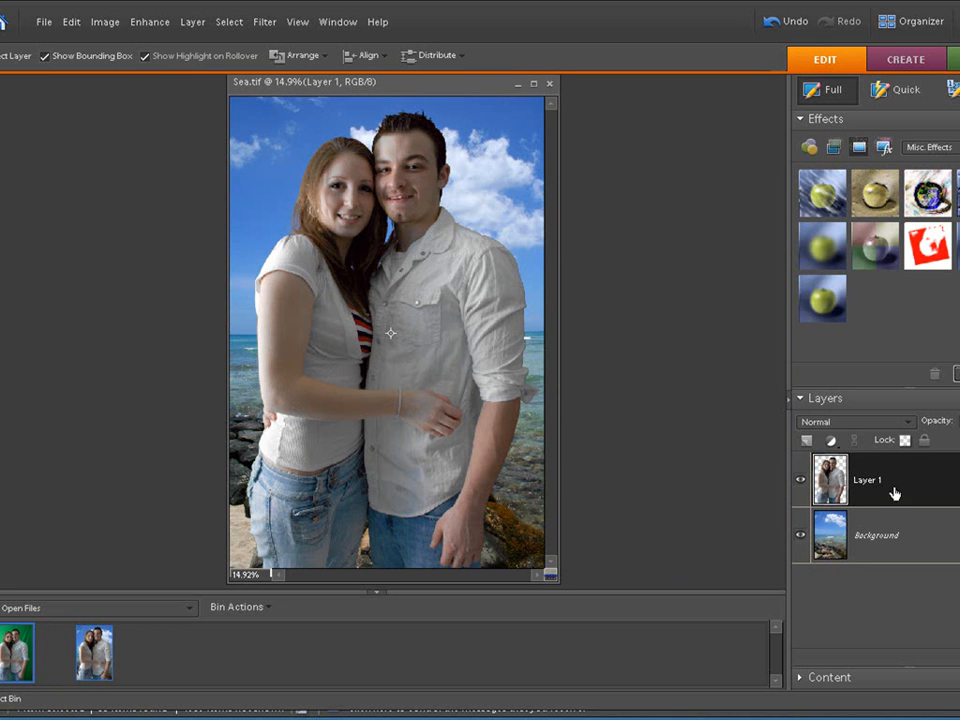
Add a Levels adjustment layer above the couple's layer and clip it to Layer 1
click(832, 440)
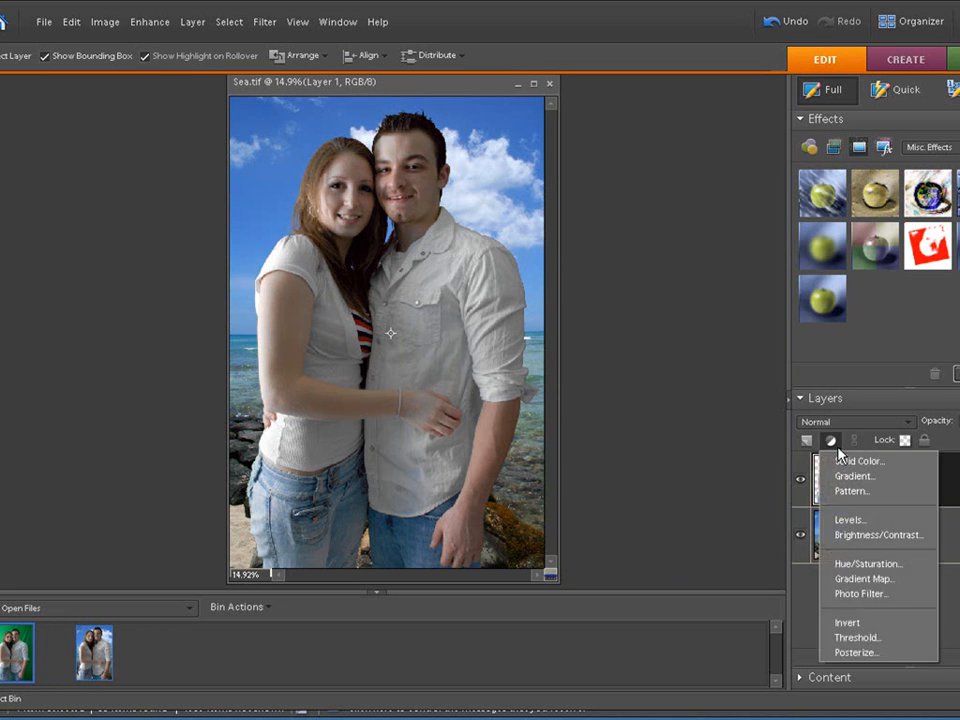
click(848, 520)
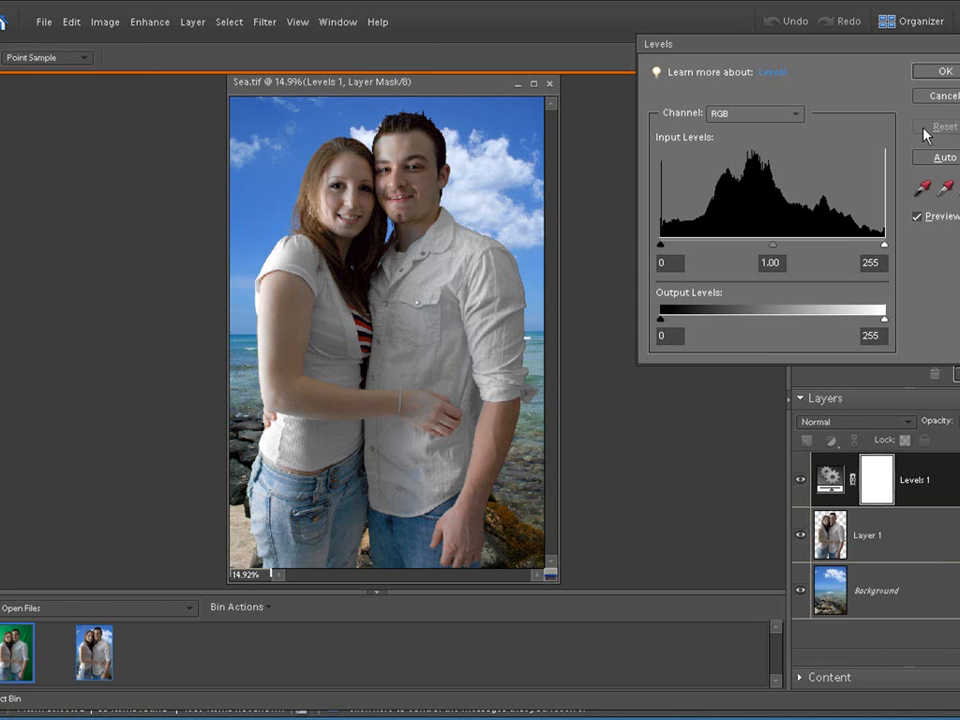
click(940, 72)
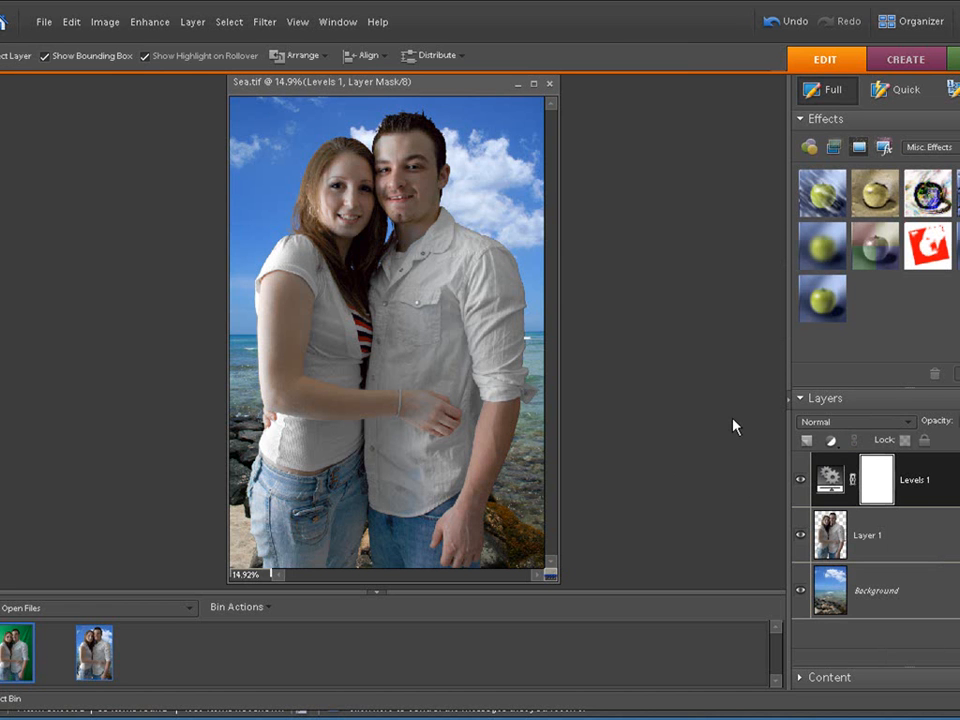
click(830, 480)
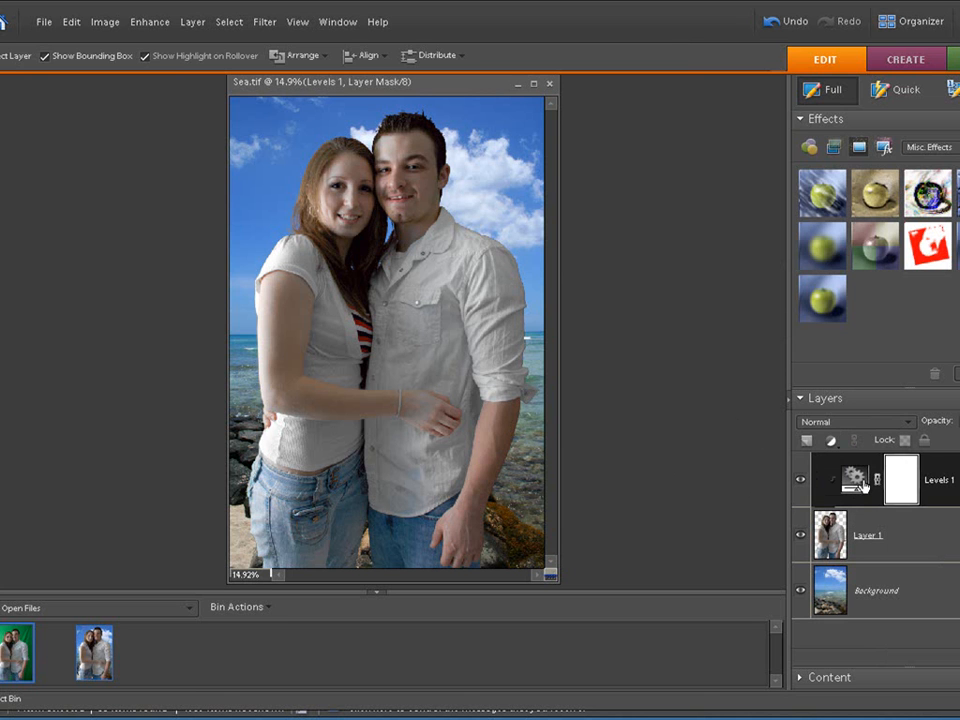
double_click(852, 480)
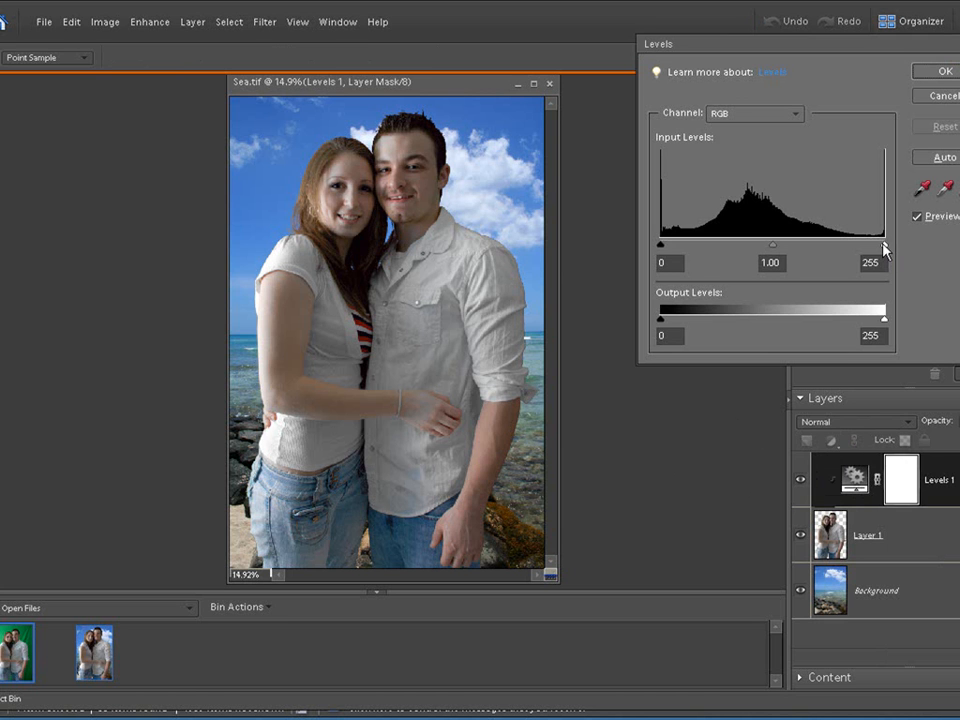
Brighten the couple with the white point around 156 and midtones 0.94, then confirm
drag(884, 244, 804, 244)
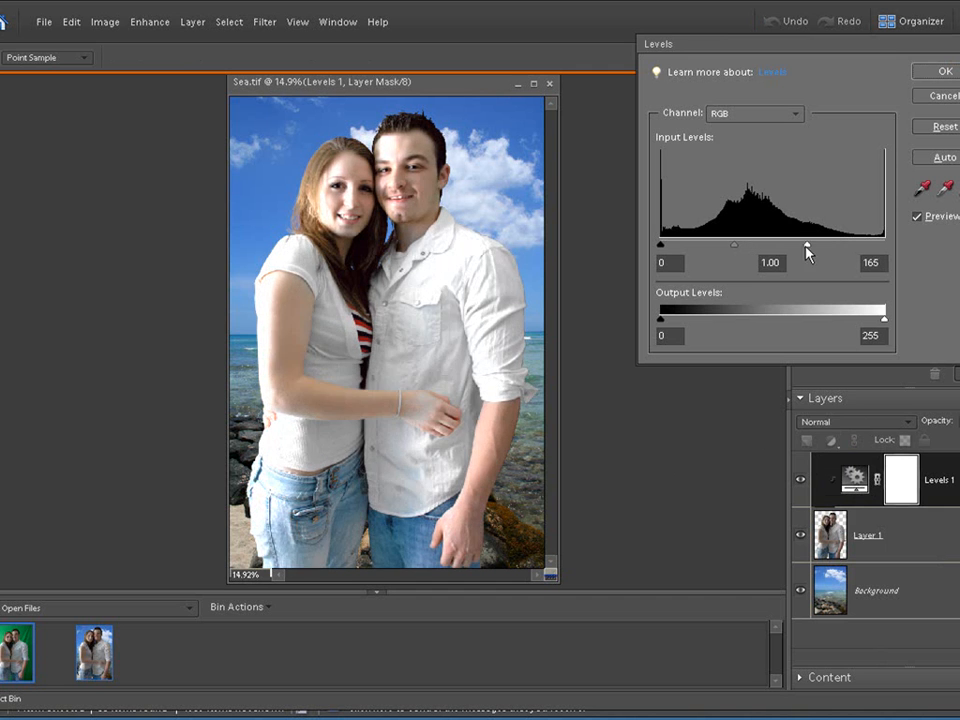
drag(804, 244, 752, 244)
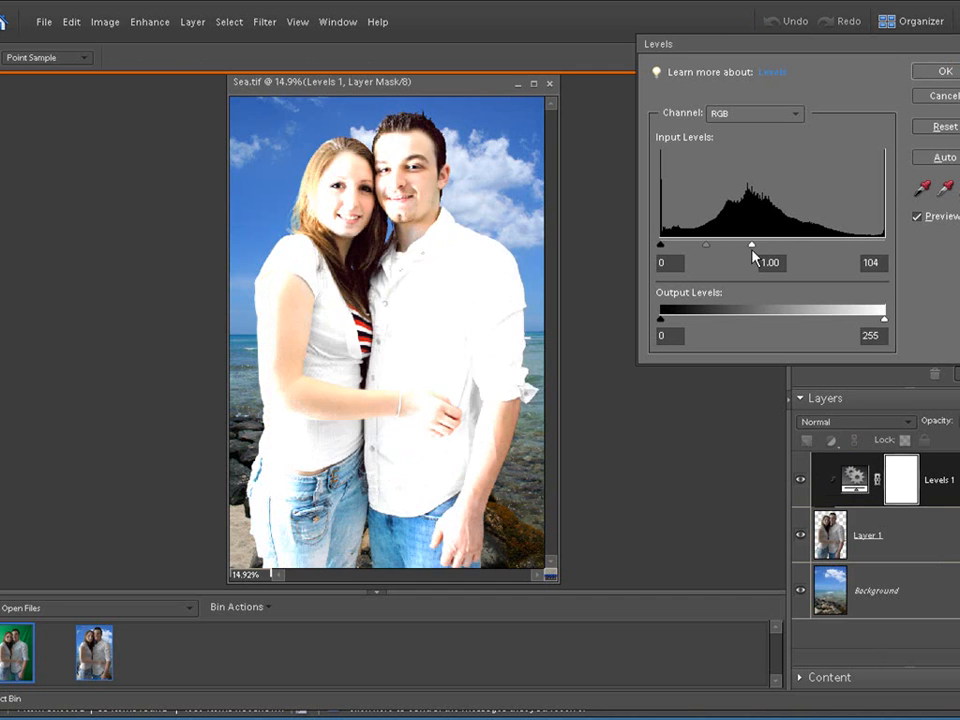
drag(752, 244, 838, 244)
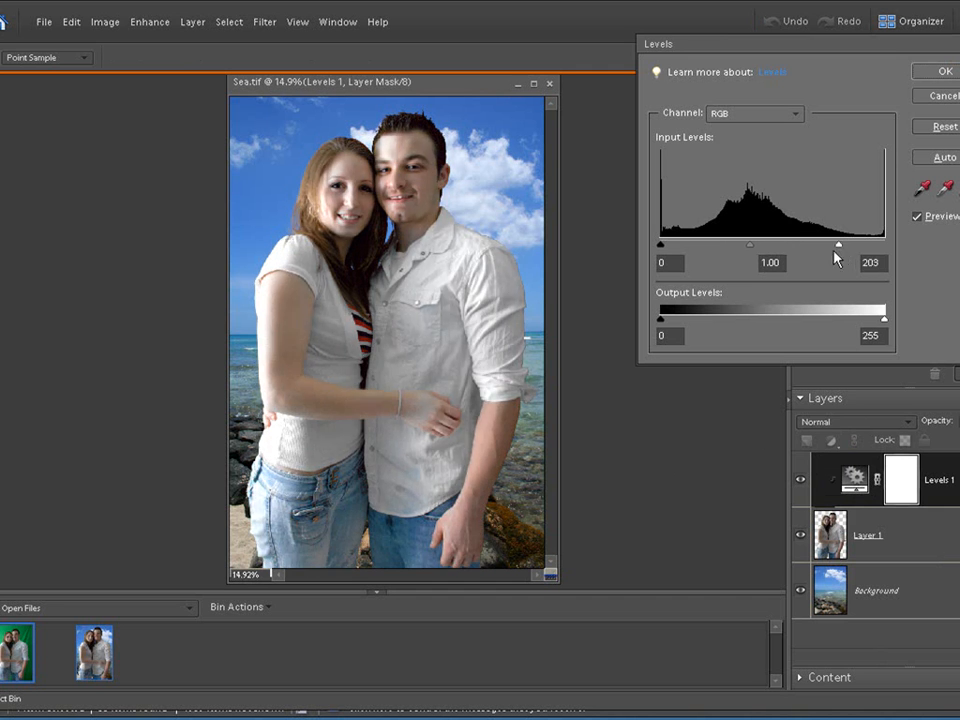
drag(838, 244, 820, 244)
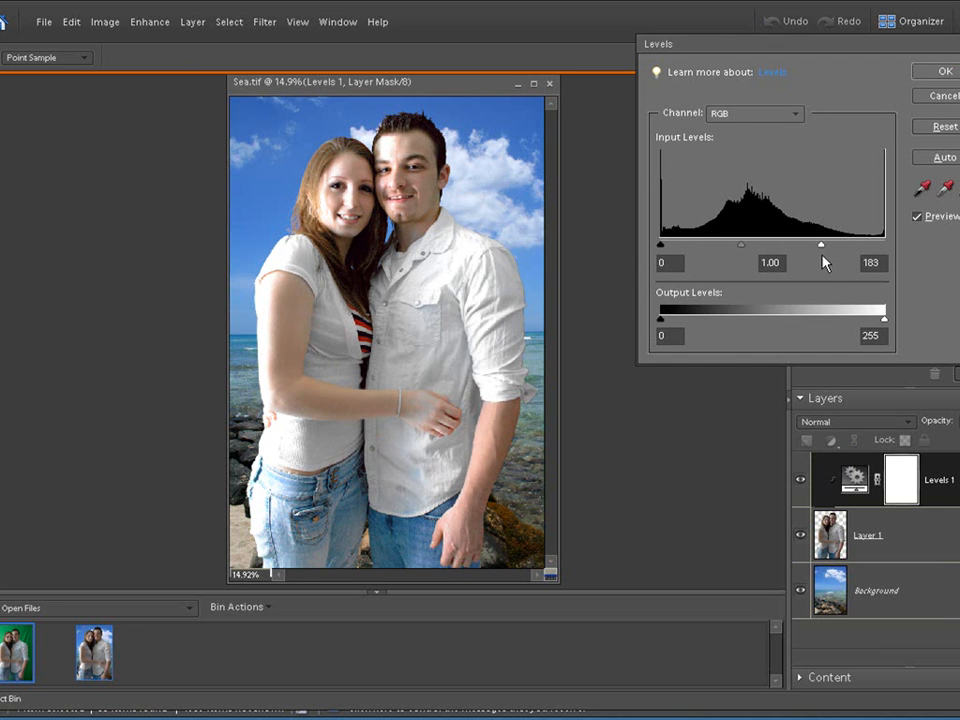
drag(820, 244, 824, 244)
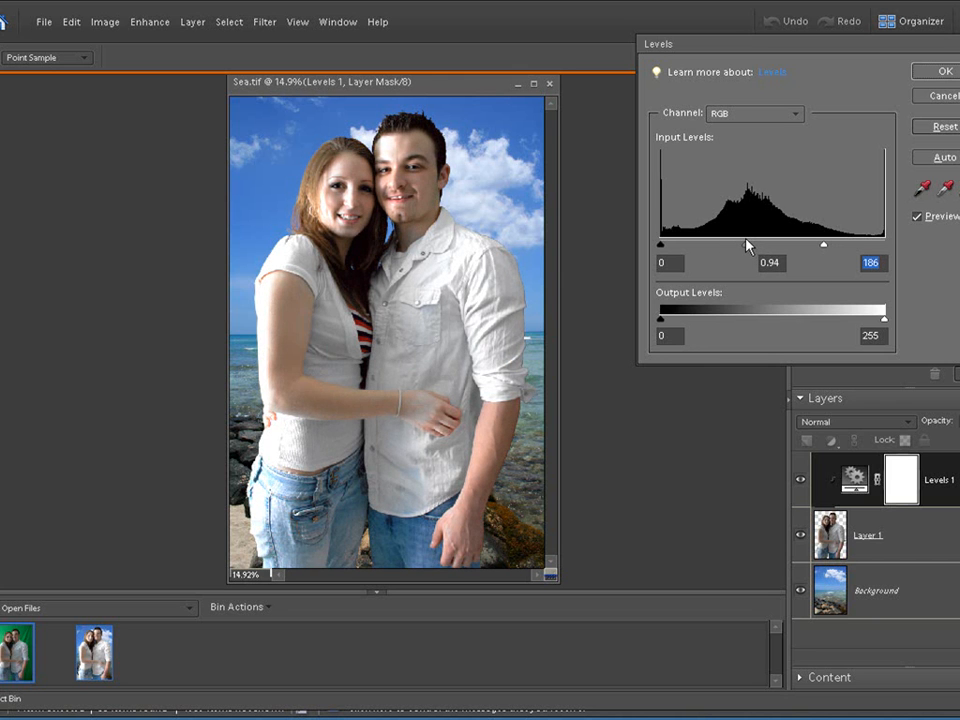
drag(824, 244, 824, 244)
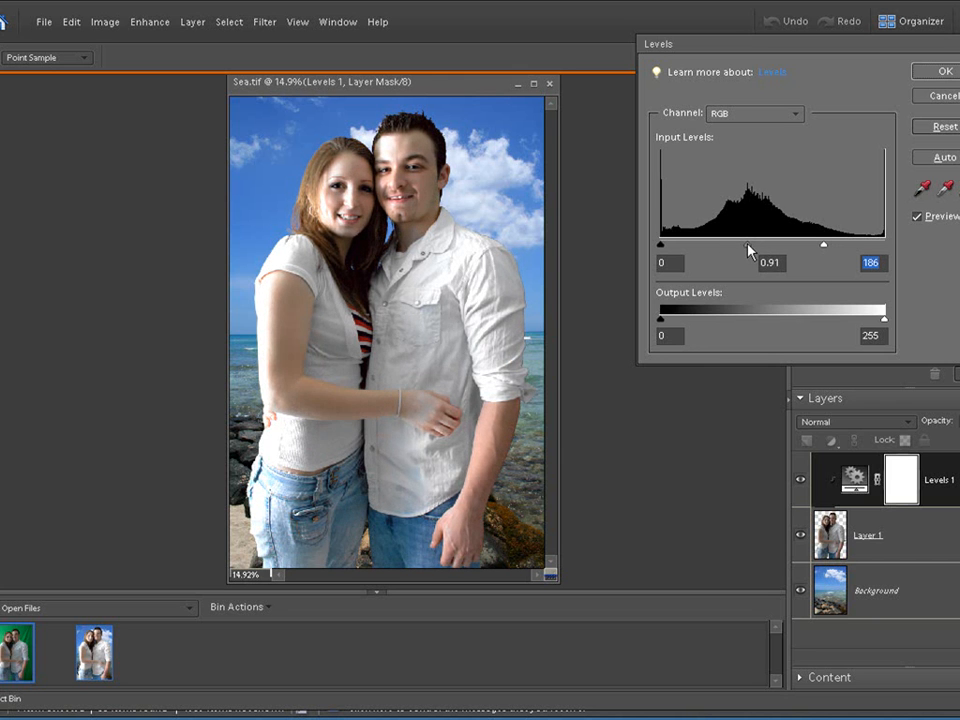
drag(740, 244, 748, 244)
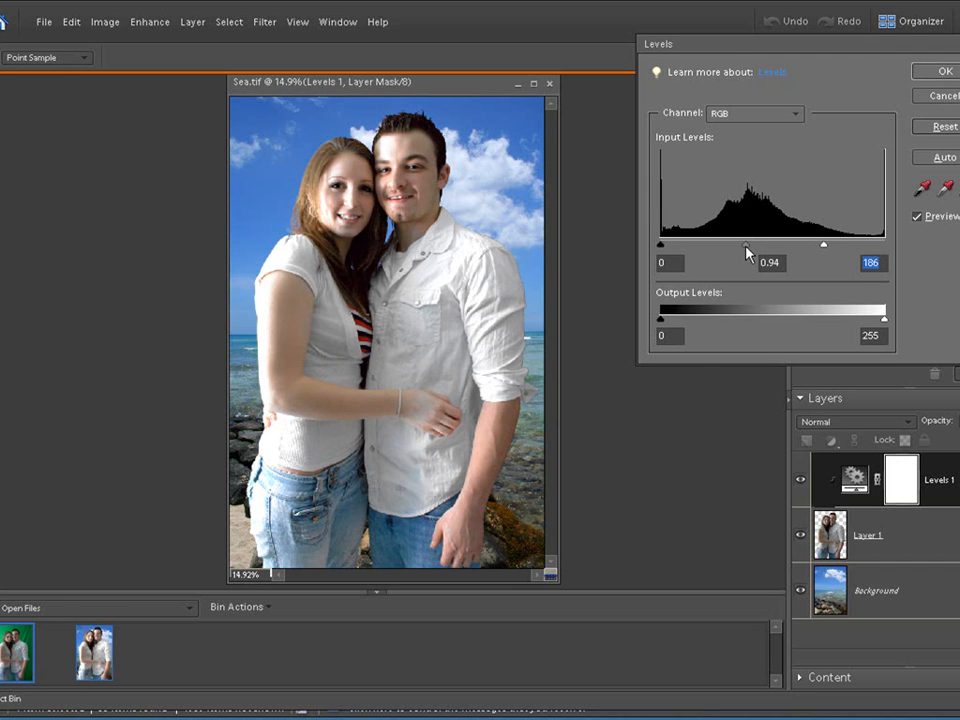
click(944, 70)
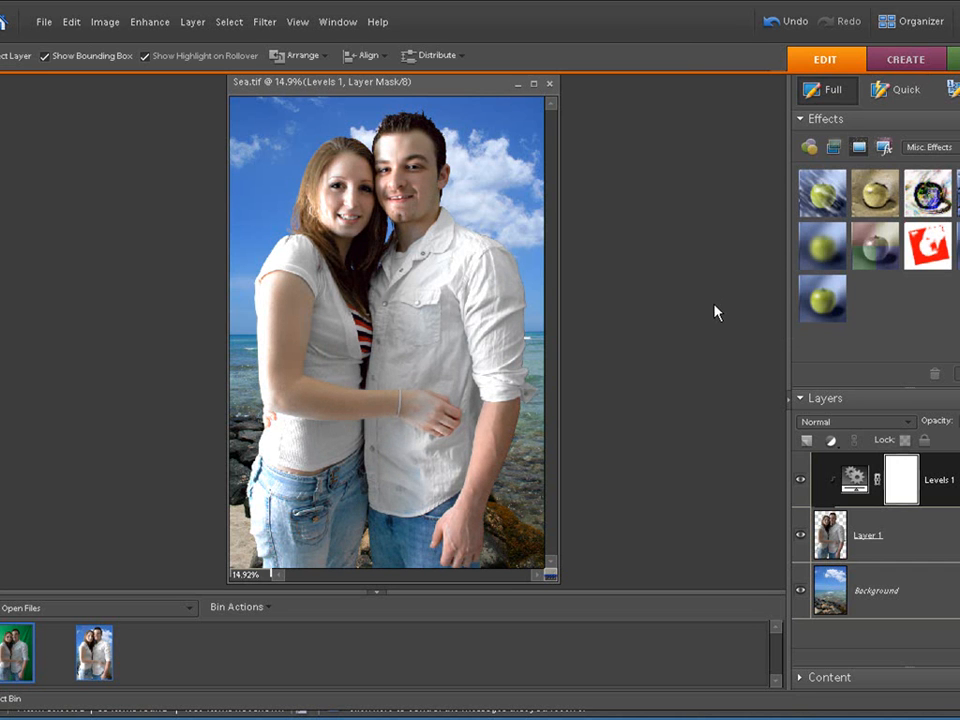
mouse_move(696, 468)
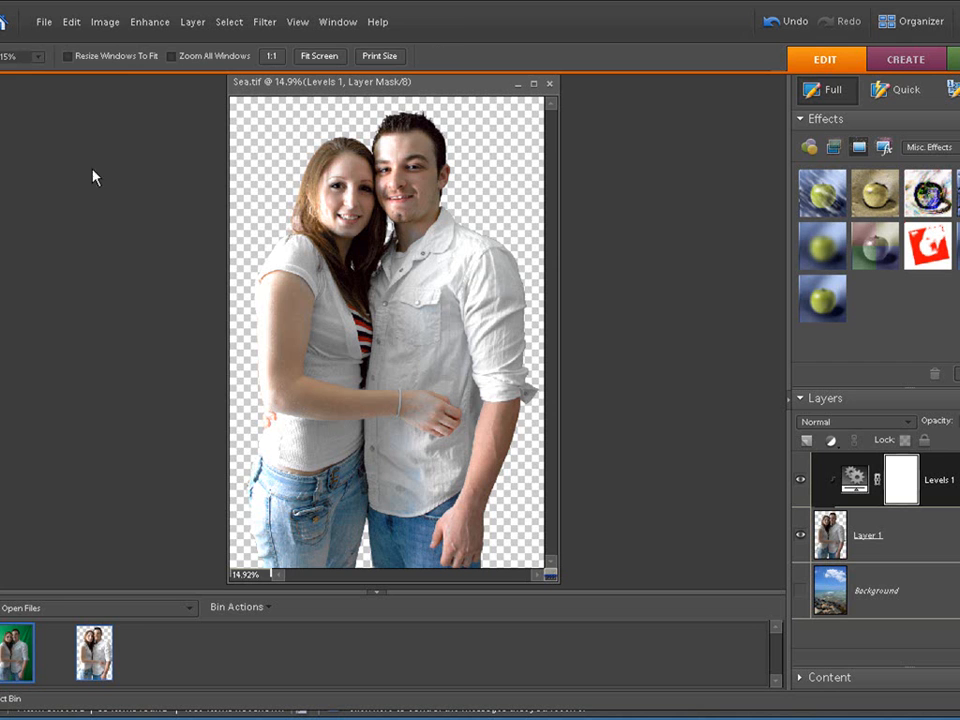
drag(266, 108, 498, 312)
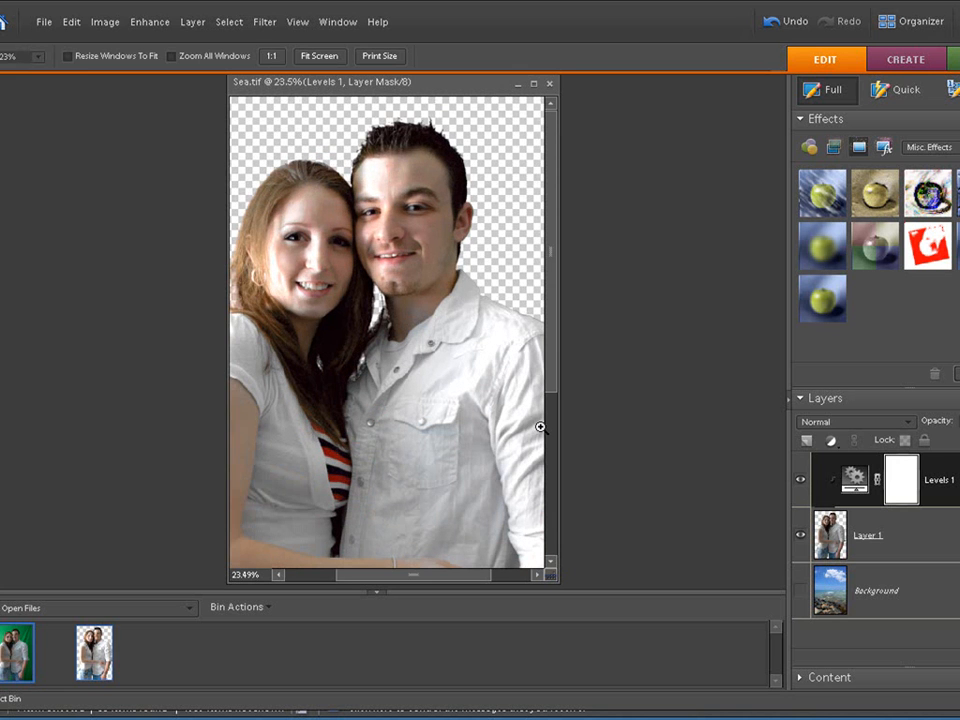
drag(270, 114, 530, 456)
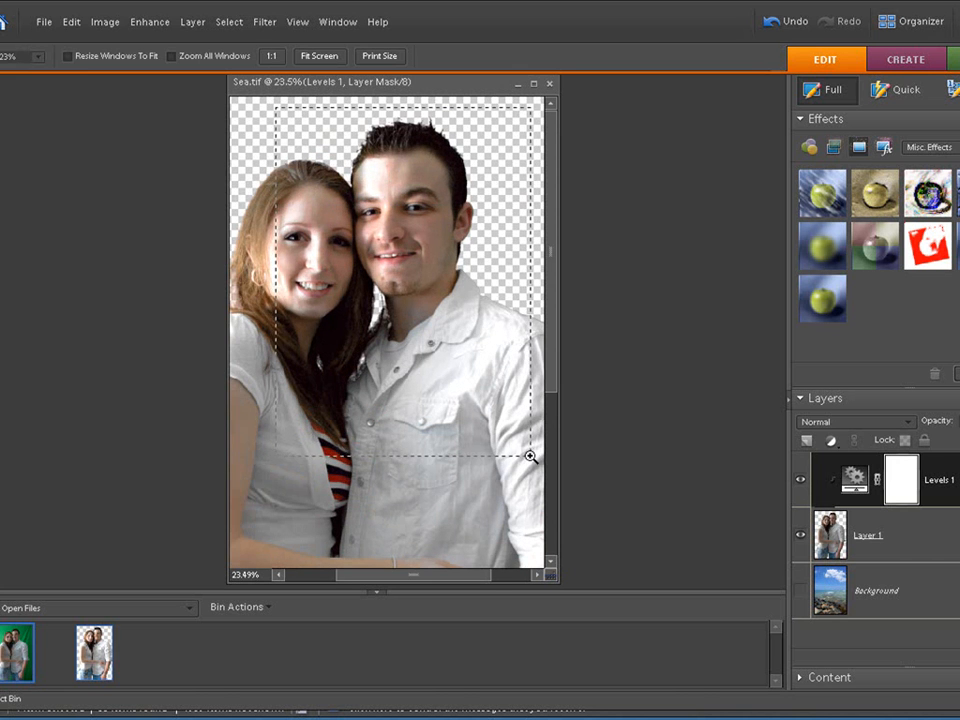
click(284, 112)
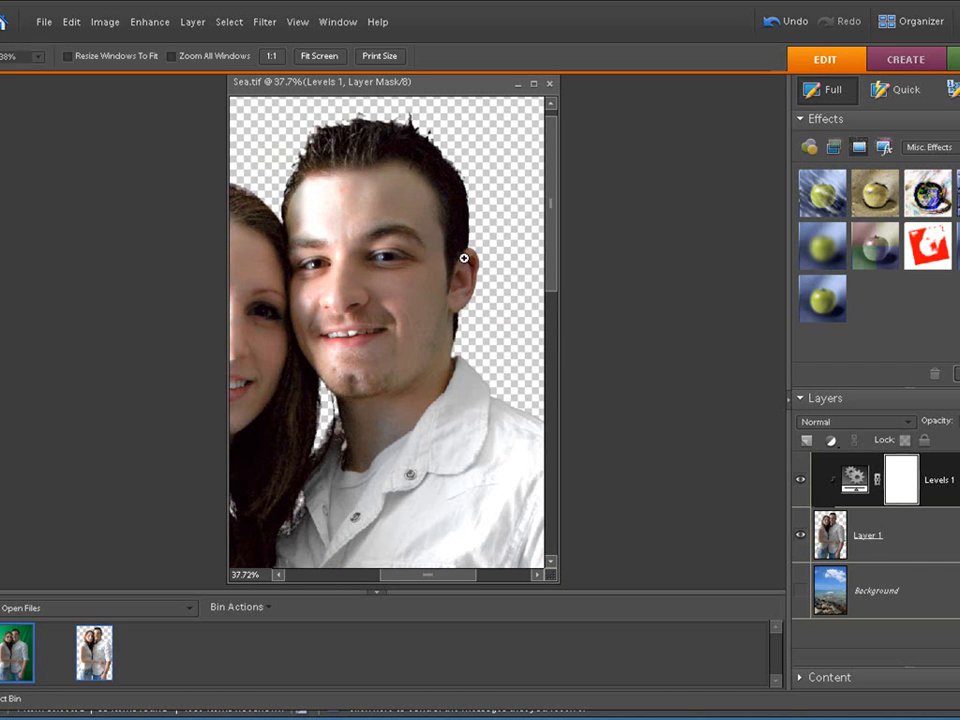
mouse_move(402, 164)
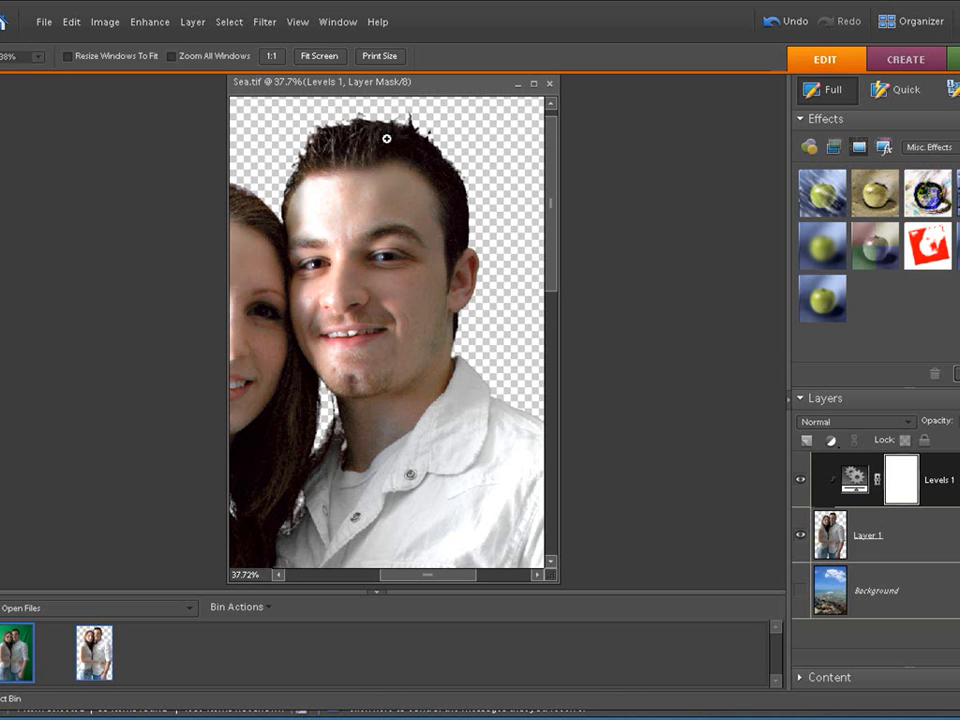
click(296, 20)
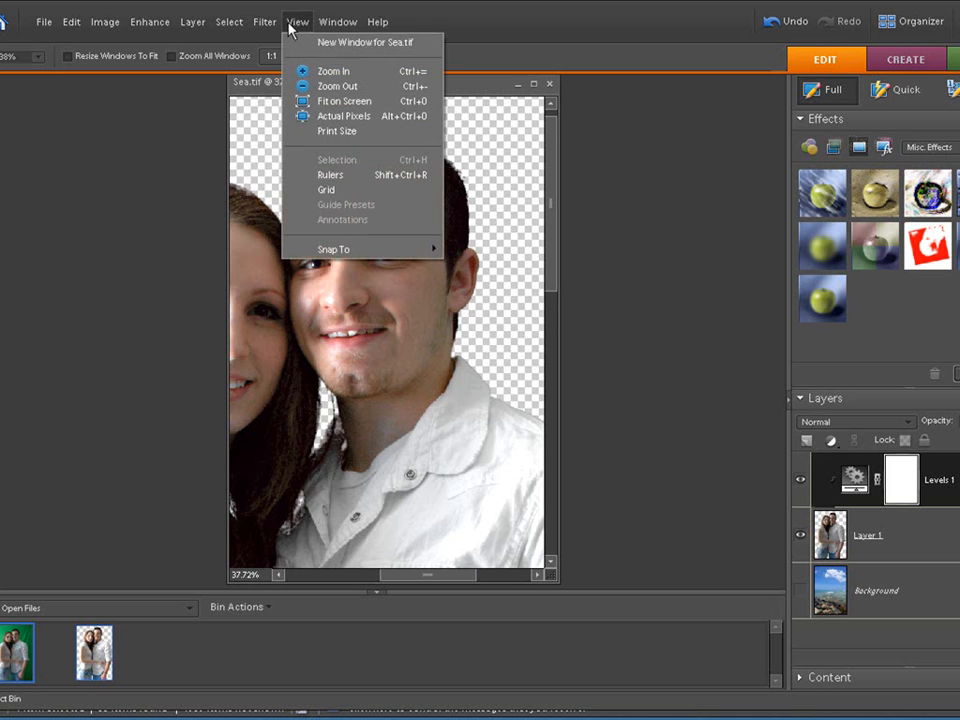
click(344, 100)
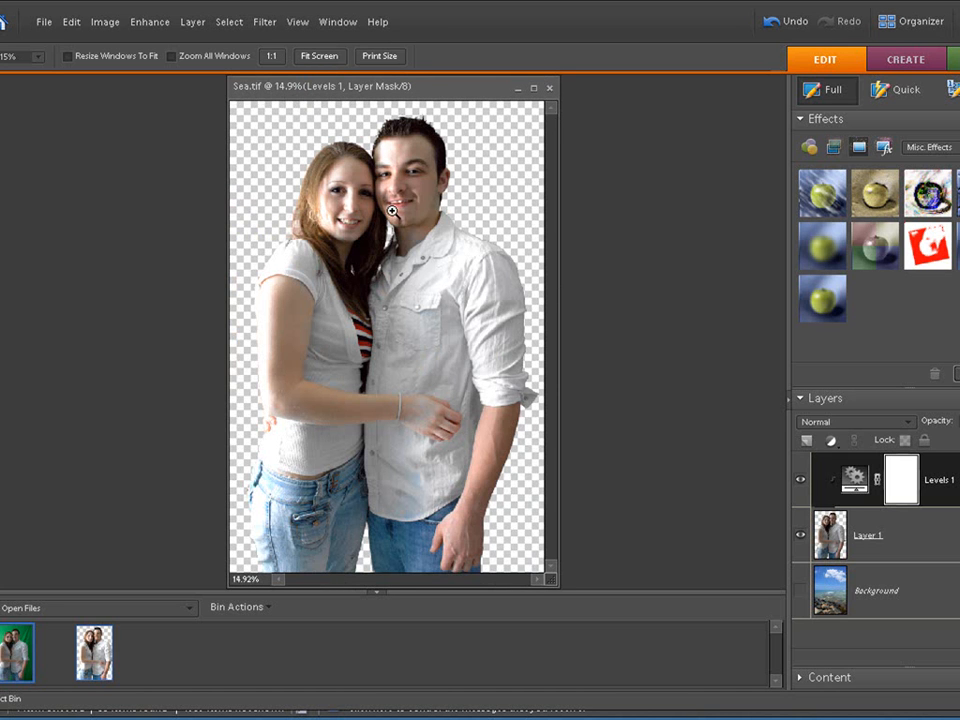
mouse_move(524, 292)
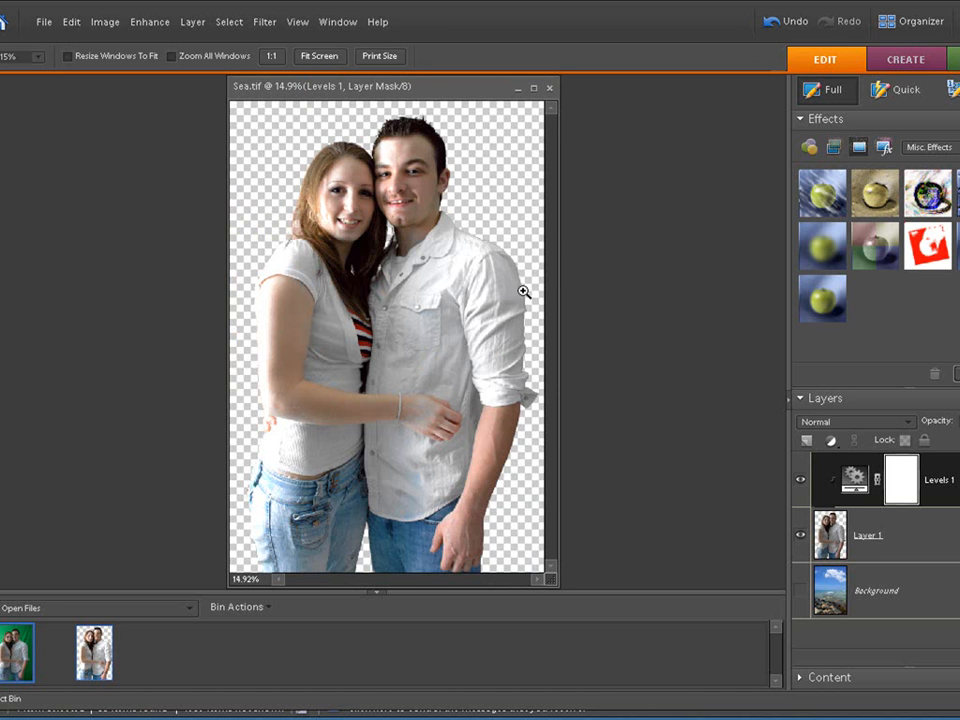
mouse_move(304, 404)
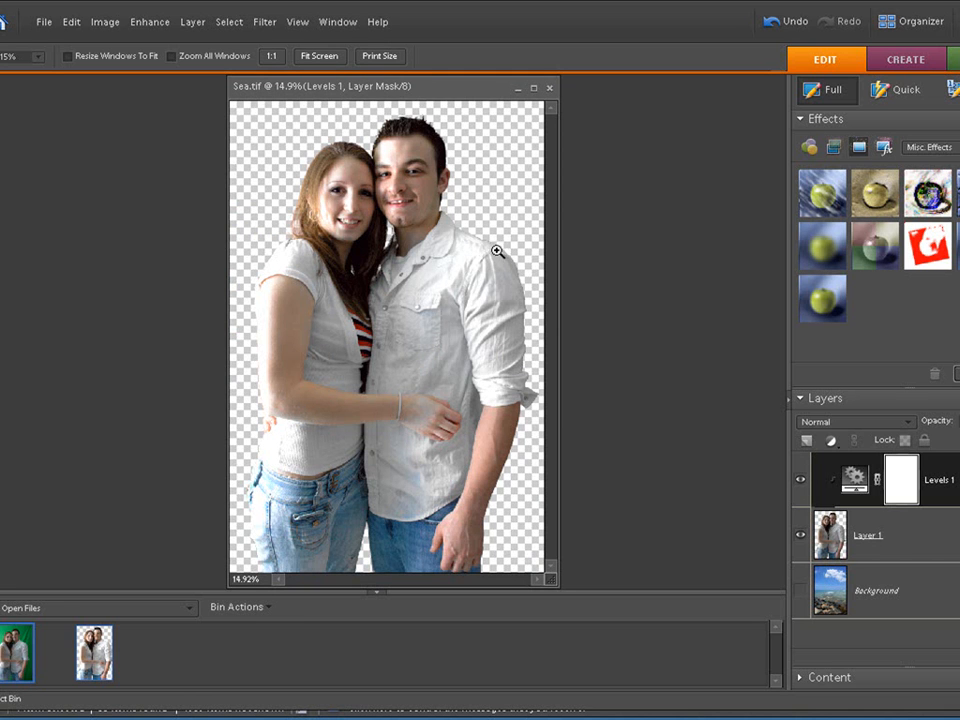
mouse_move(528, 368)
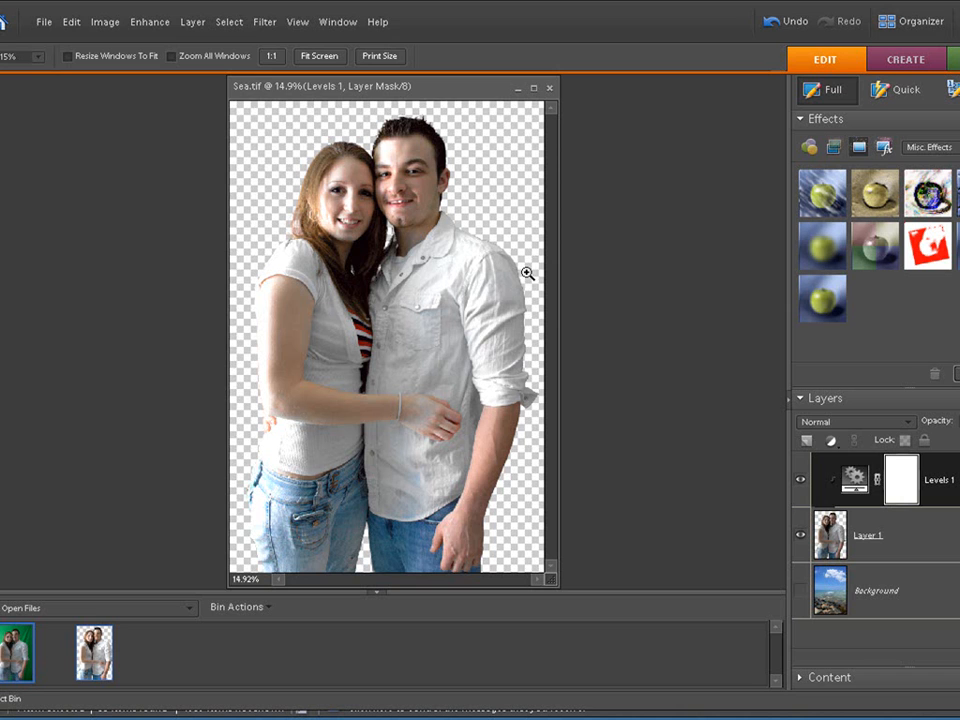
mouse_move(290, 42)
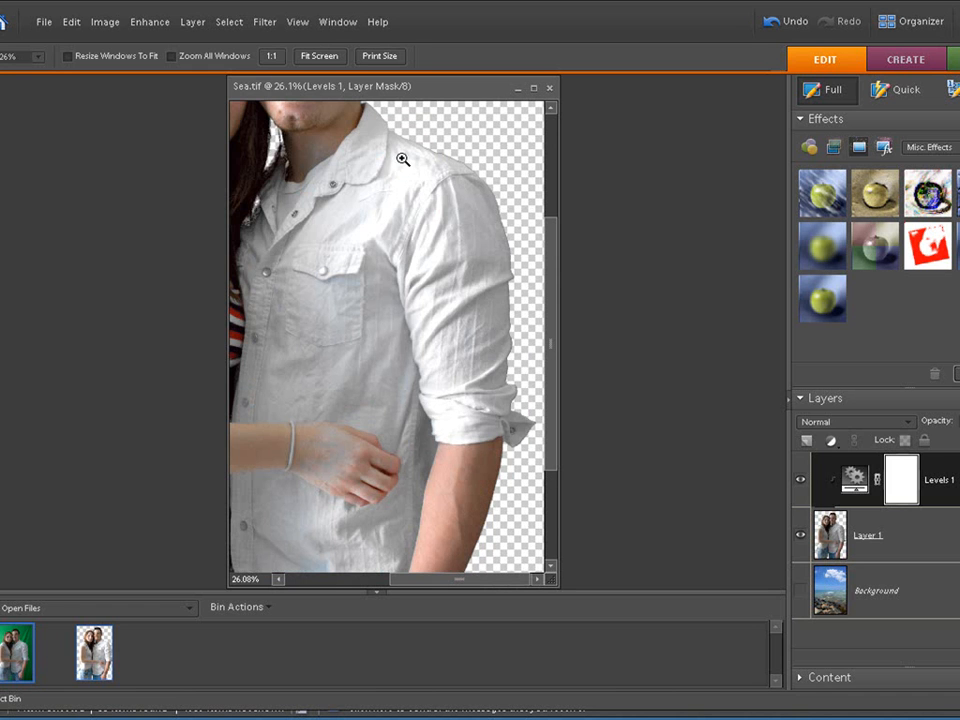
mouse_move(392, 202)
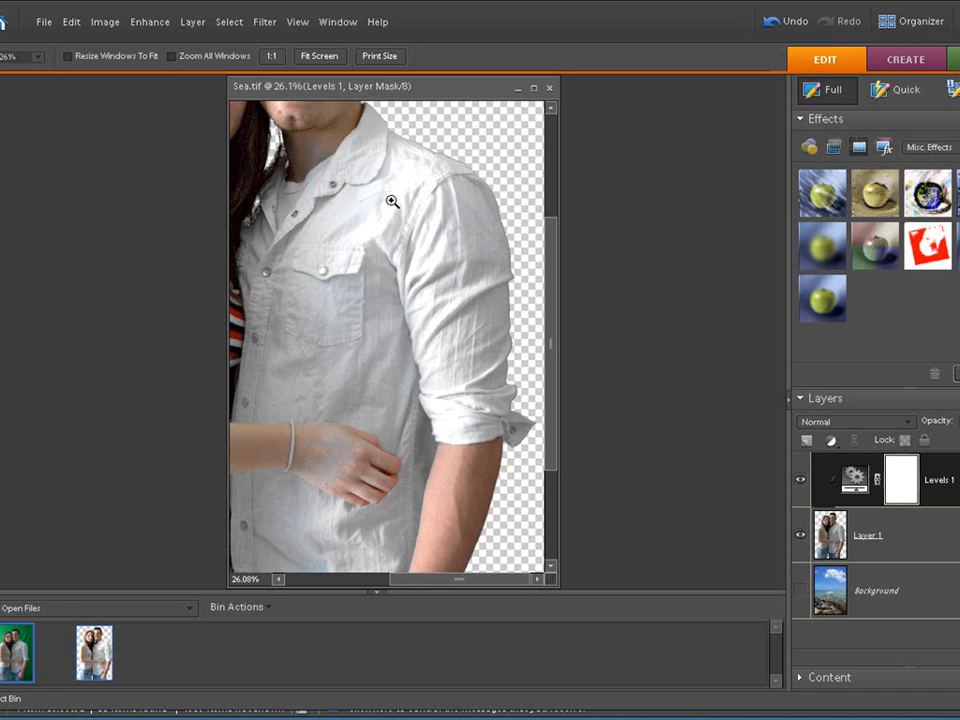
mouse_move(296, 22)
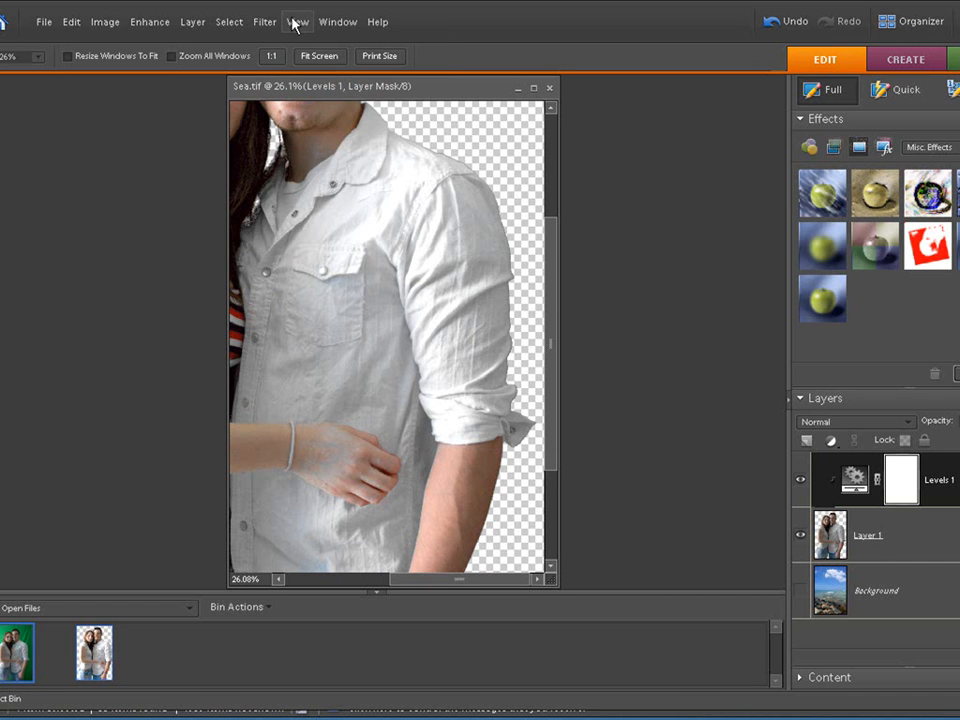
mouse_move(504, 242)
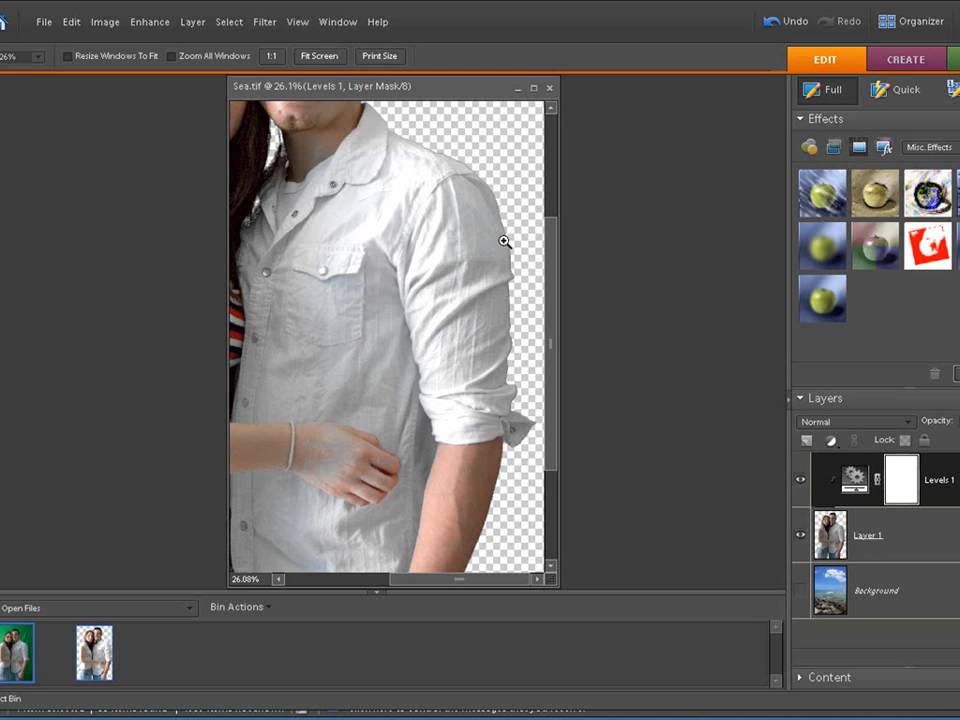
mouse_move(464, 168)
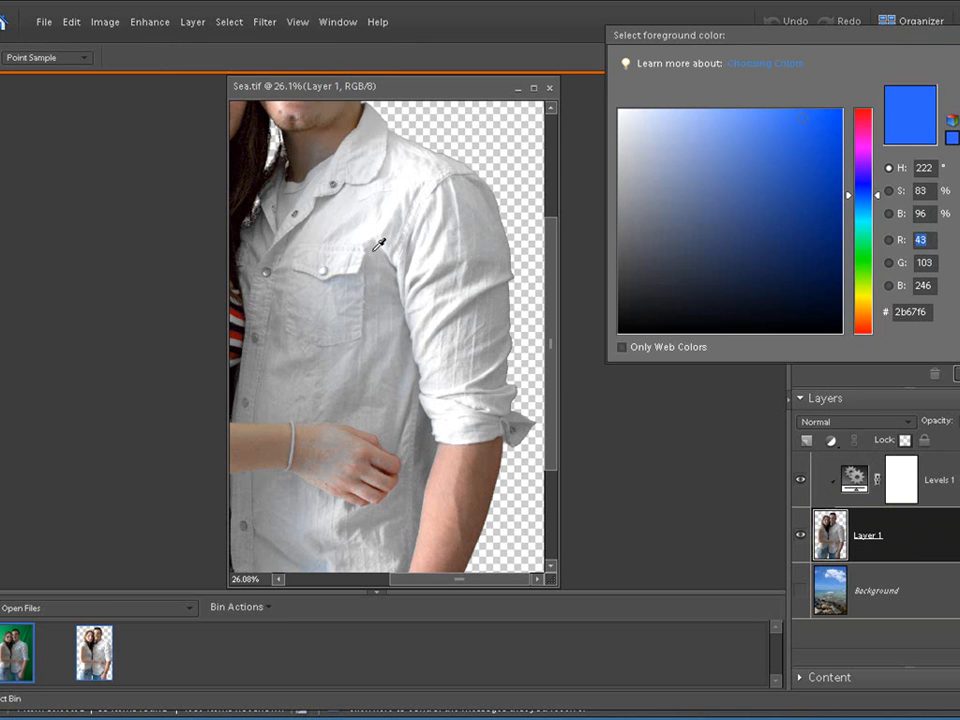
mouse_move(504, 210)
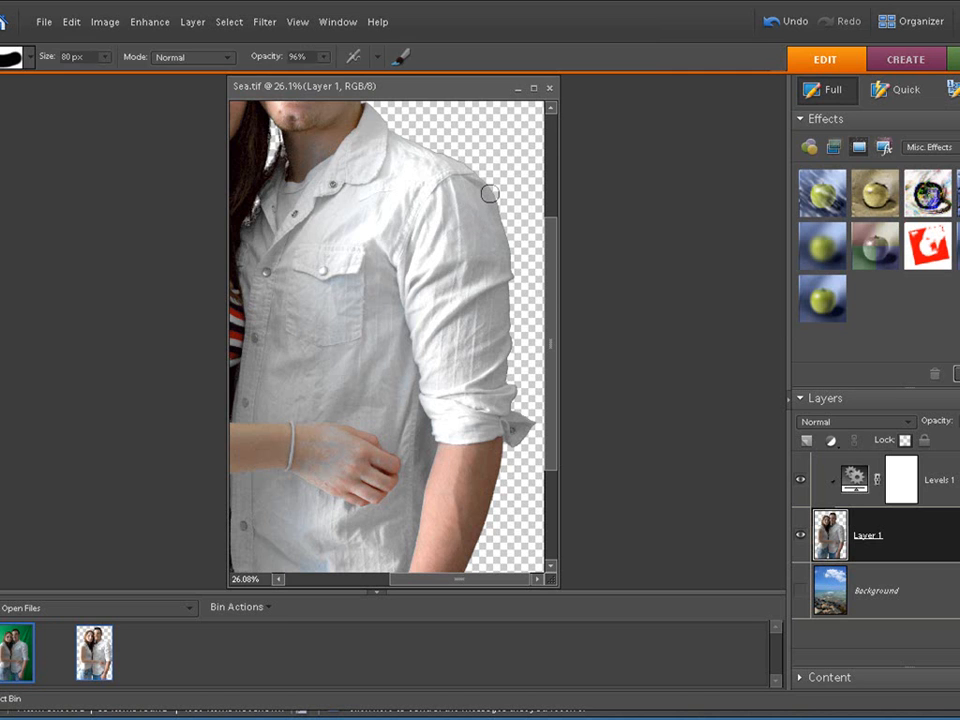
mouse_move(506, 268)
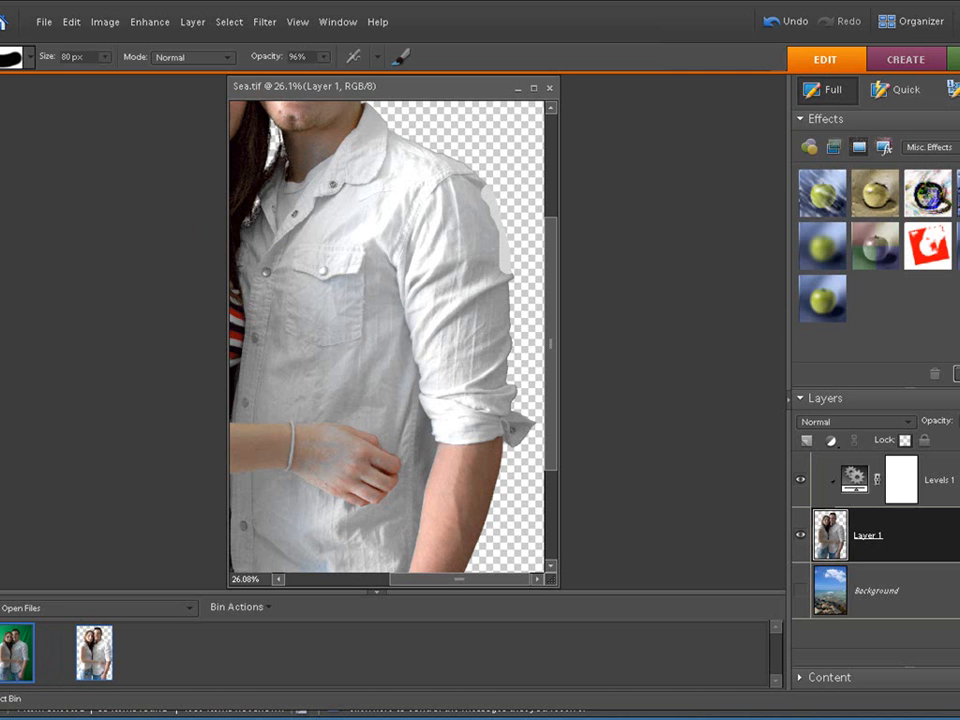
Undo the last grey brush stroke via Edit and answer the flatten-layer prompt
click(70, 20)
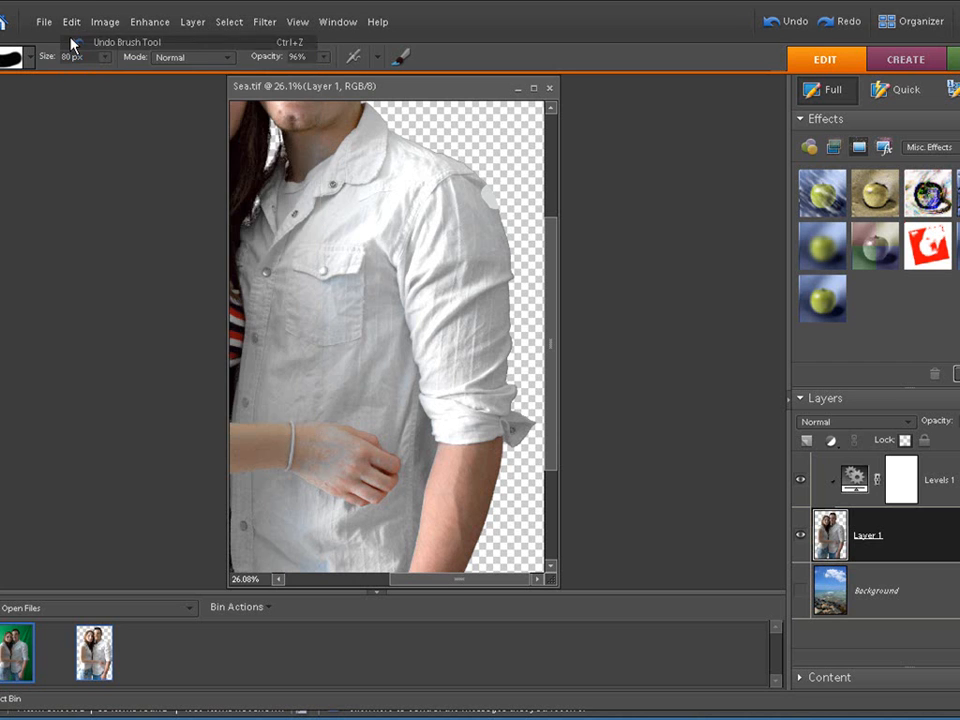
click(852, 480)
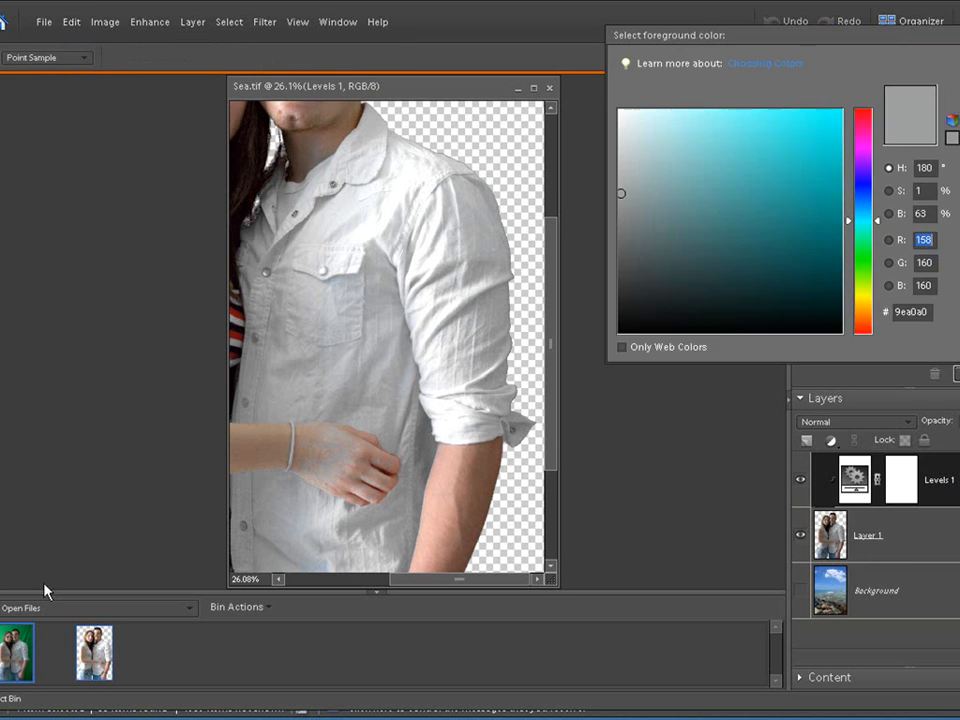
mouse_move(500, 196)
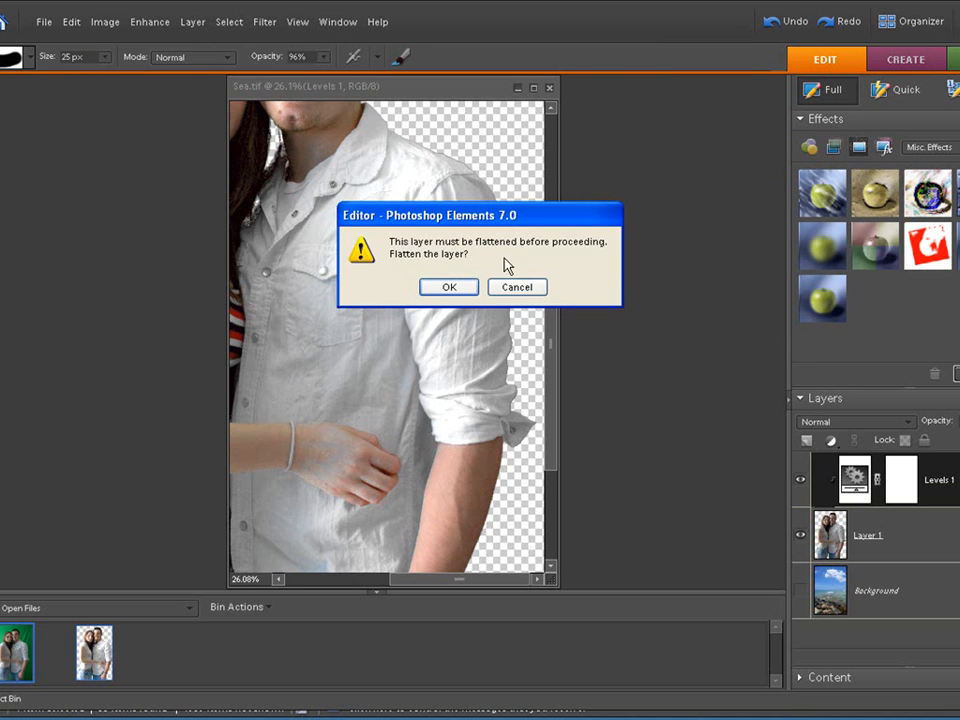
click(516, 288)
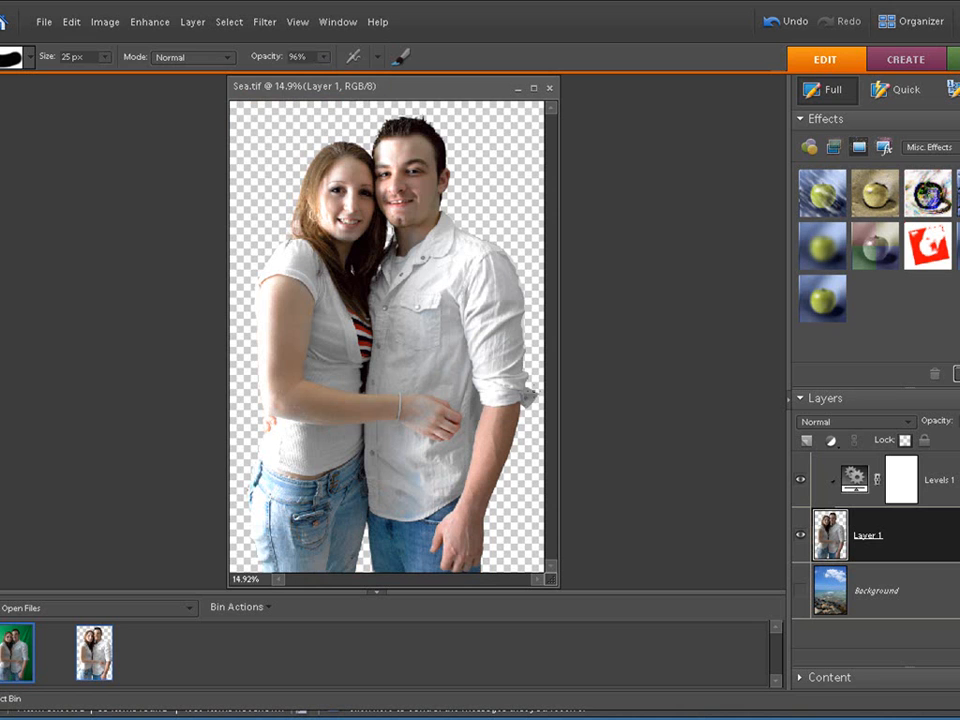
mouse_move(156, 322)
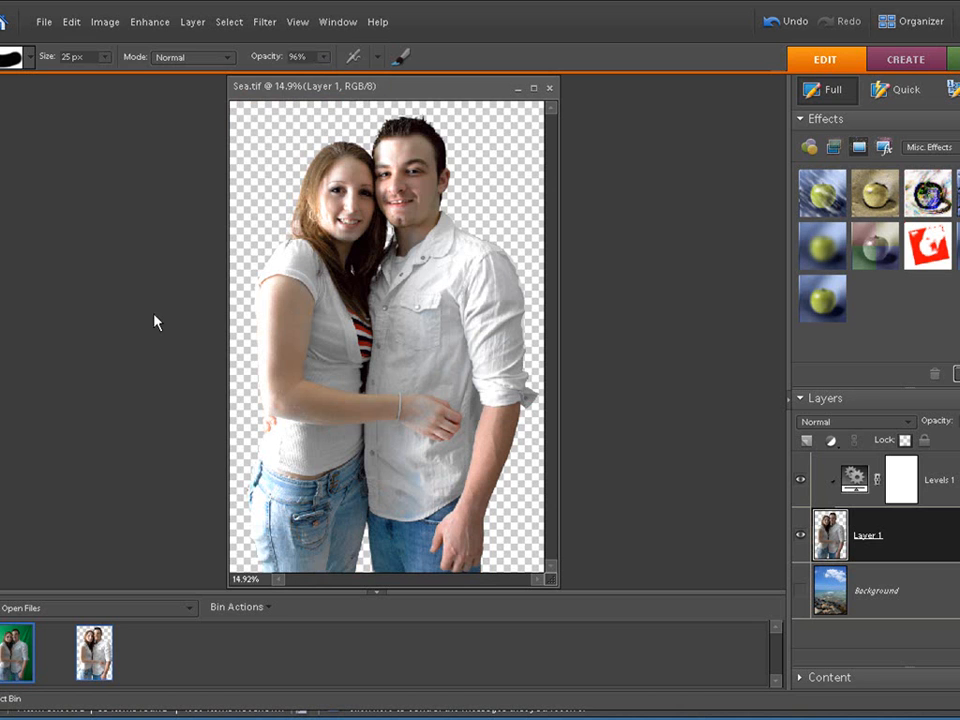
mouse_move(804, 598)
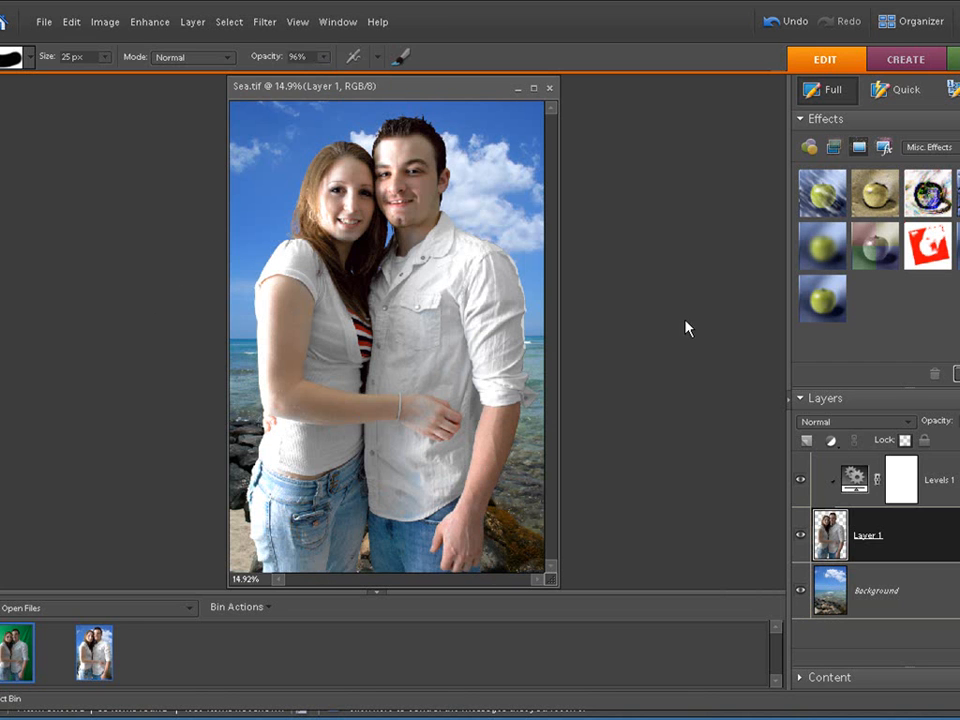
mouse_move(88, 44)
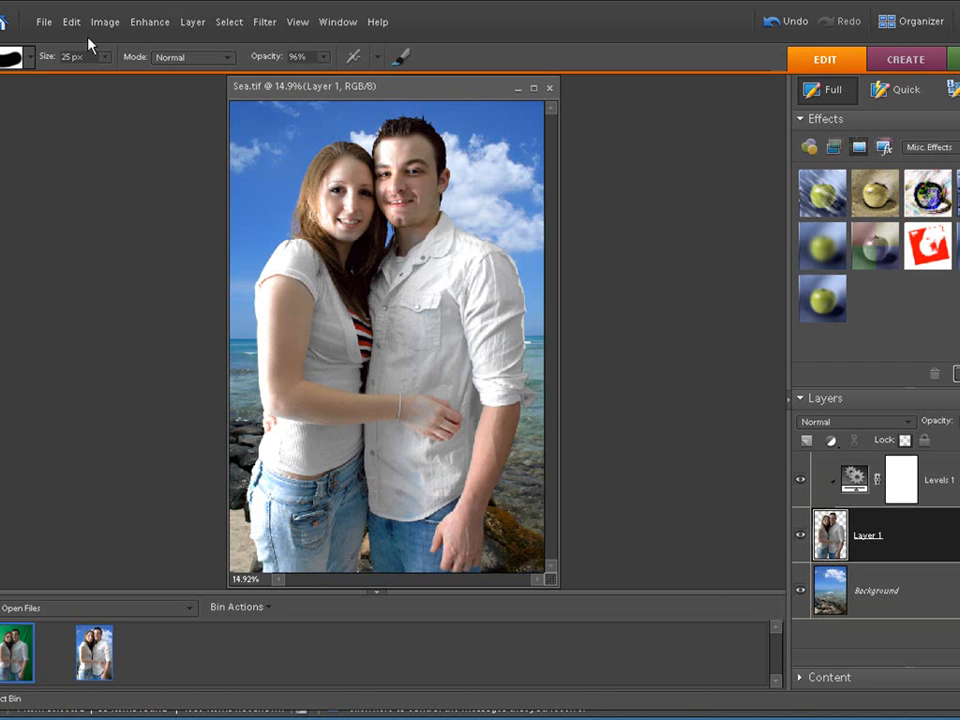
Select the Levels 1 brightening layer in the Layers palette
click(72, 20)
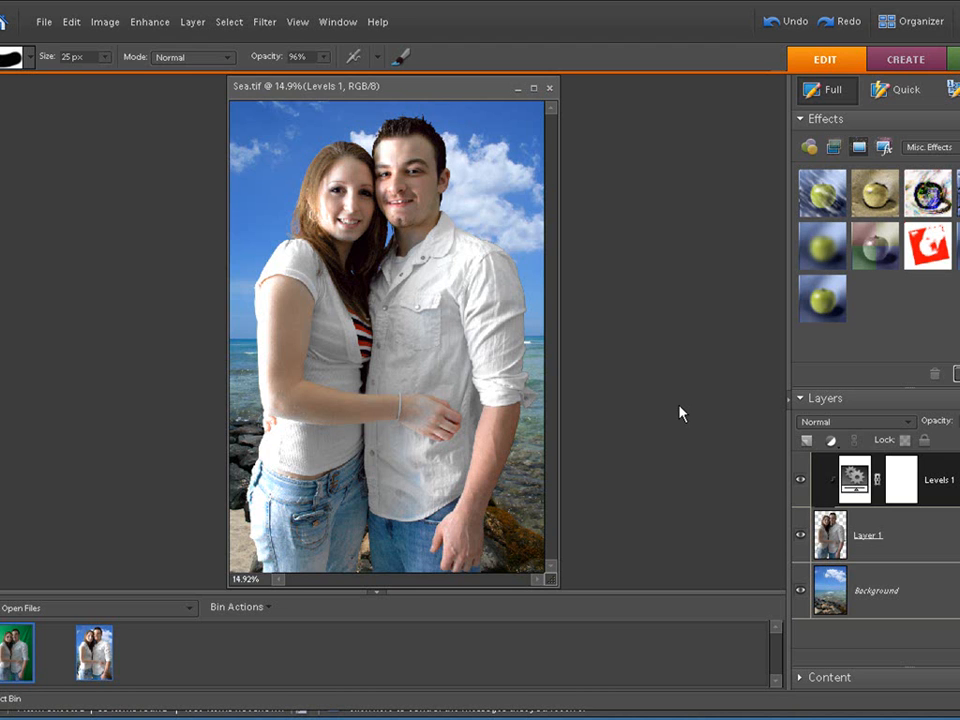
mouse_move(688, 388)
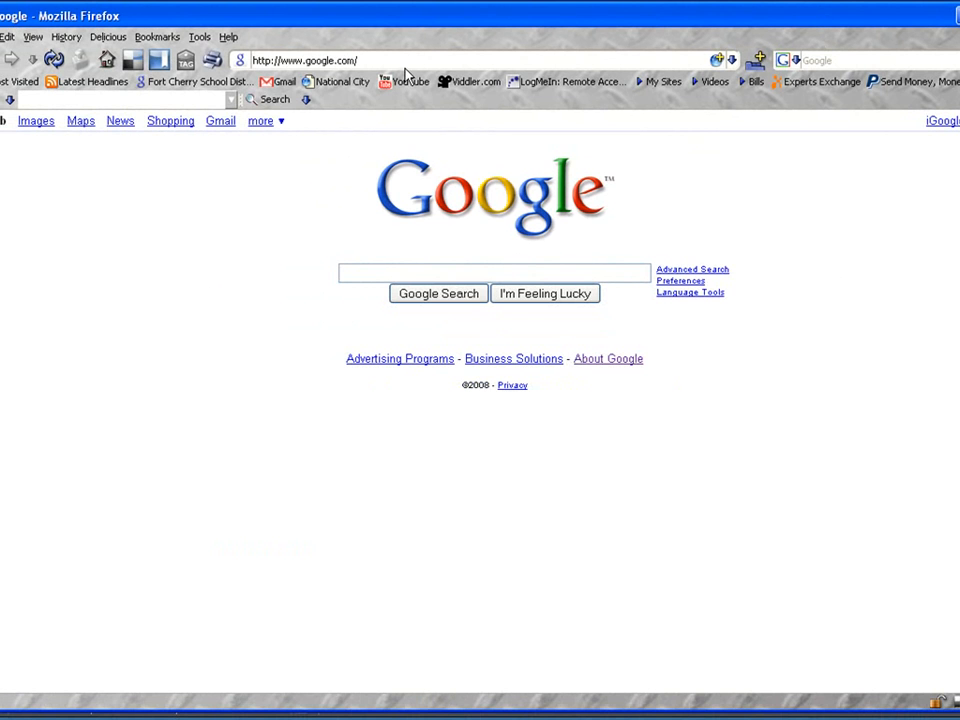
Enter greenscreenwizard.com in the Firefox address bar
text(greenscreenwizard)
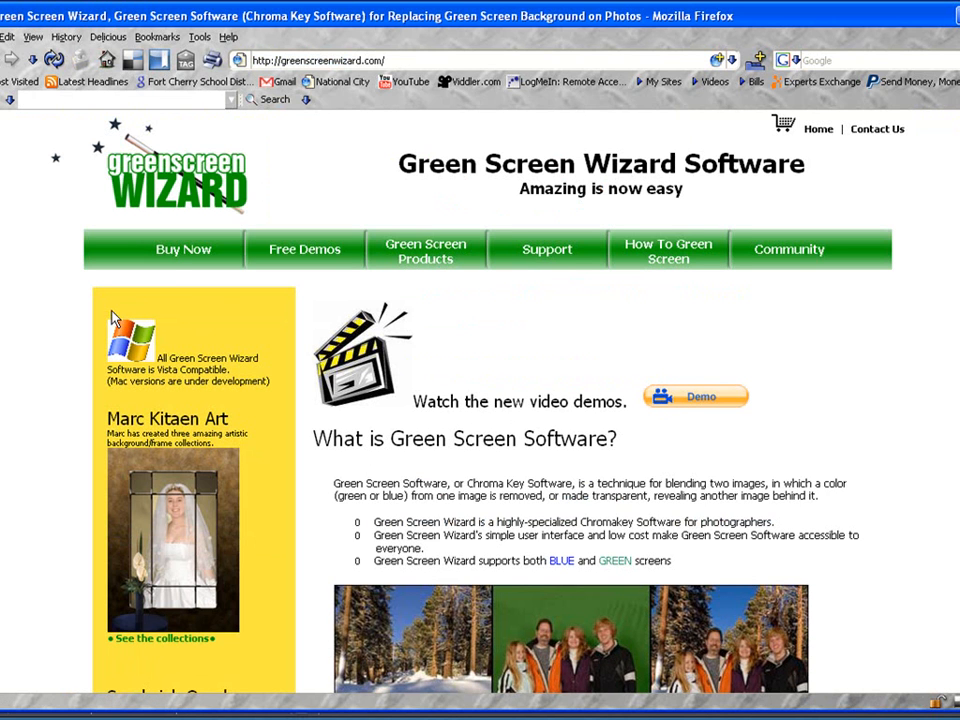
mouse_move(110, 308)
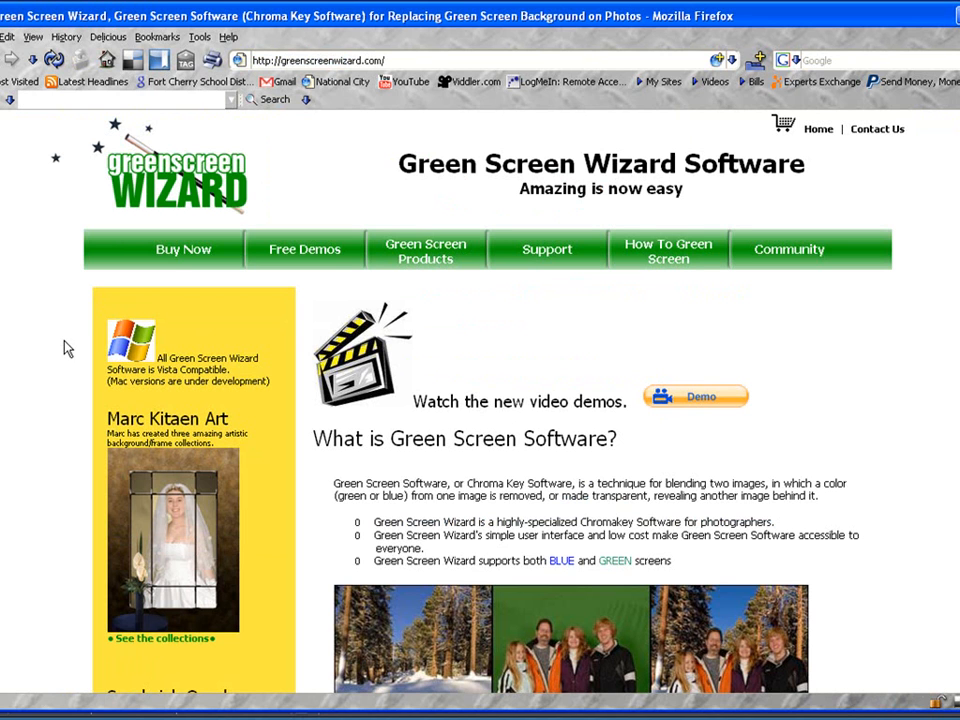
mouse_move(800, 320)
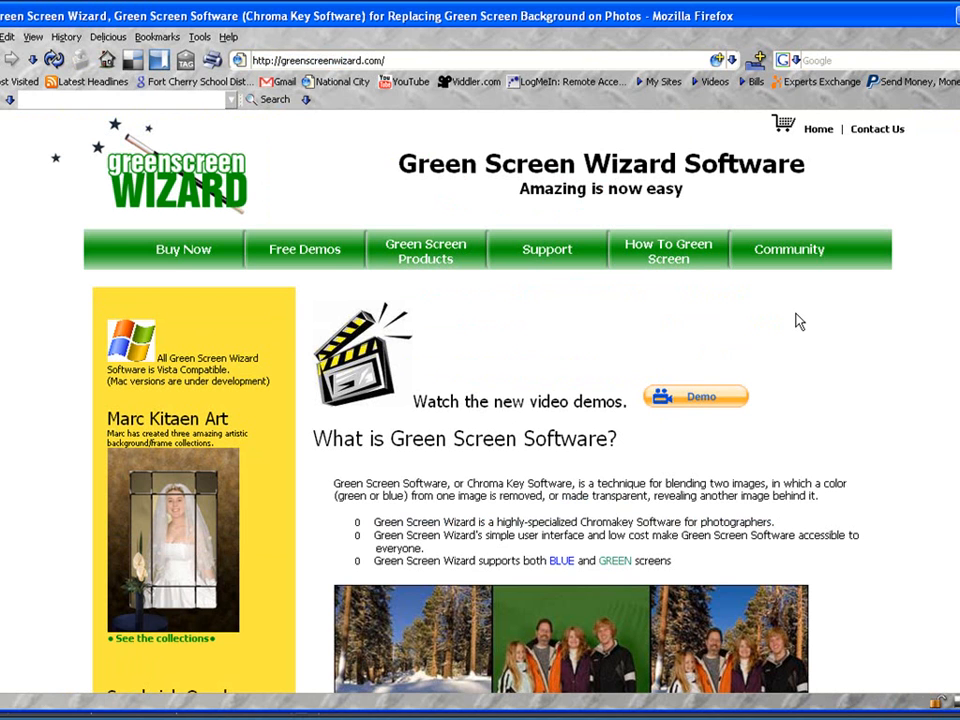
Browse the home page, visit the Free Demos download page, then go to JackTechCorner
scroll(down, 3)
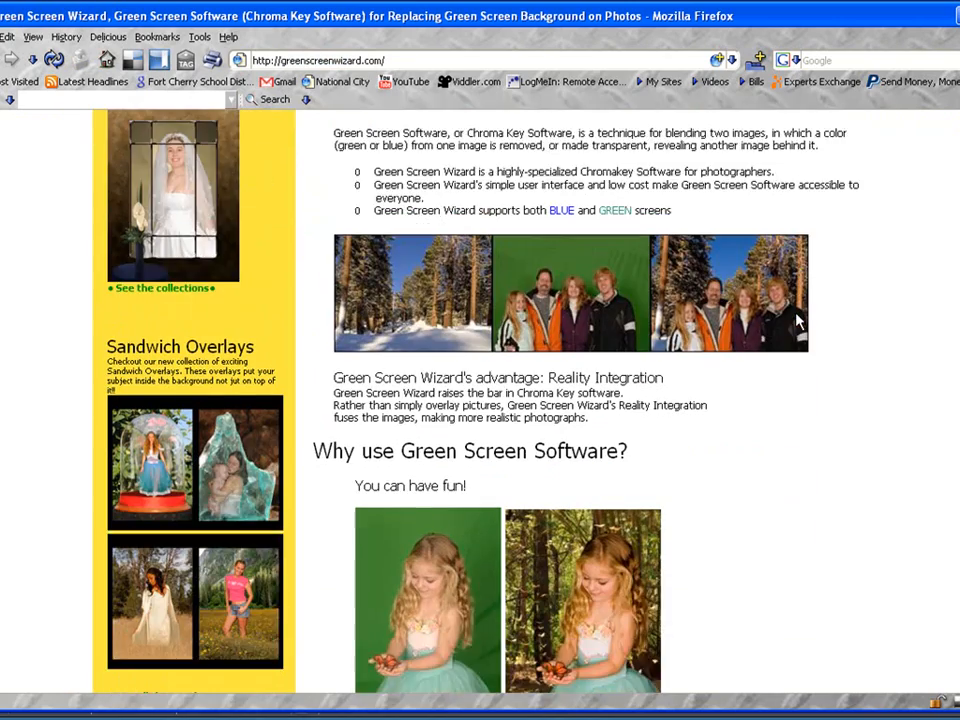
scroll(down, 3)
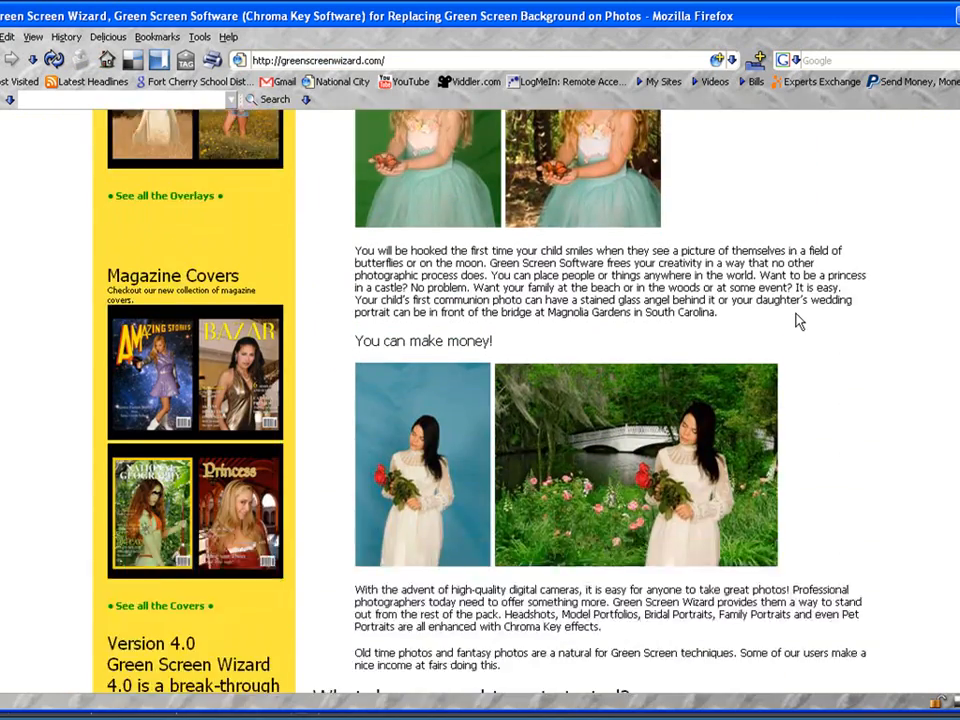
scroll(down, 3)
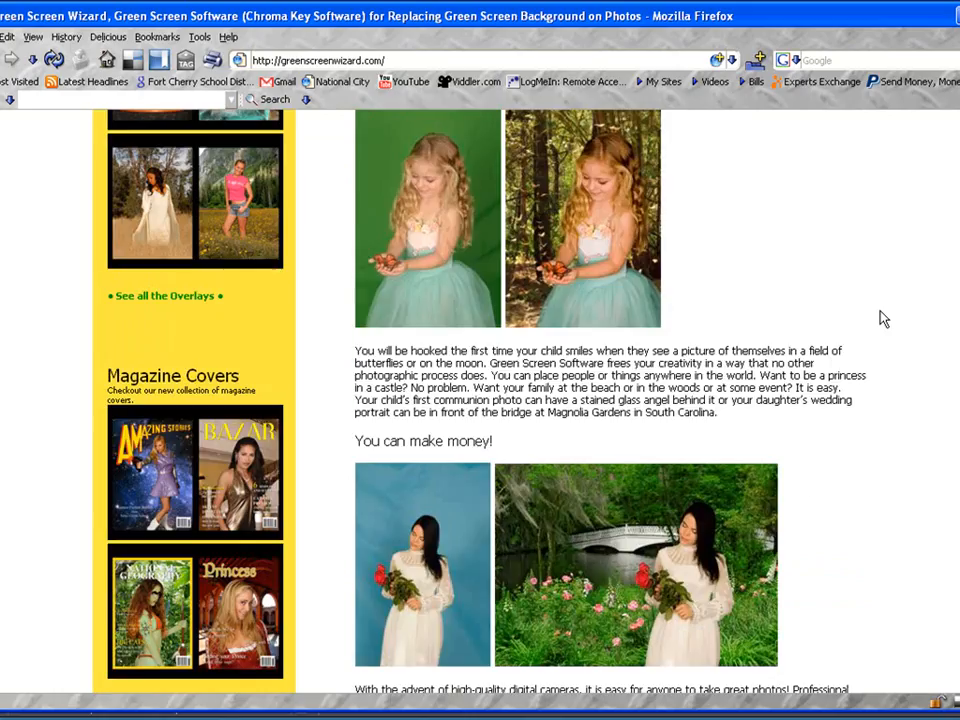
scroll(up, 3)
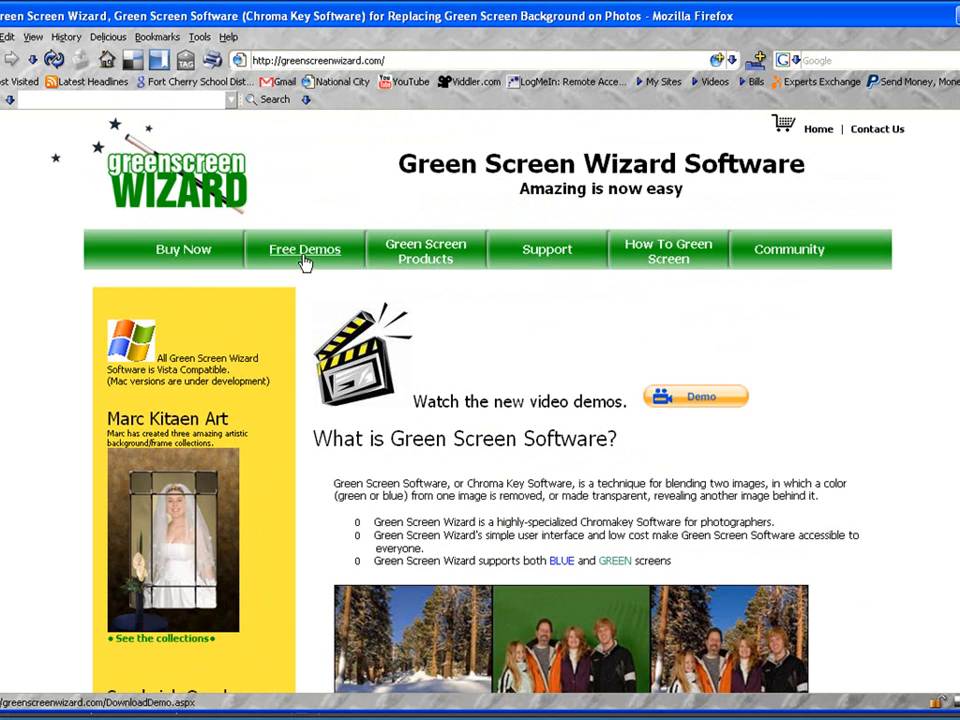
click(304, 248)
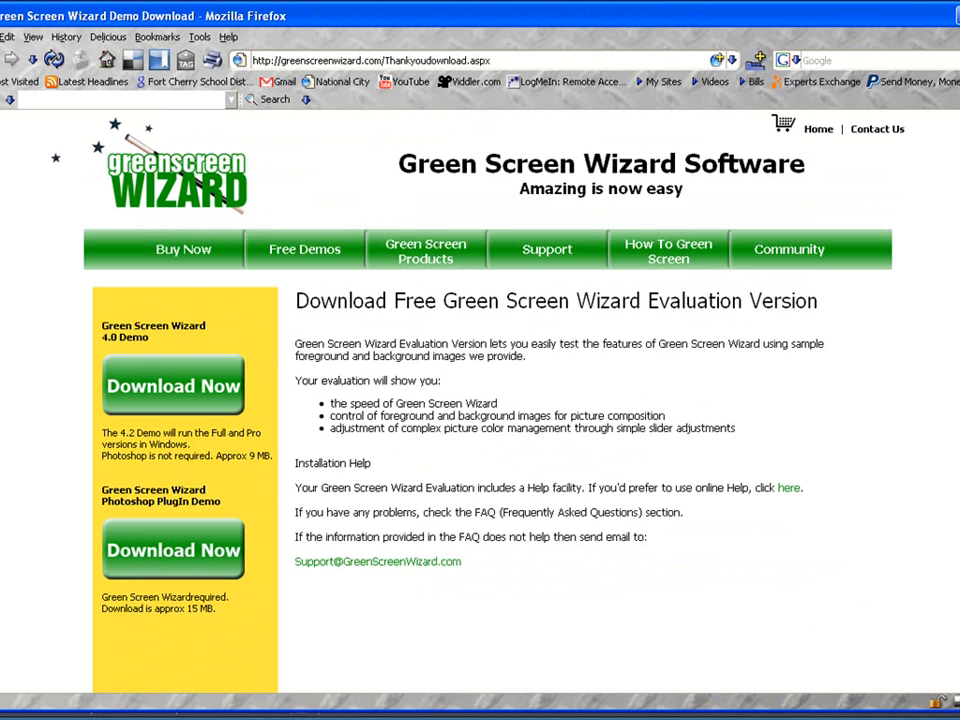
mouse_move(332, 374)
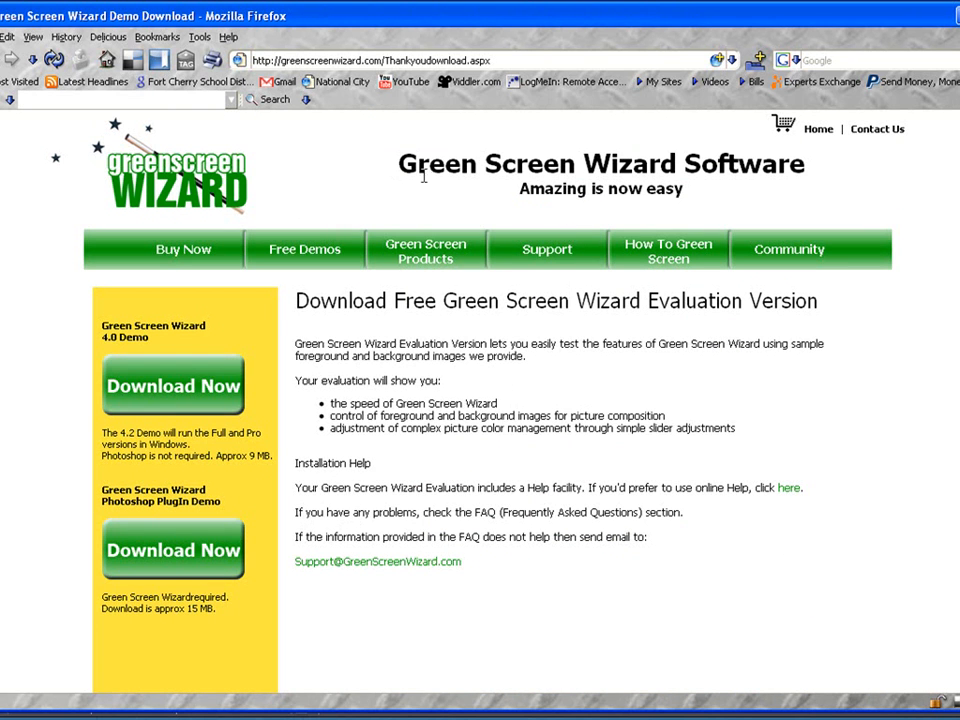
click(660, 80)
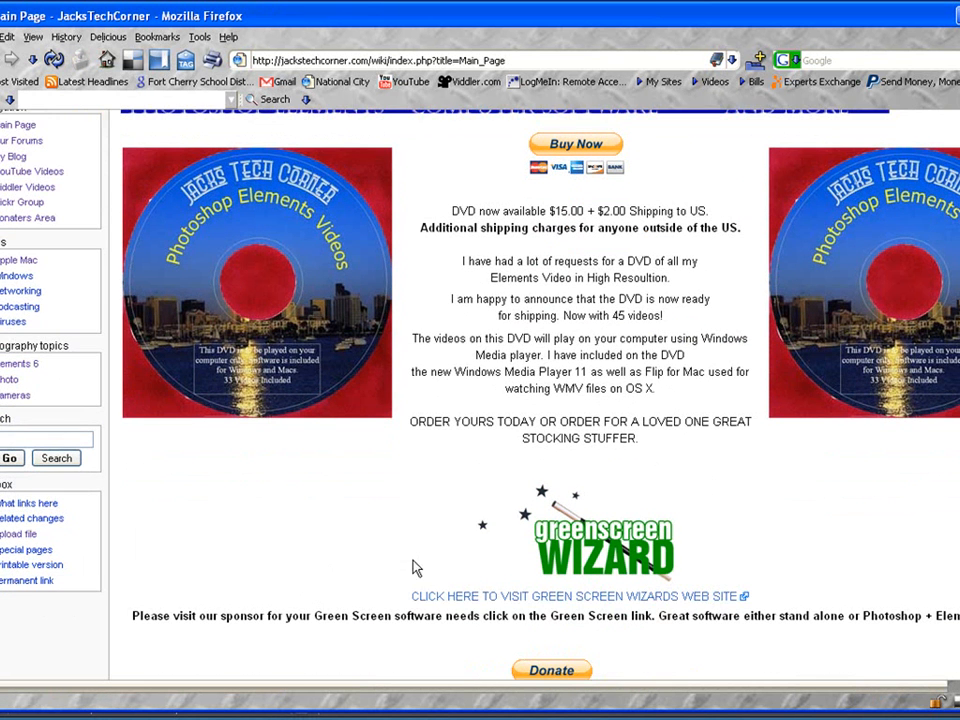
mouse_move(440, 588)
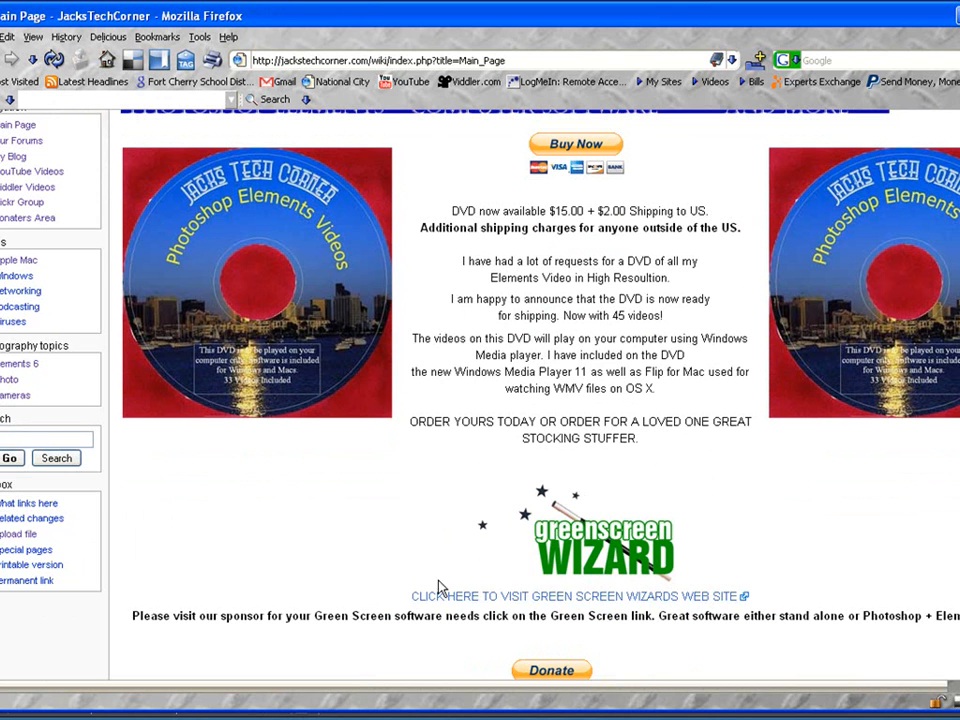